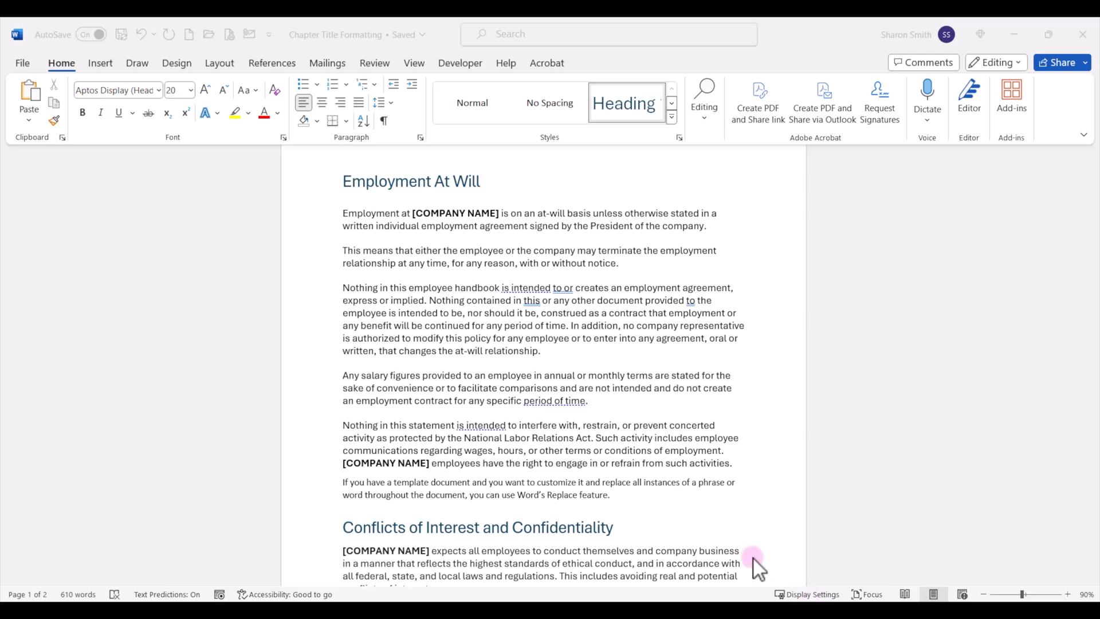
{"action": "mouse_move", "coordinate": [453, 294]}
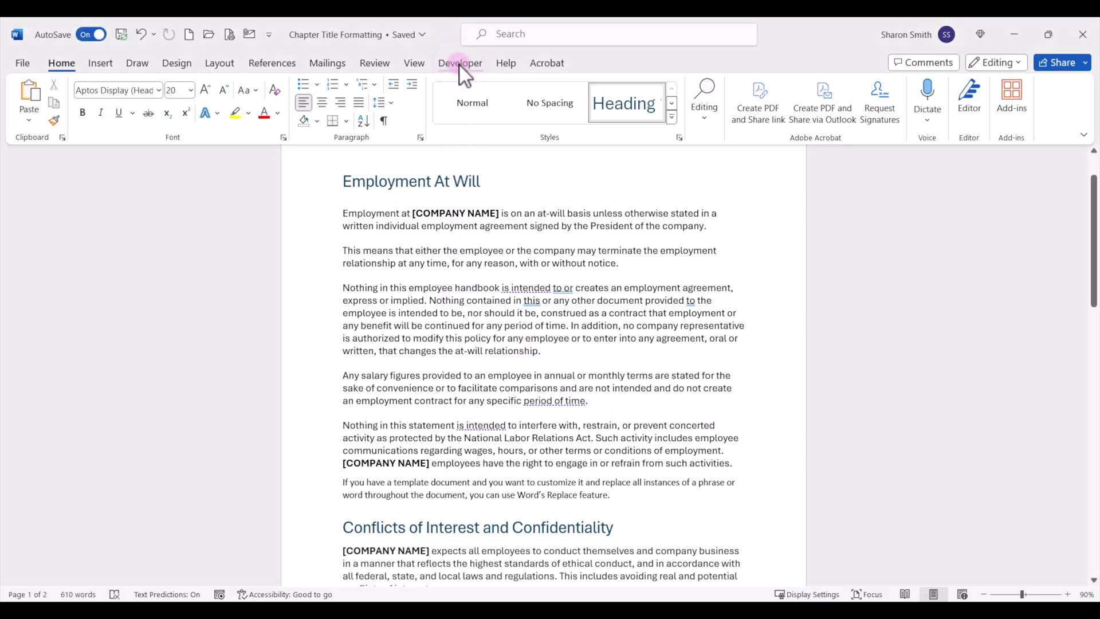
Step: Show the Developer tab using the ribbon customization settings
{"action": "right_click", "coordinate": [459, 63]}
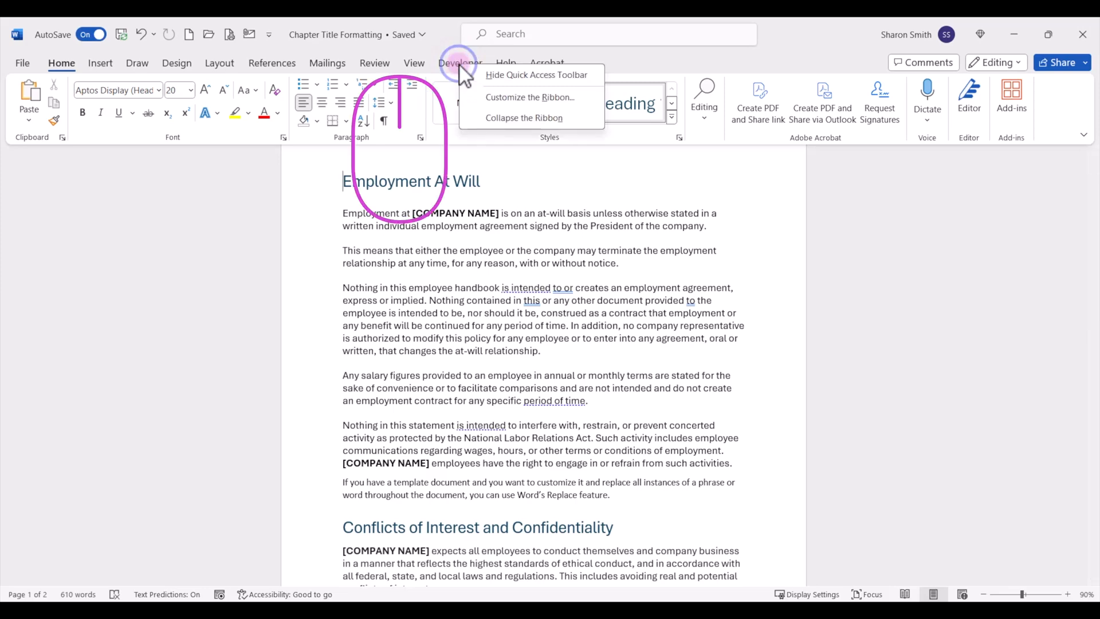
{"action": "left_click", "coordinate": [529, 97]}
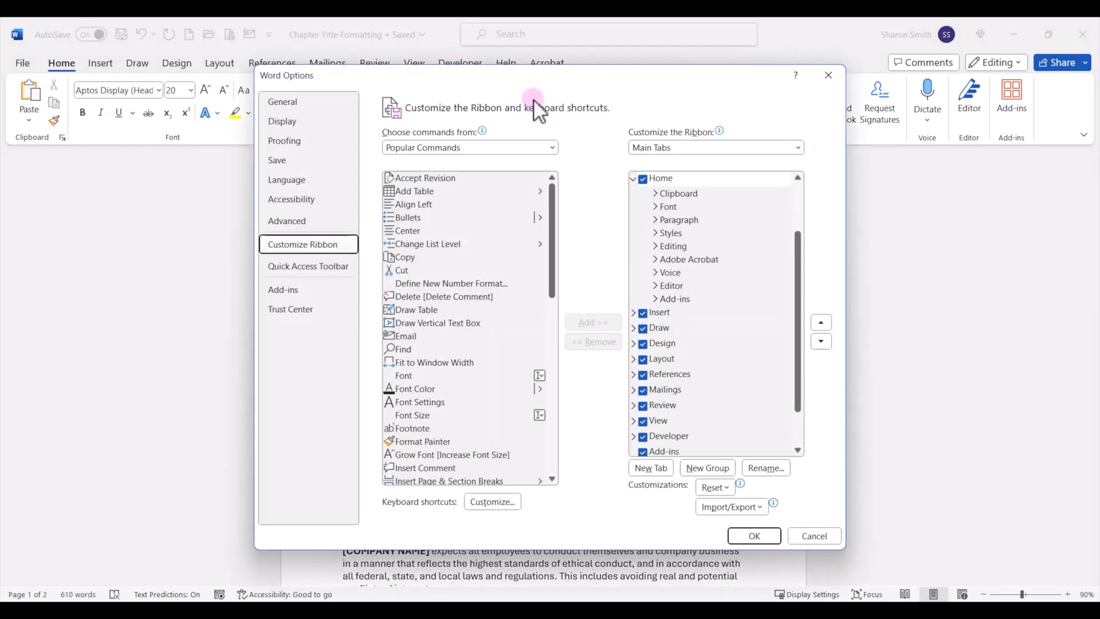
{"action": "mouse_move", "coordinate": [659, 147]}
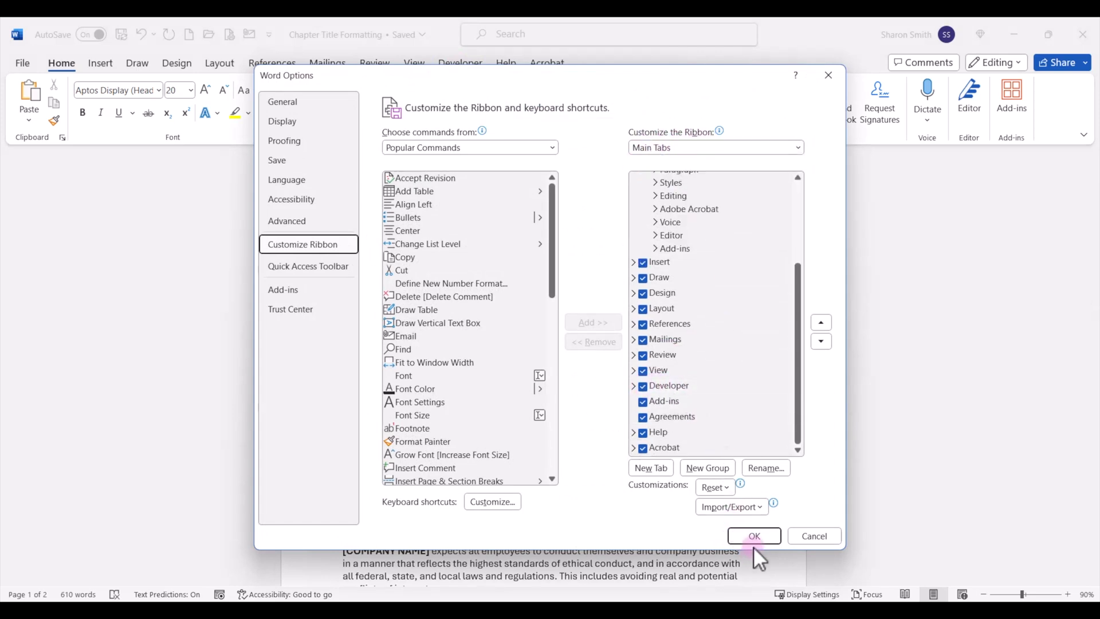
{"action": "left_click", "coordinate": [753, 535]}
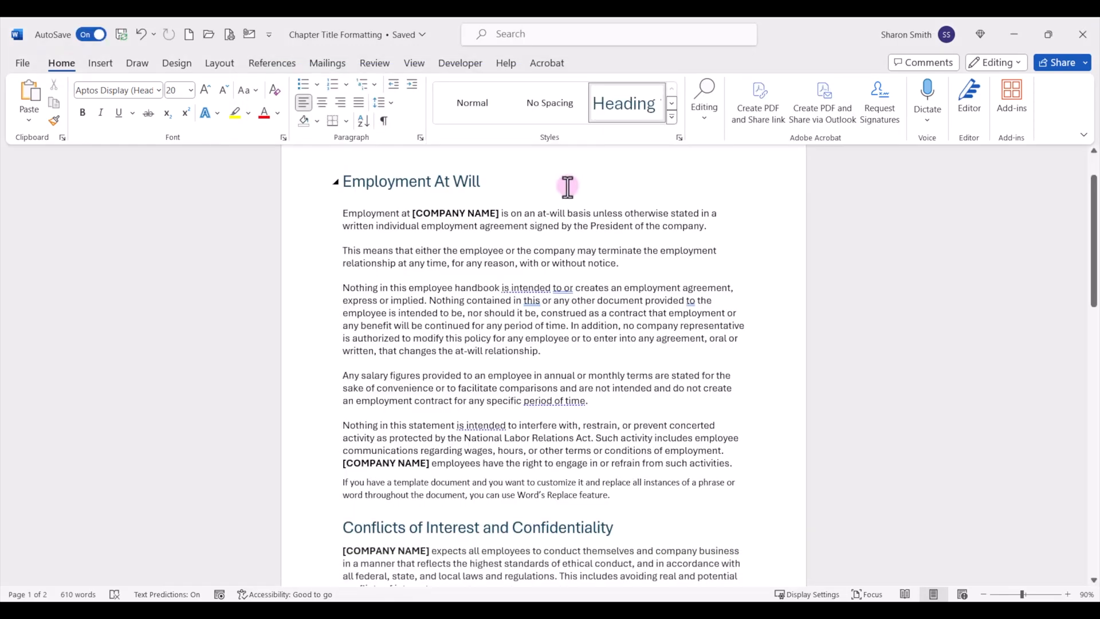
Step: Write the ChapterTitle macro in the NewMacros module, then close the VBA editor
{"action": "left_click", "coordinate": [460, 63]}
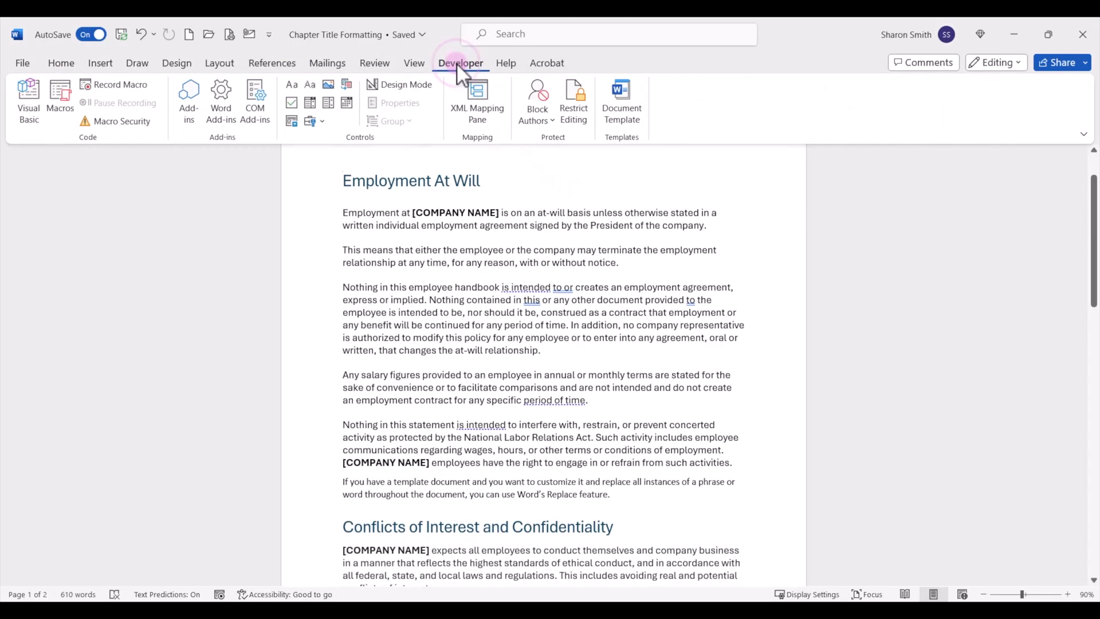
{"action": "left_click", "coordinate": [28, 98]}
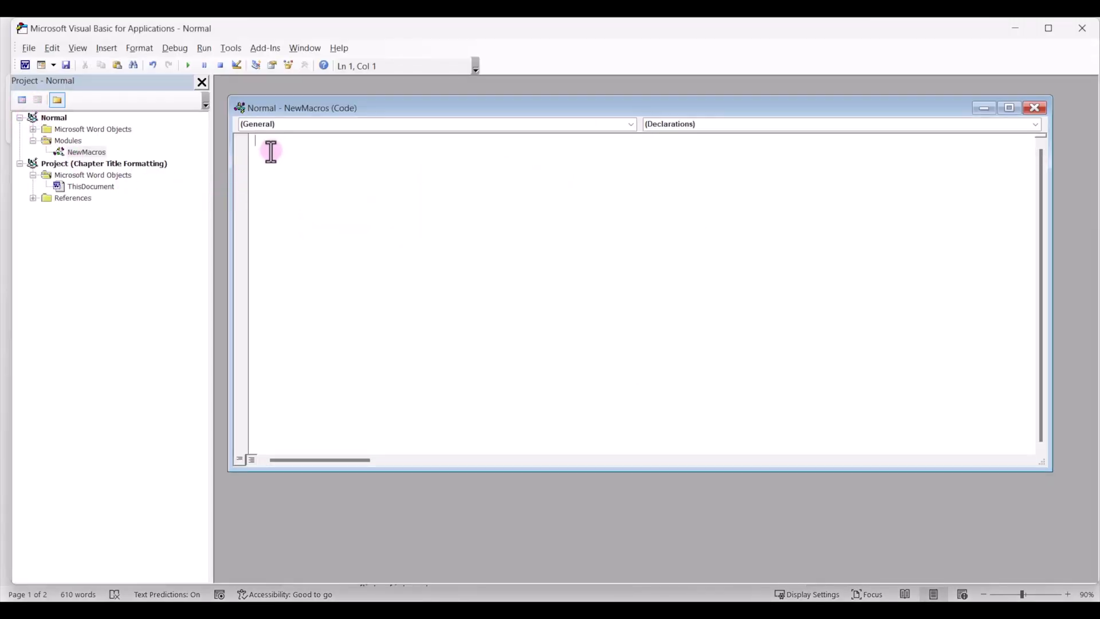
{"action": "mouse_move", "coordinate": [346, 169]}
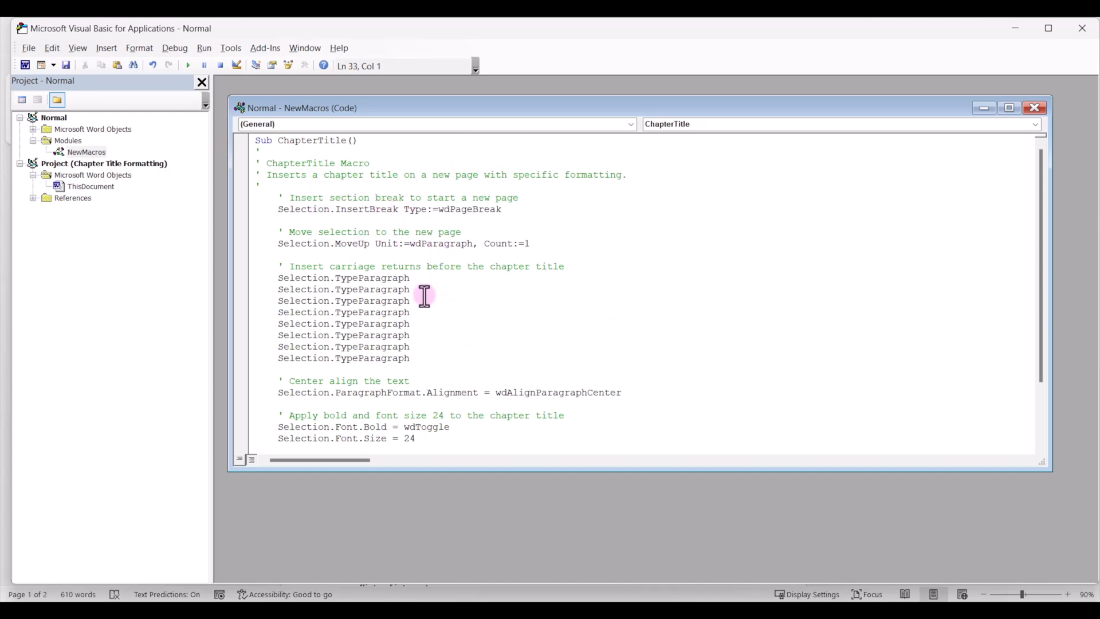
{"action": "scroll", "scroll_direction": "down", "scroll_amount": 3}
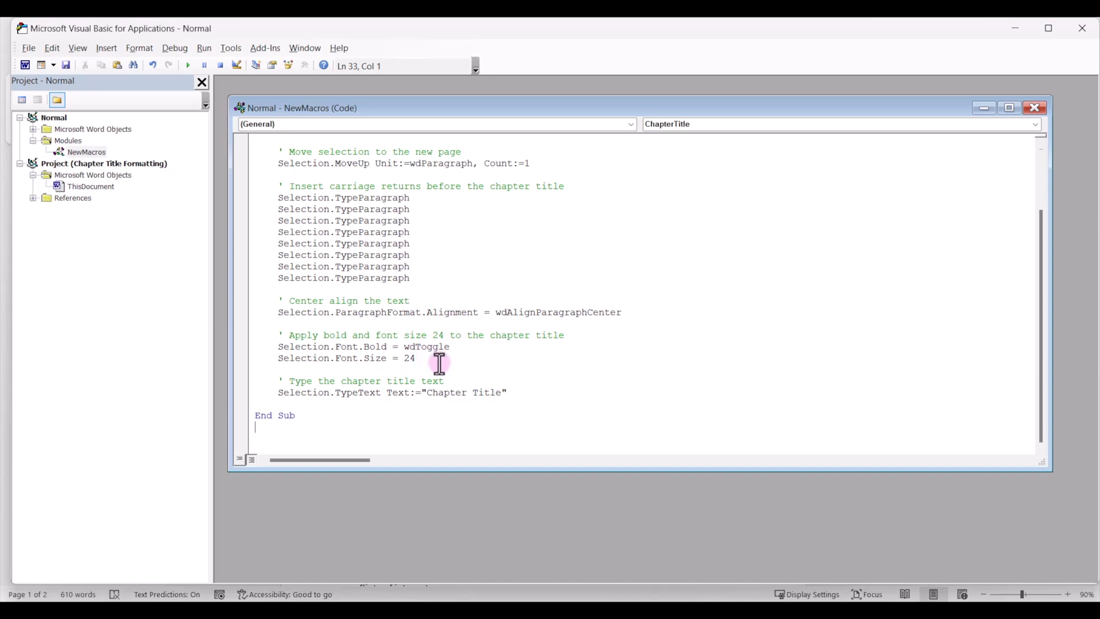
{"action": "mouse_move", "coordinate": [519, 391]}
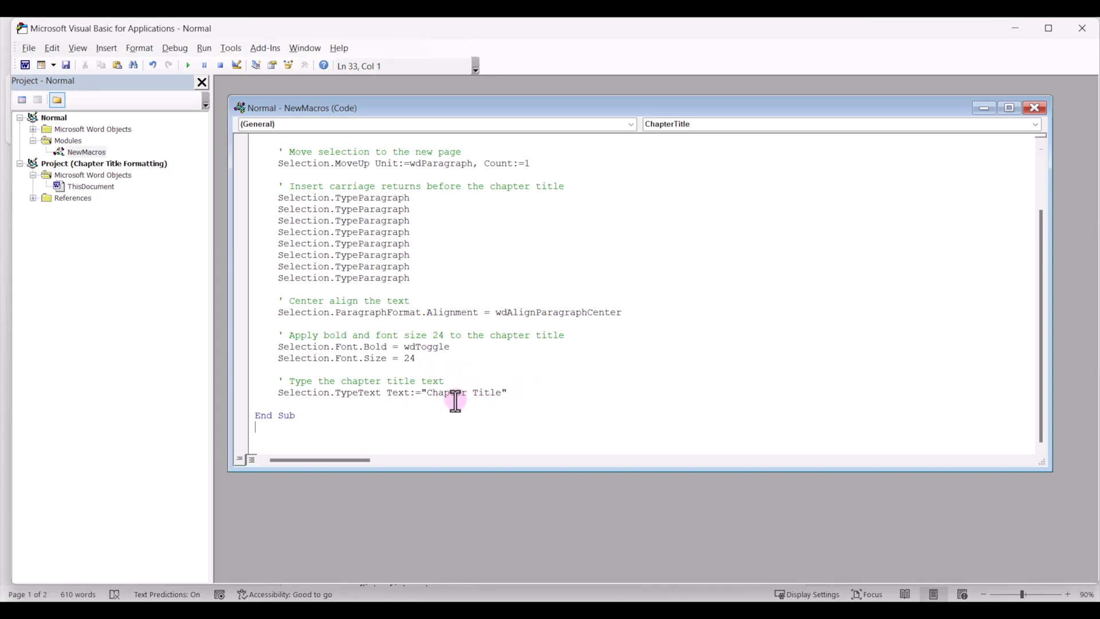
{"action": "mouse_move", "coordinate": [509, 392]}
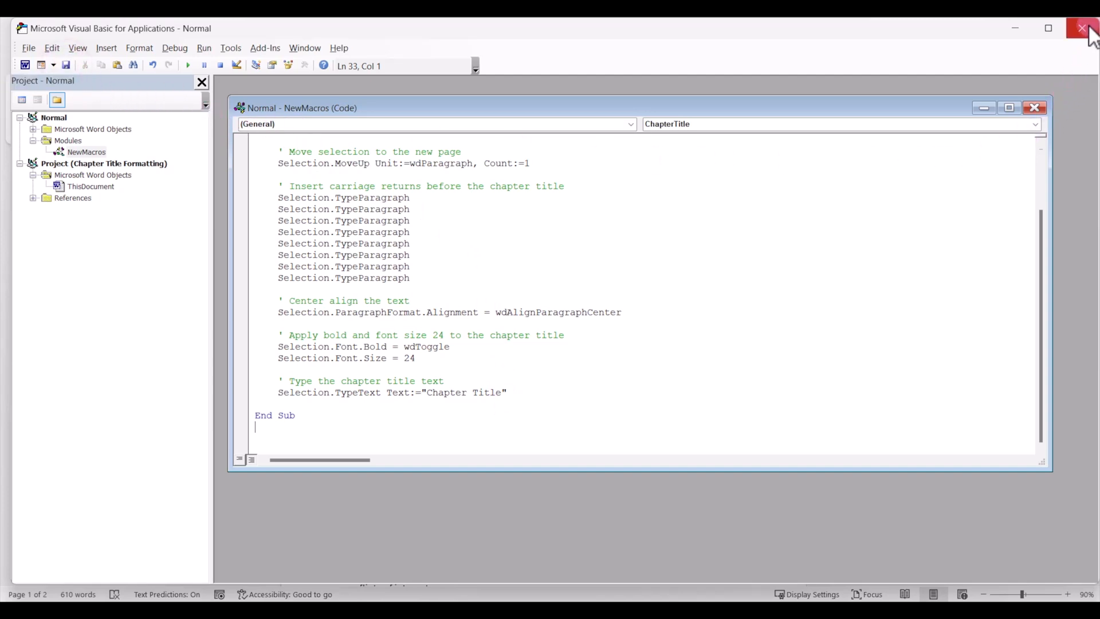
{"action": "left_click", "coordinate": [1082, 28]}
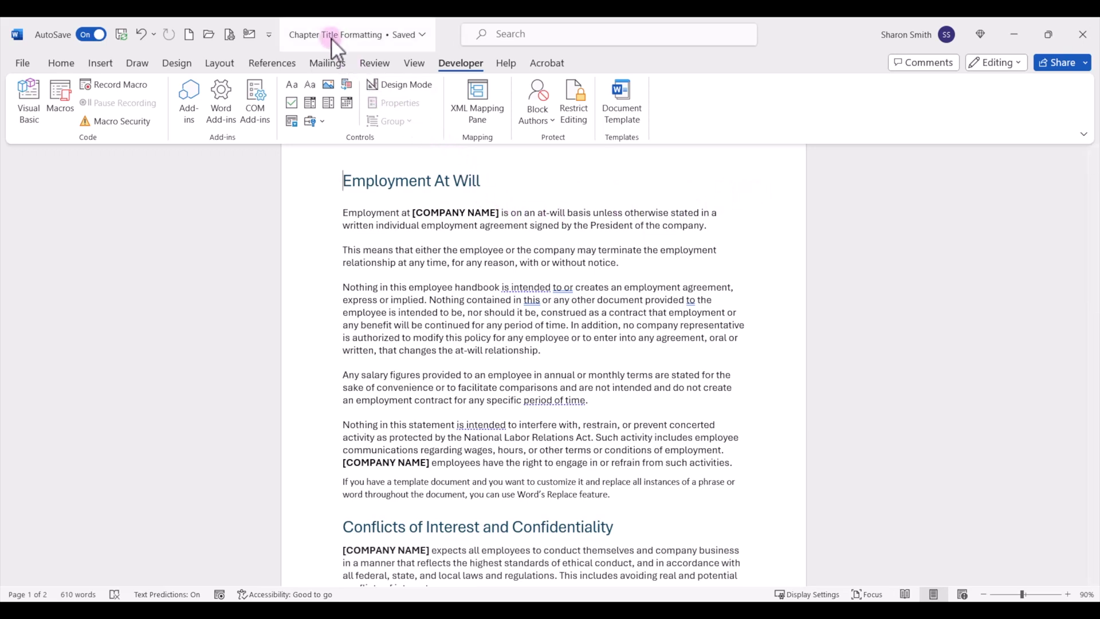
Step: Add Normal.NewMacros.ChapterTitle to the Quick Access Toolbar and start modifying its button
{"action": "right_click", "coordinate": [250, 34]}
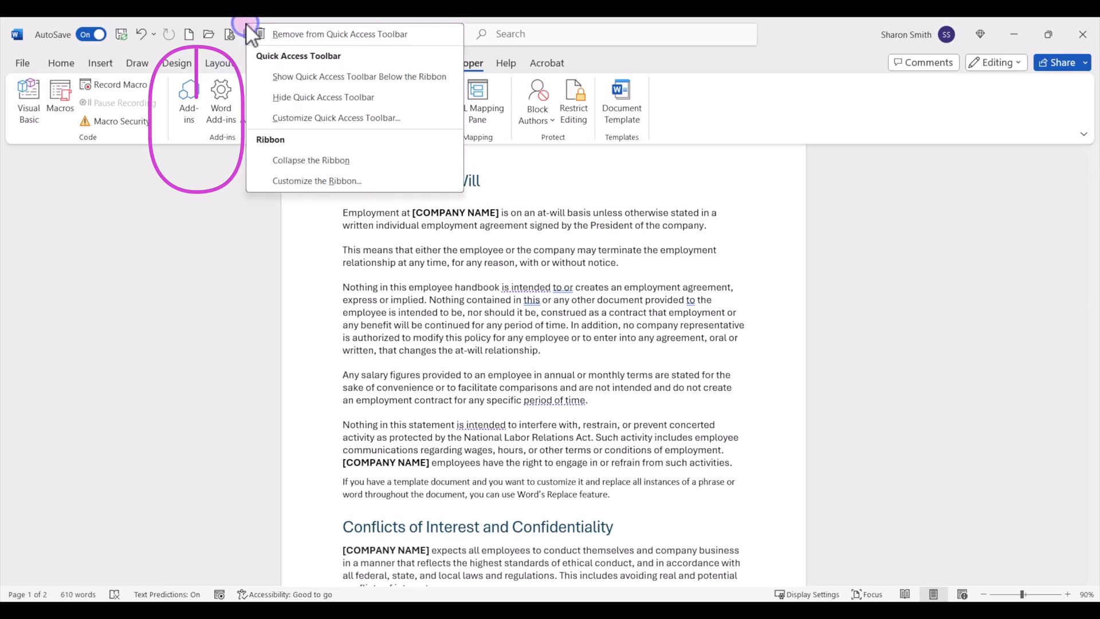
{"action": "mouse_move", "coordinate": [309, 34]}
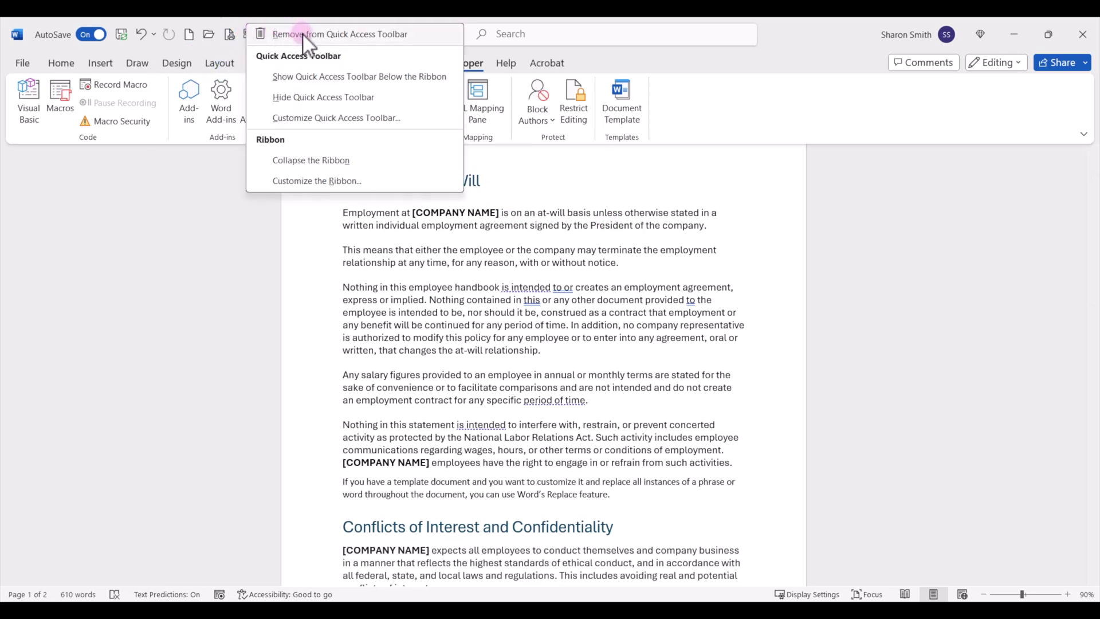
{"action": "left_click", "coordinate": [336, 116]}
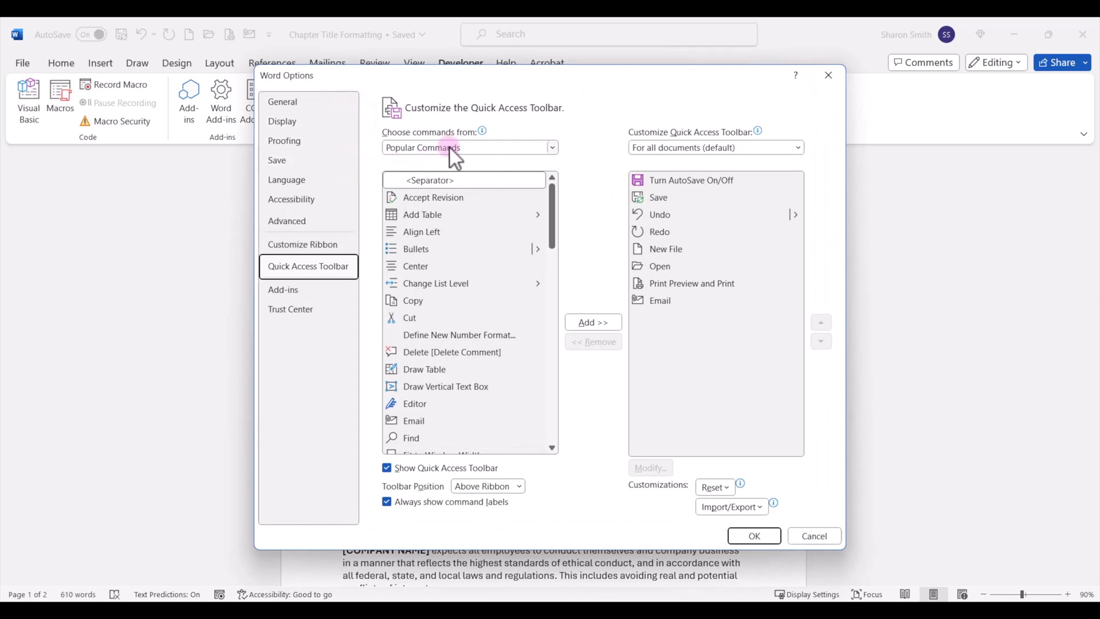
{"action": "left_click", "coordinate": [552, 147]}
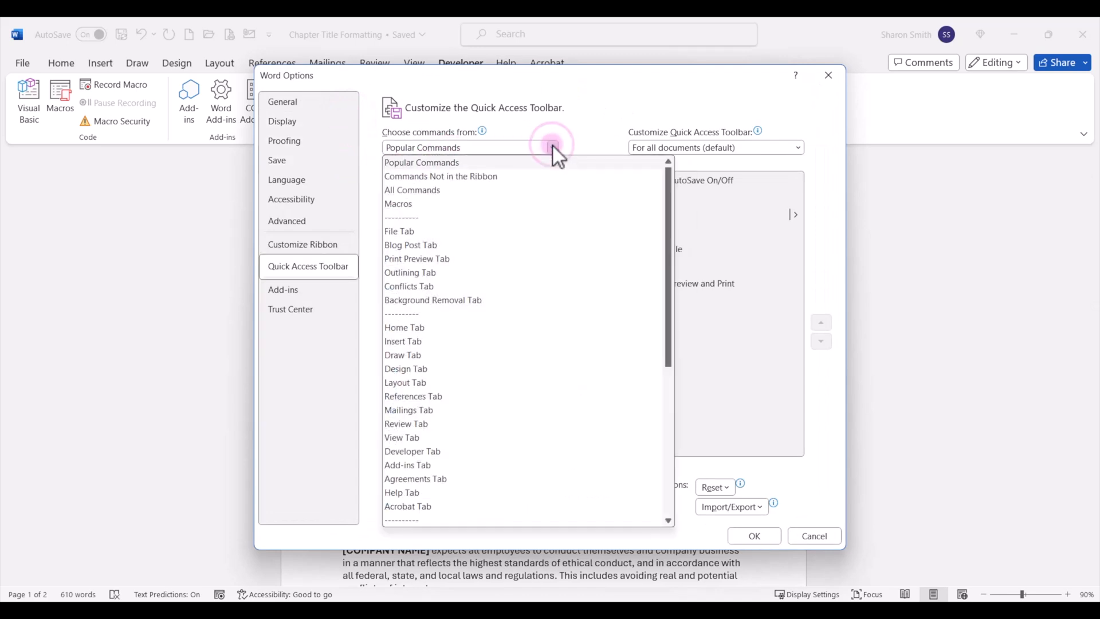
{"action": "left_click", "coordinate": [396, 203]}
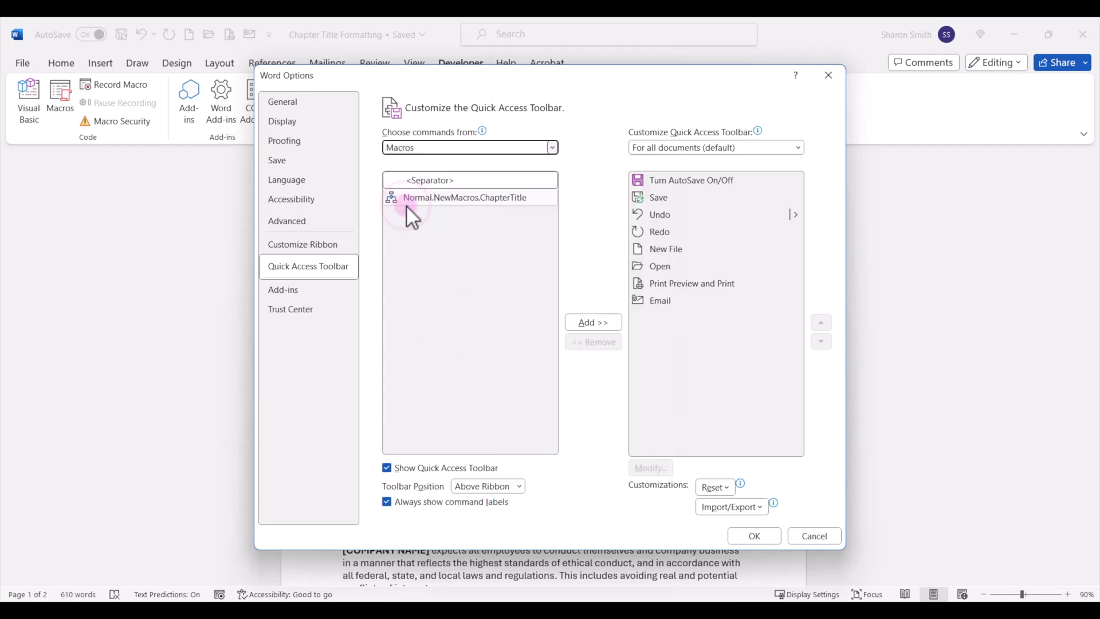
{"action": "mouse_move", "coordinate": [463, 206]}
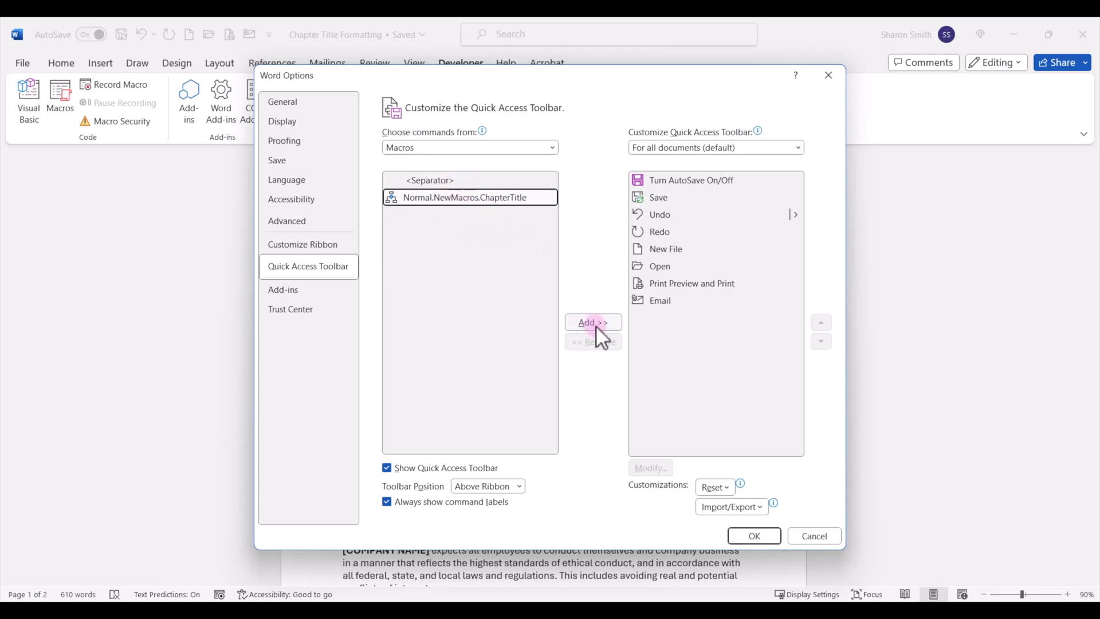
{"action": "left_click", "coordinate": [593, 322]}
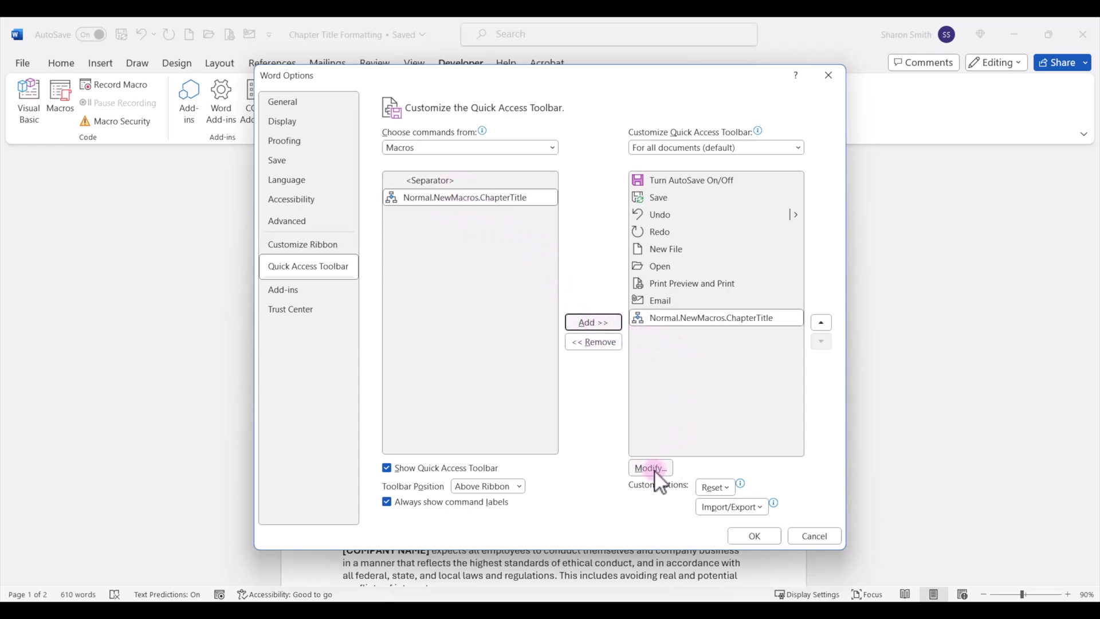
{"action": "left_click", "coordinate": [649, 468]}
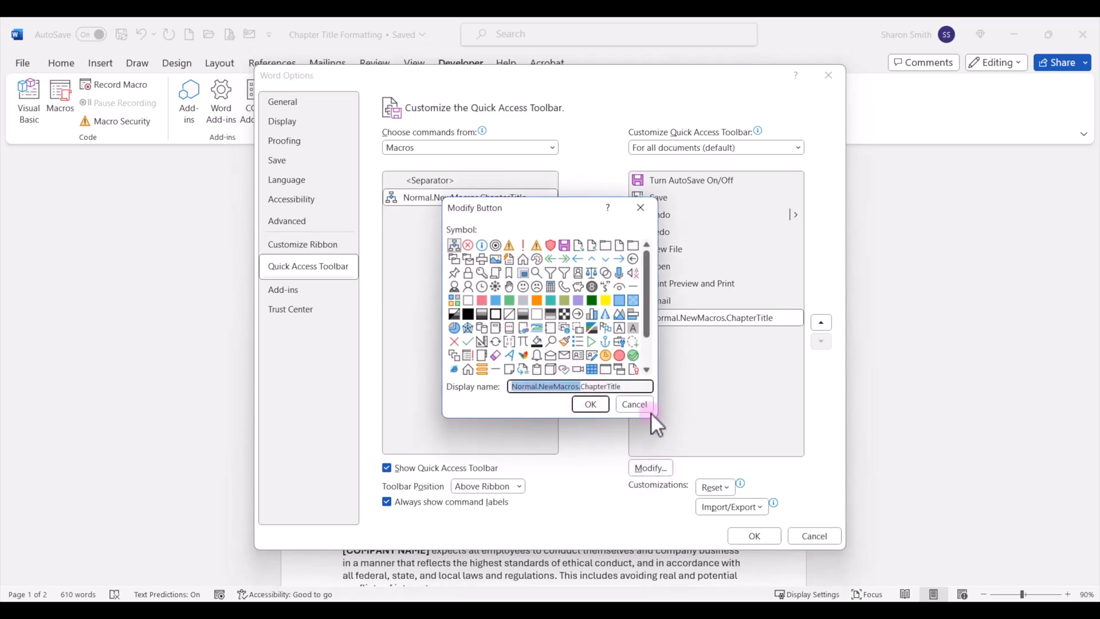
Step: Give the macro button the A symbol and display name 'ChapterTitle', then save
{"action": "type", "text": "ChapterTitle"}
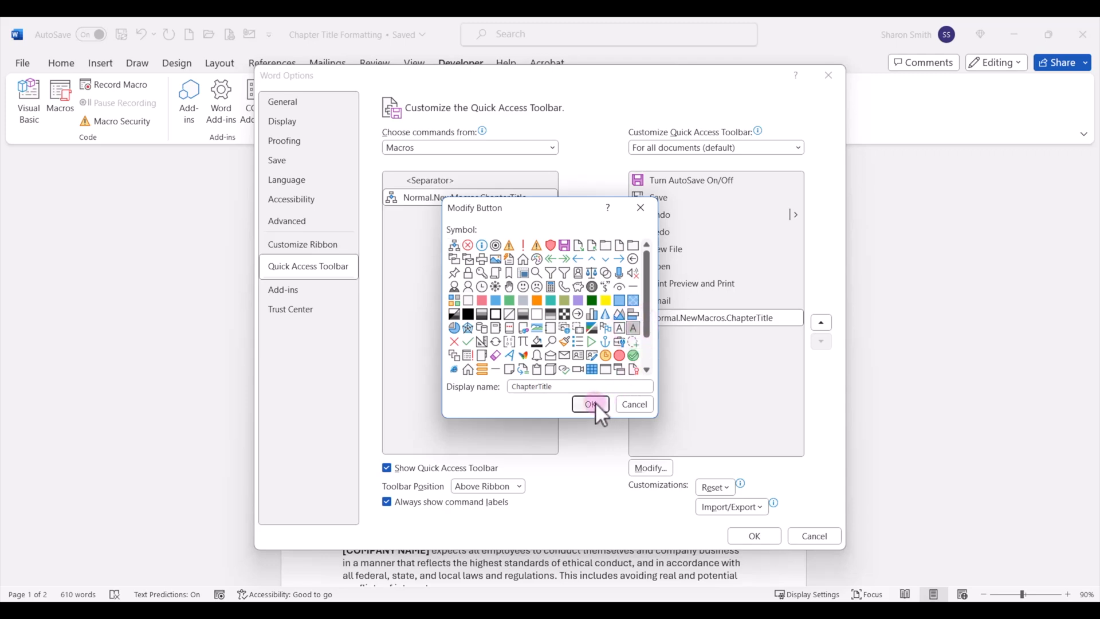
{"action": "left_click", "coordinate": [589, 404]}
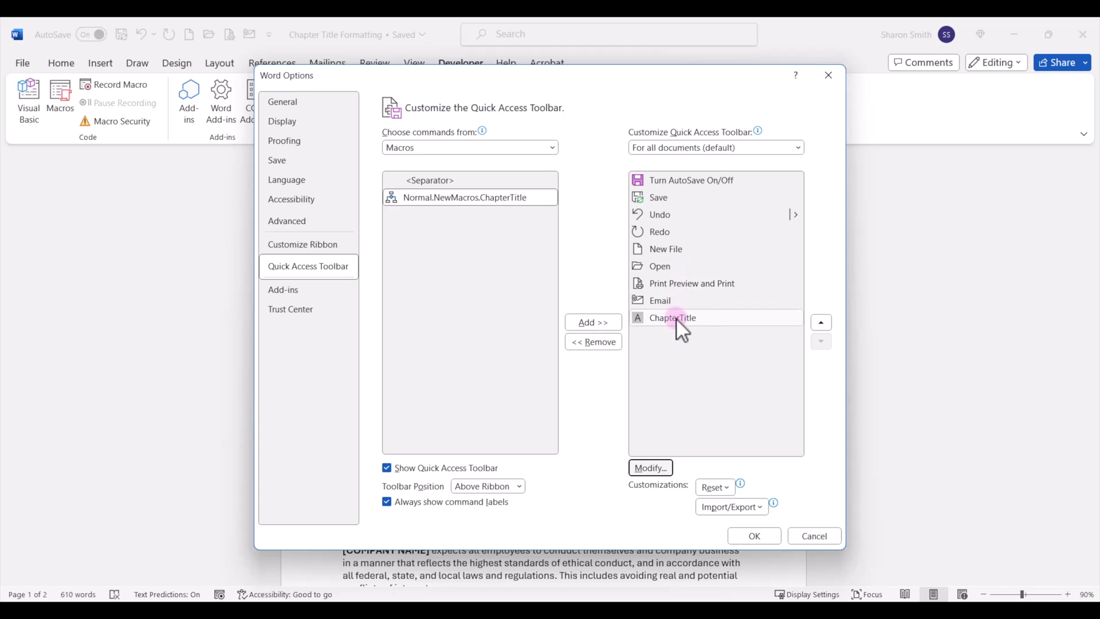
{"action": "mouse_move", "coordinate": [643, 330]}
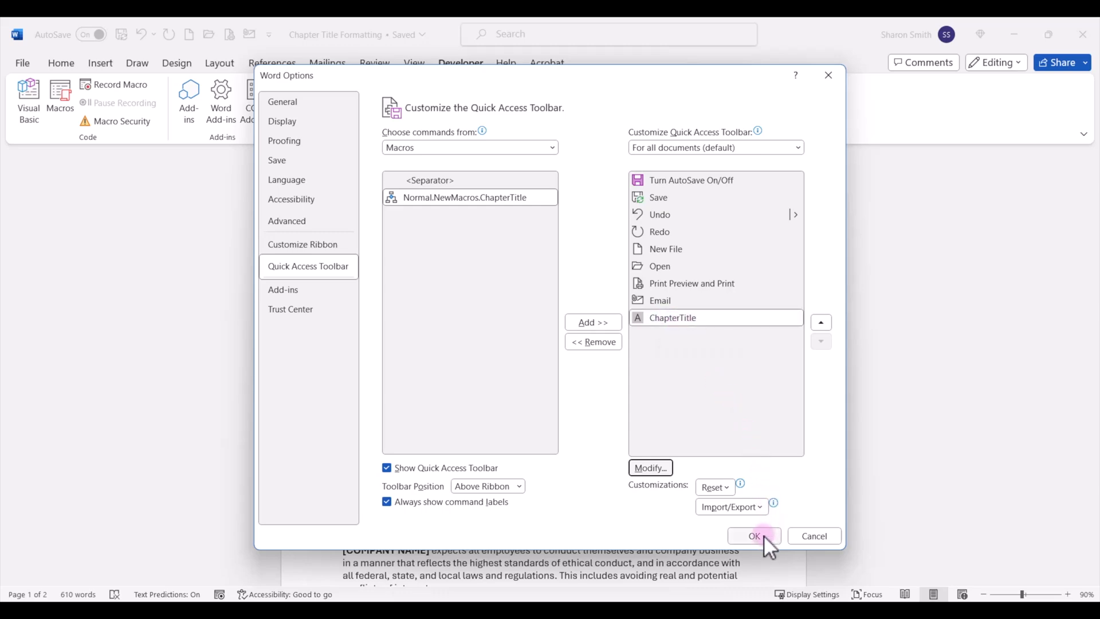
{"action": "left_click", "coordinate": [753, 535]}
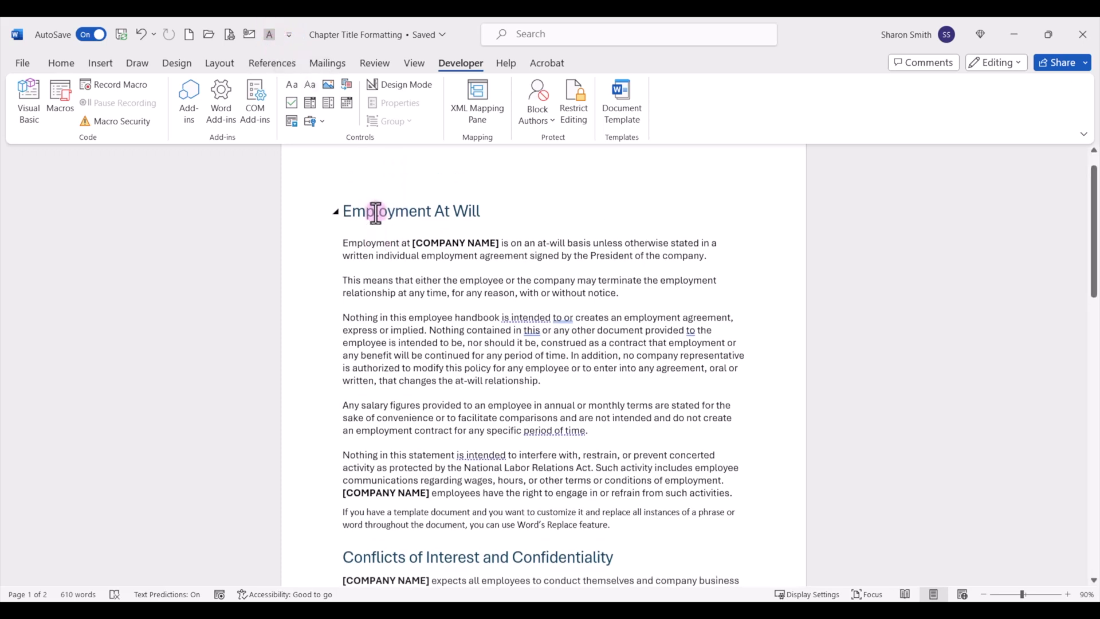
Step: Scroll down to view the newly inserted Chapter Title page
{"action": "scroll", "scroll_direction": "down", "scroll_amount": 3}
{"action": "type", "text": "Chapter Title"}
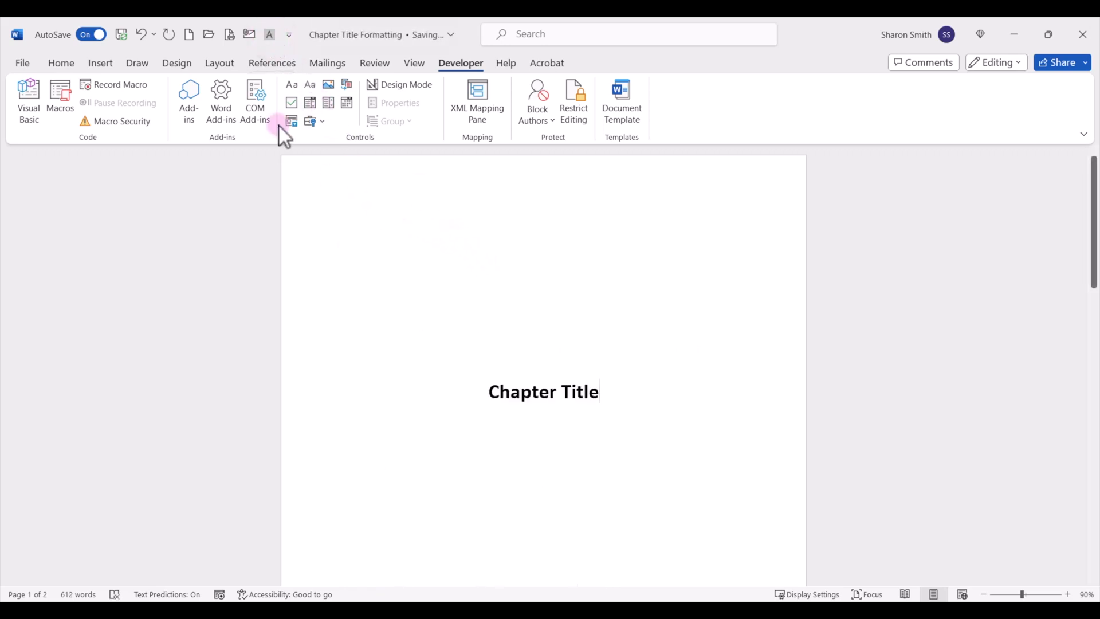
{"action": "mouse_move", "coordinate": [460, 270]}
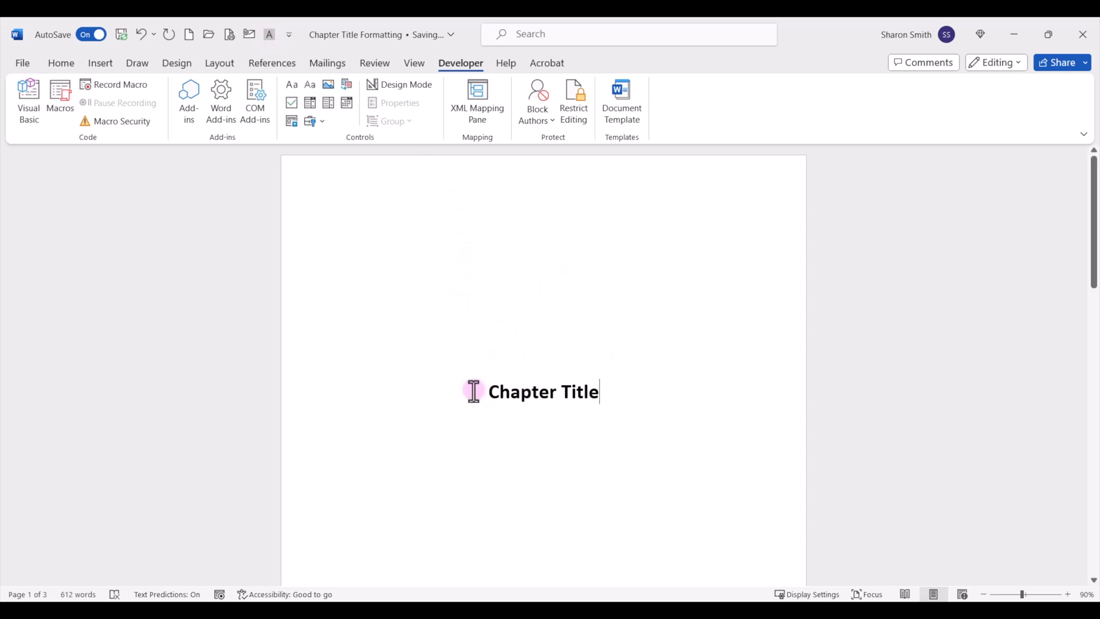
{"action": "mouse_move", "coordinate": [599, 399]}
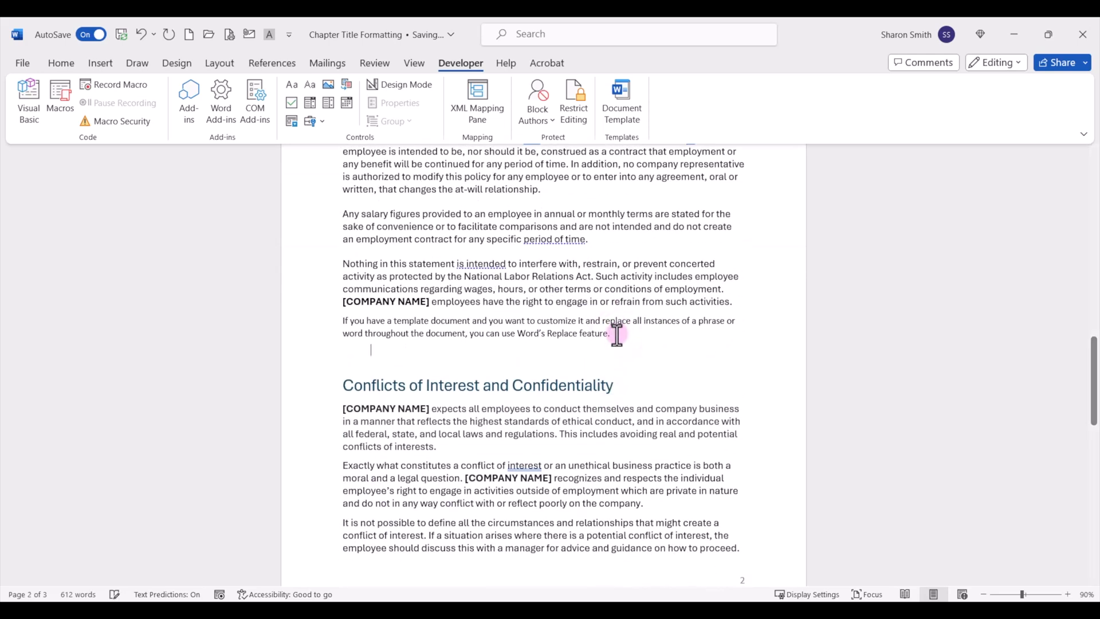
Step: Add a page break after the Replace-feature paragraph and insert a Chapter Title page
{"action": "key", "text": "Enter"}
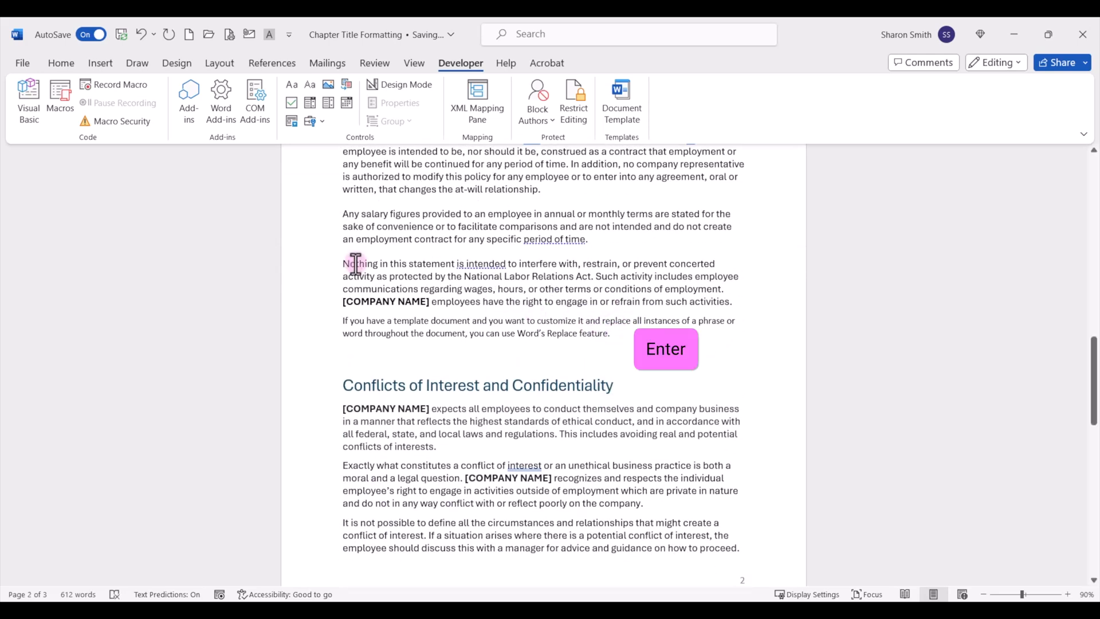
{"action": "left_click", "coordinate": [100, 63]}
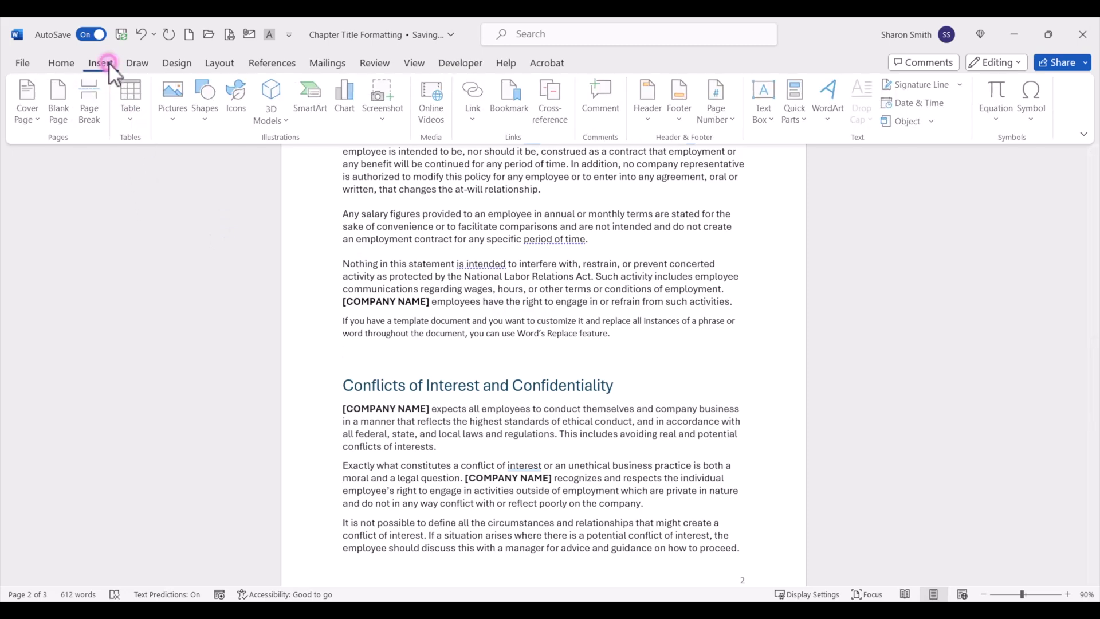
{"action": "left_click", "coordinate": [90, 98]}
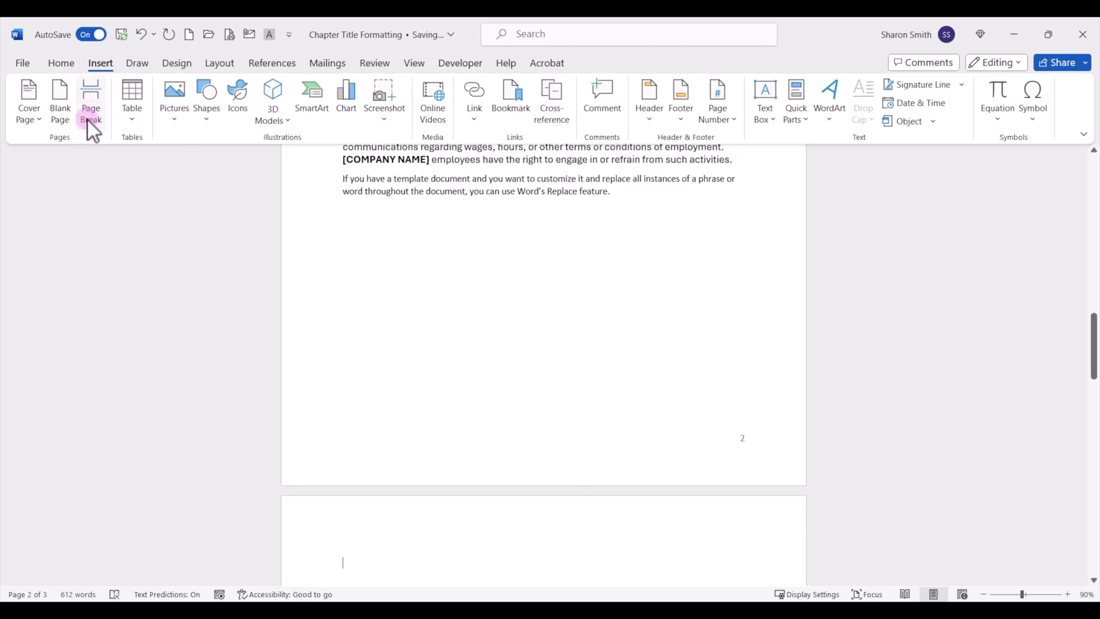
{"action": "left_click", "coordinate": [91, 98]}
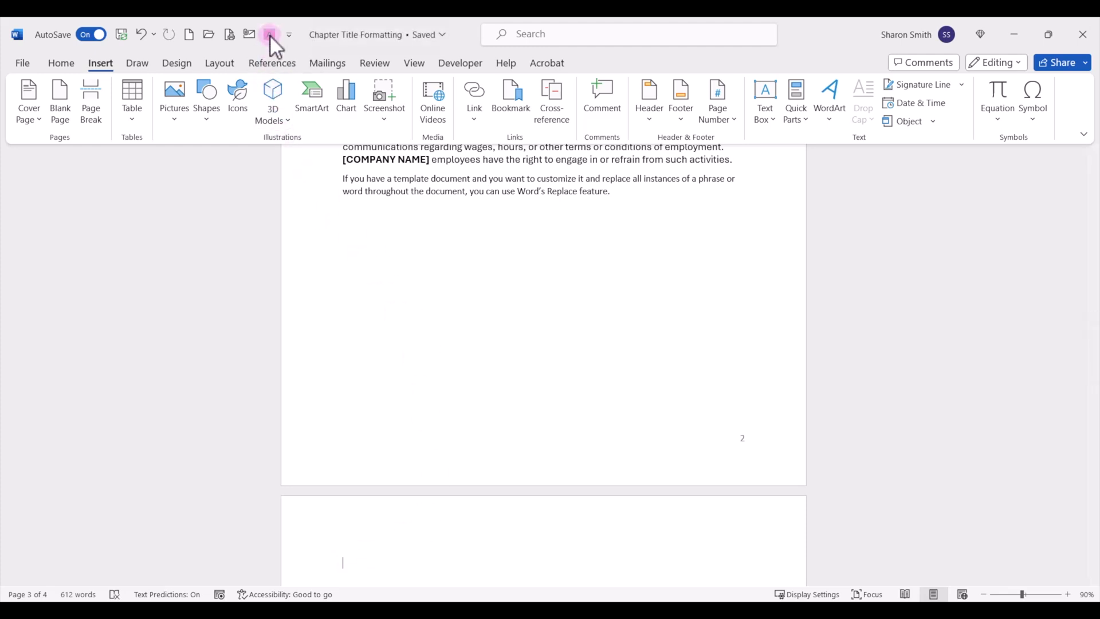
{"action": "type", "text": "Chapter Title"}
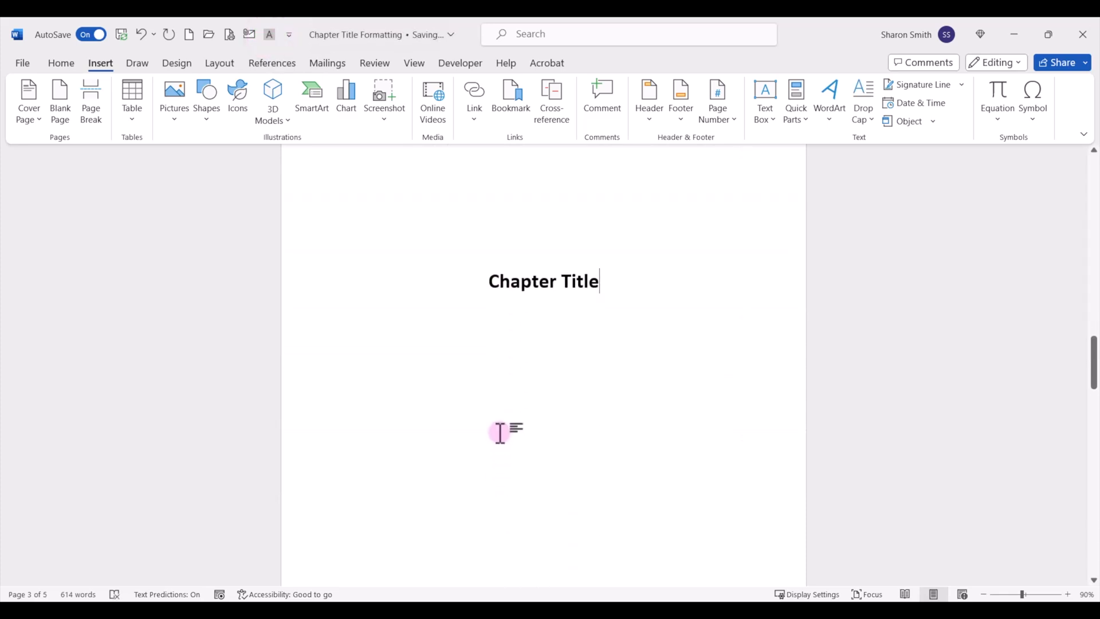
{"action": "scroll", "scroll_direction": "down", "scroll_amount": 3}
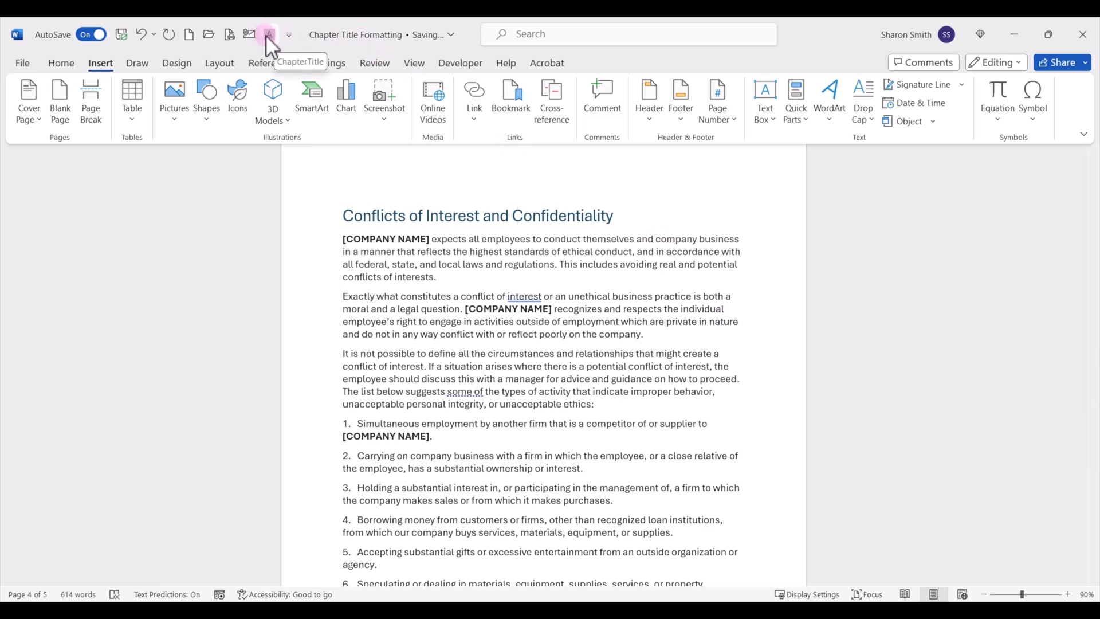
{"action": "mouse_move", "coordinate": [620, 123]}
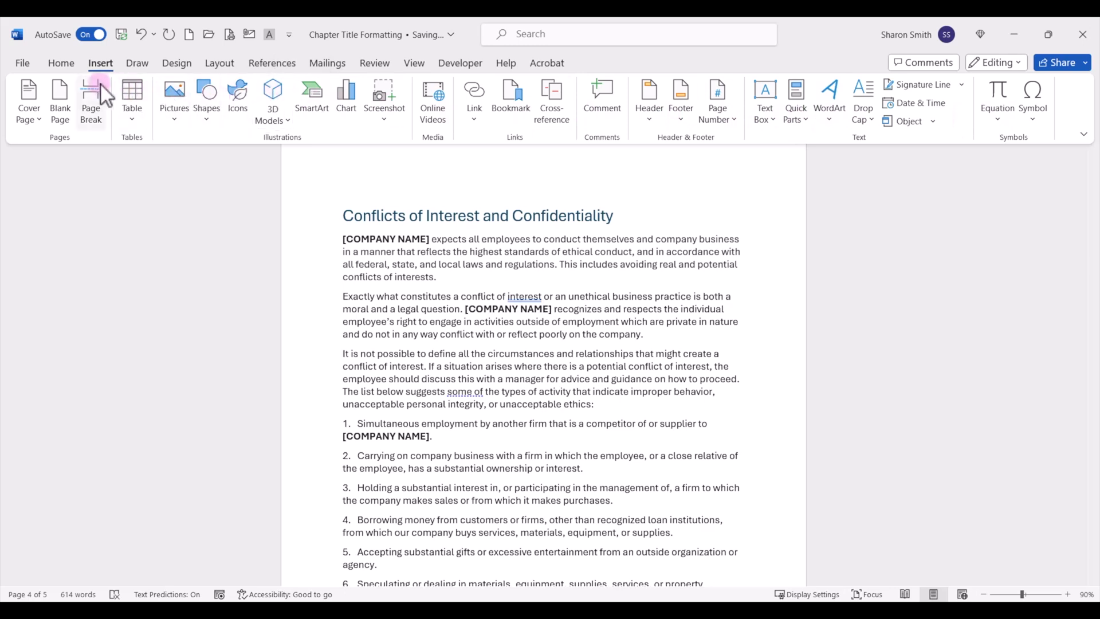
Step: Switch to the Home tab
{"action": "left_click", "coordinate": [61, 63]}
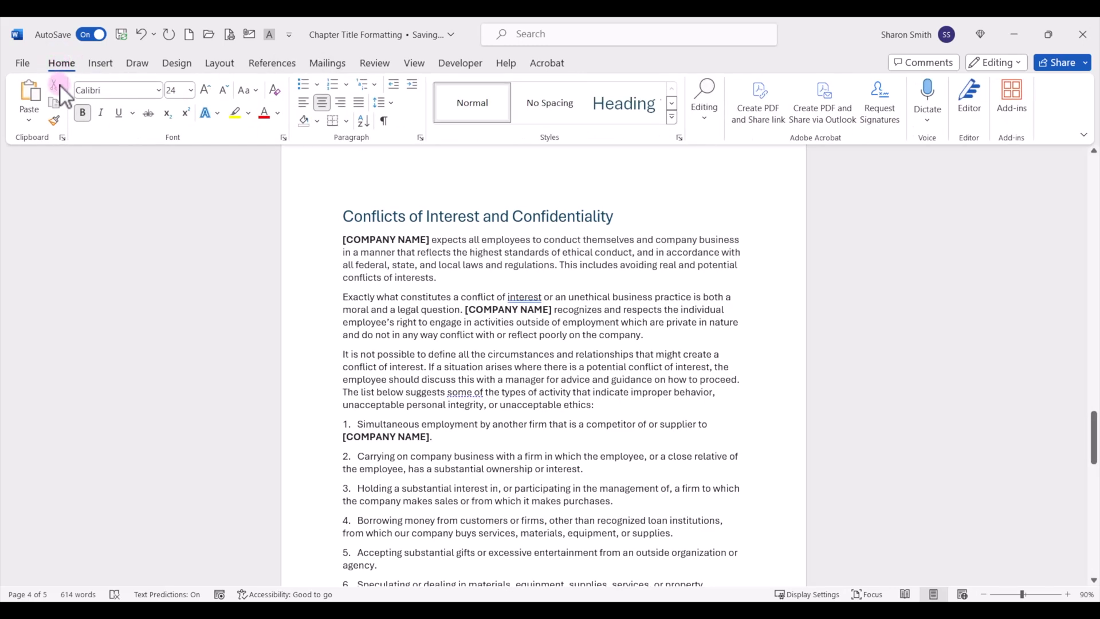
{"action": "mouse_move", "coordinate": [545, 63]}
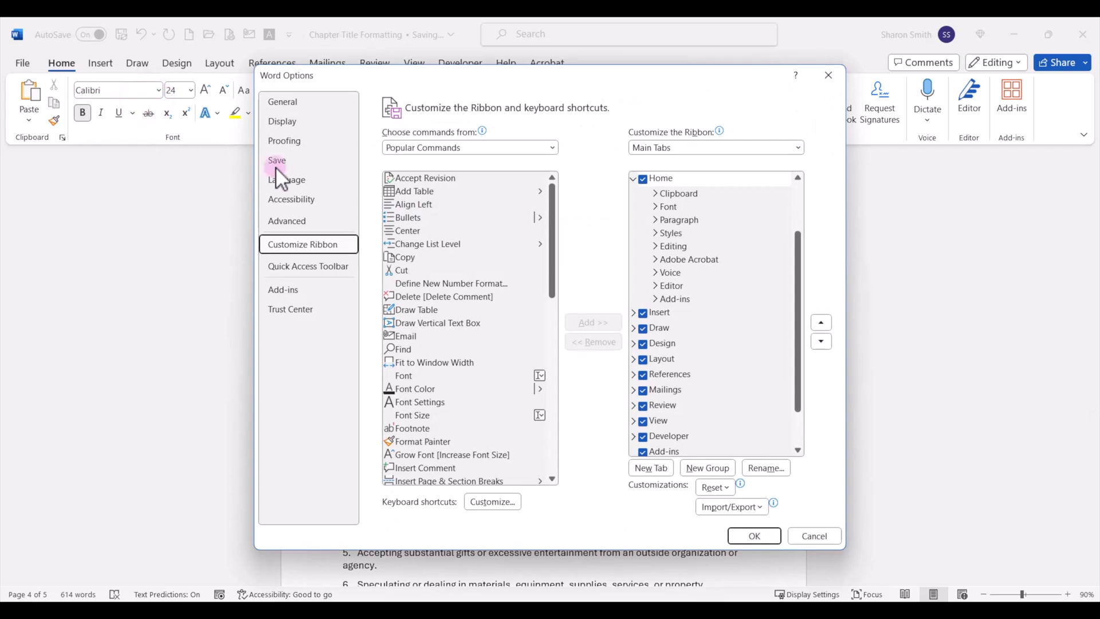
Step: List macros, select ChapterTitle, and choose Home > Font as the placement point
{"action": "left_click", "coordinate": [551, 147]}
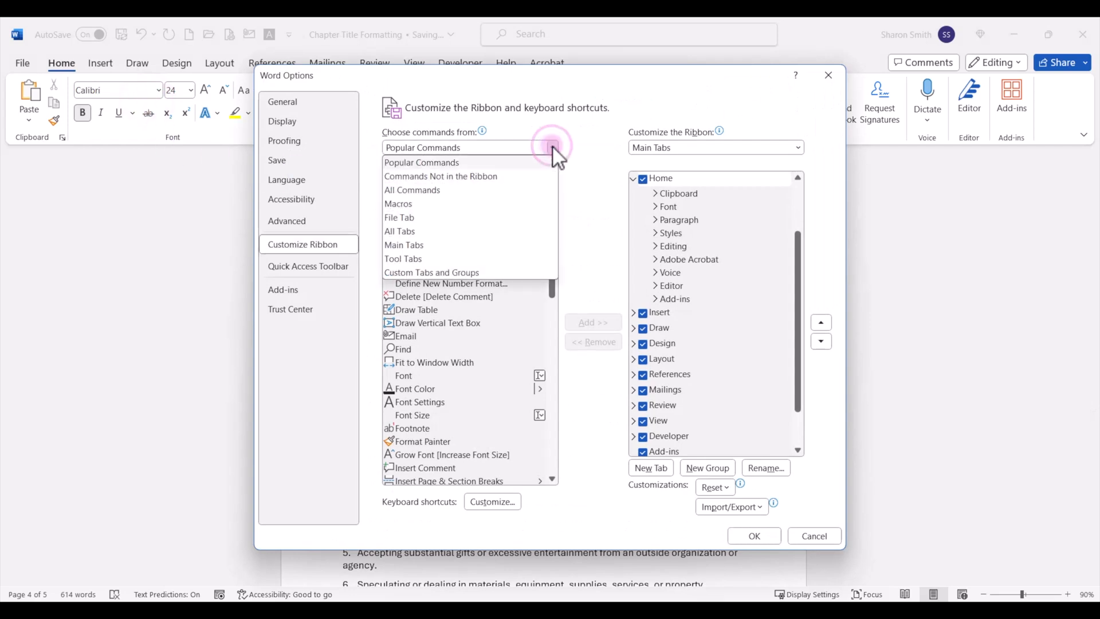
{"action": "mouse_move", "coordinate": [412, 207]}
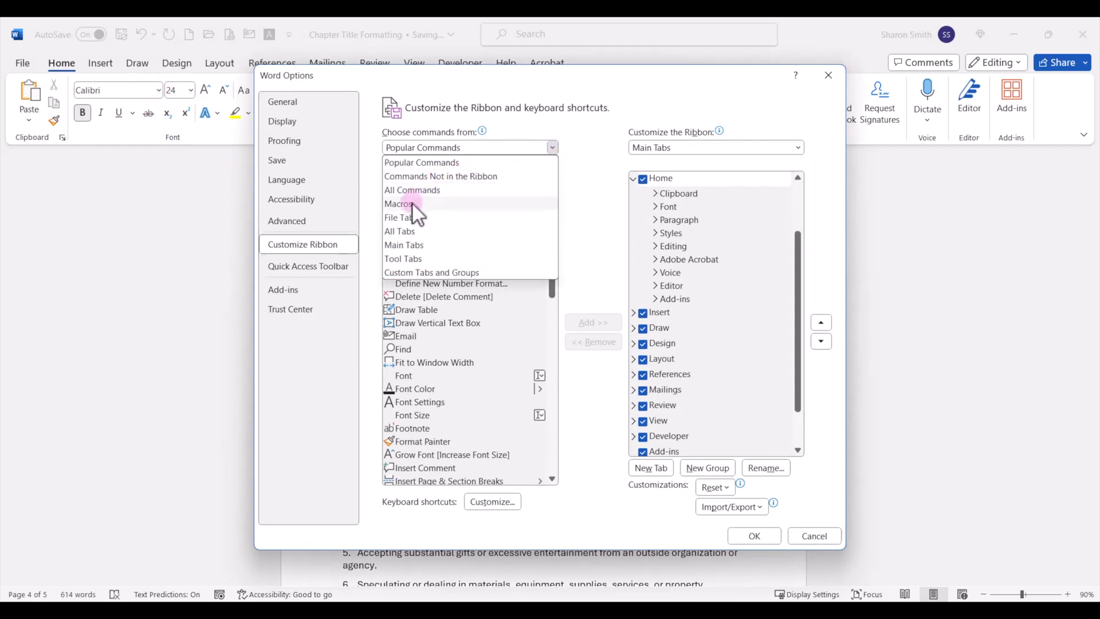
{"action": "left_click", "coordinate": [400, 203]}
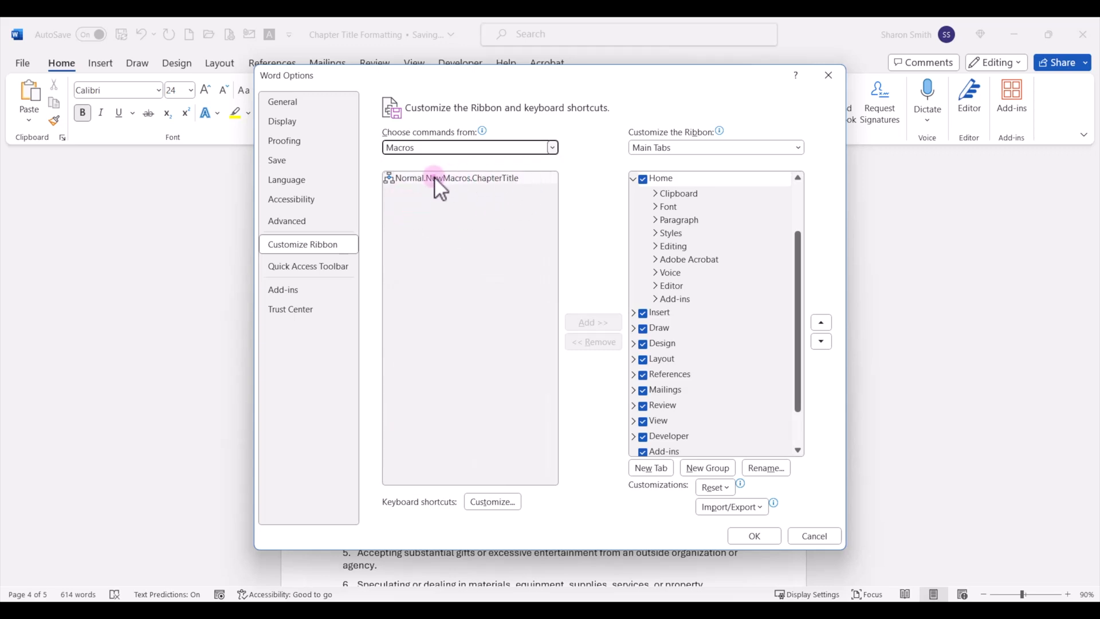
{"action": "left_click", "coordinate": [456, 177]}
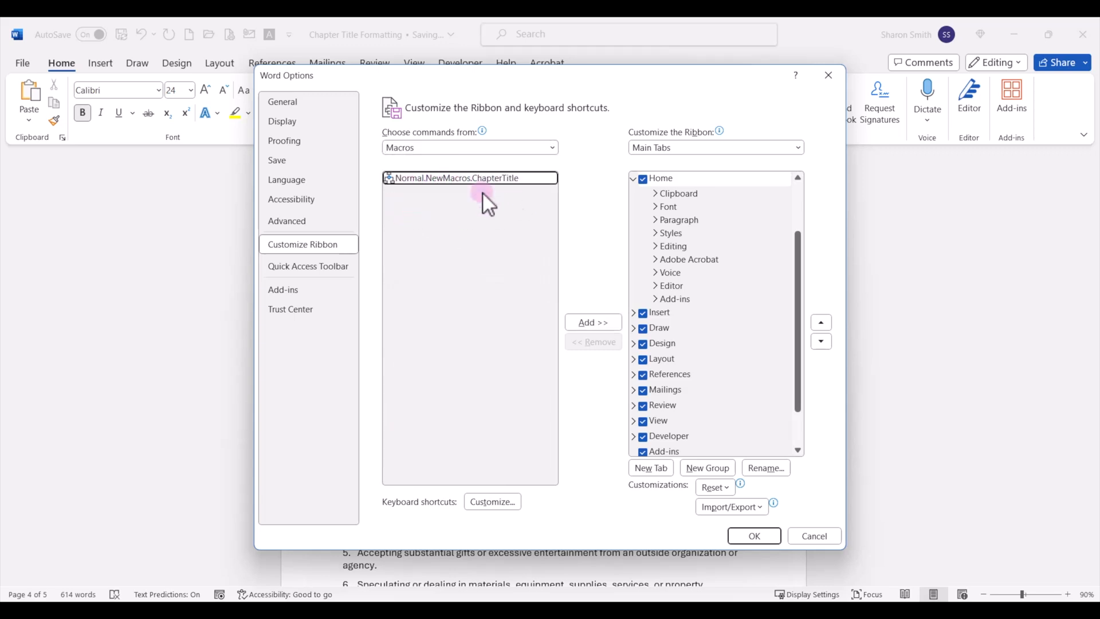
{"action": "mouse_move", "coordinate": [714, 234]}
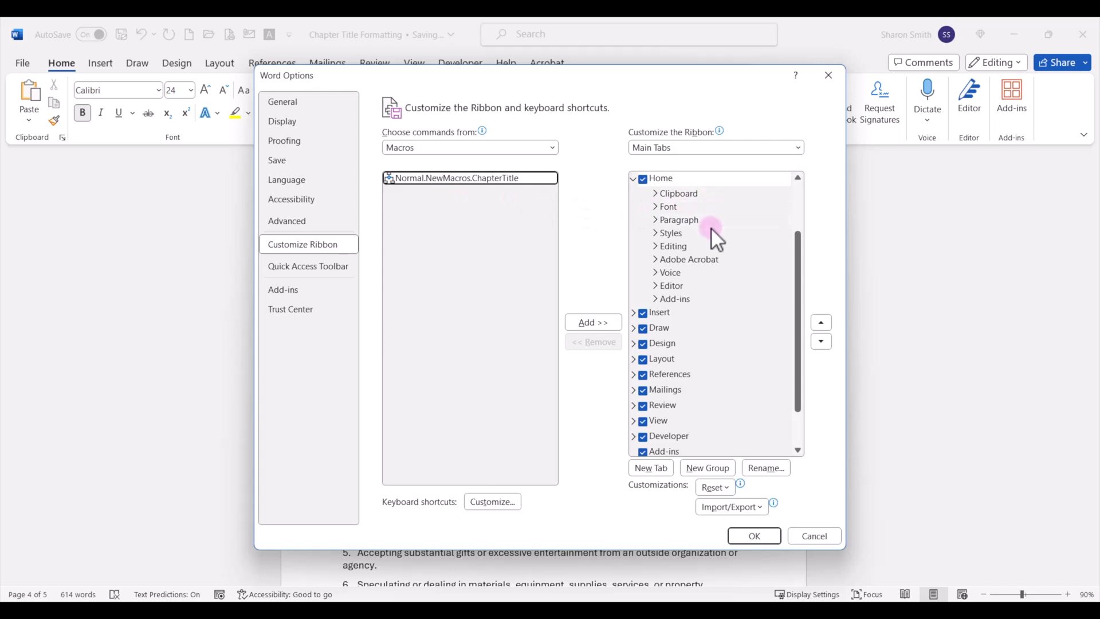
{"action": "mouse_move", "coordinate": [701, 327]}
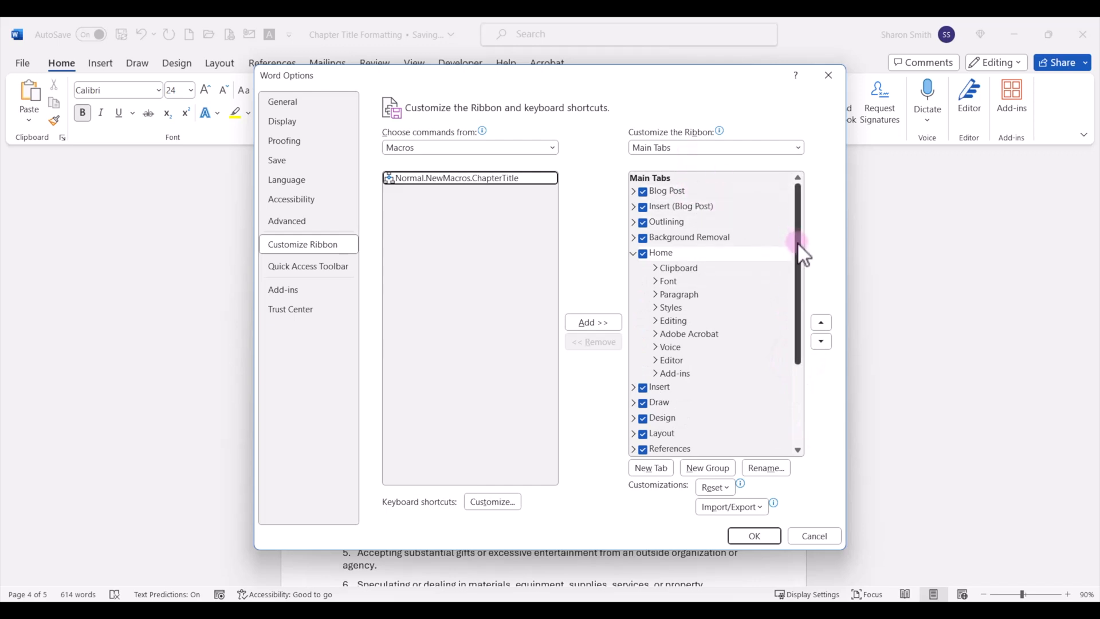
{"action": "mouse_move", "coordinate": [694, 273]}
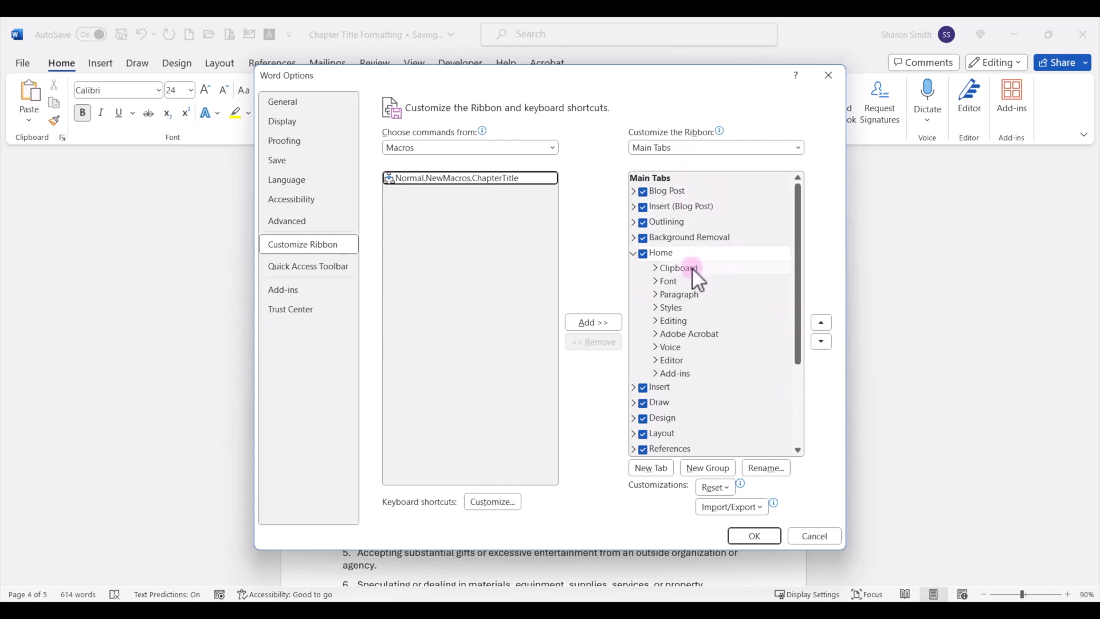
{"action": "mouse_move", "coordinate": [678, 294]}
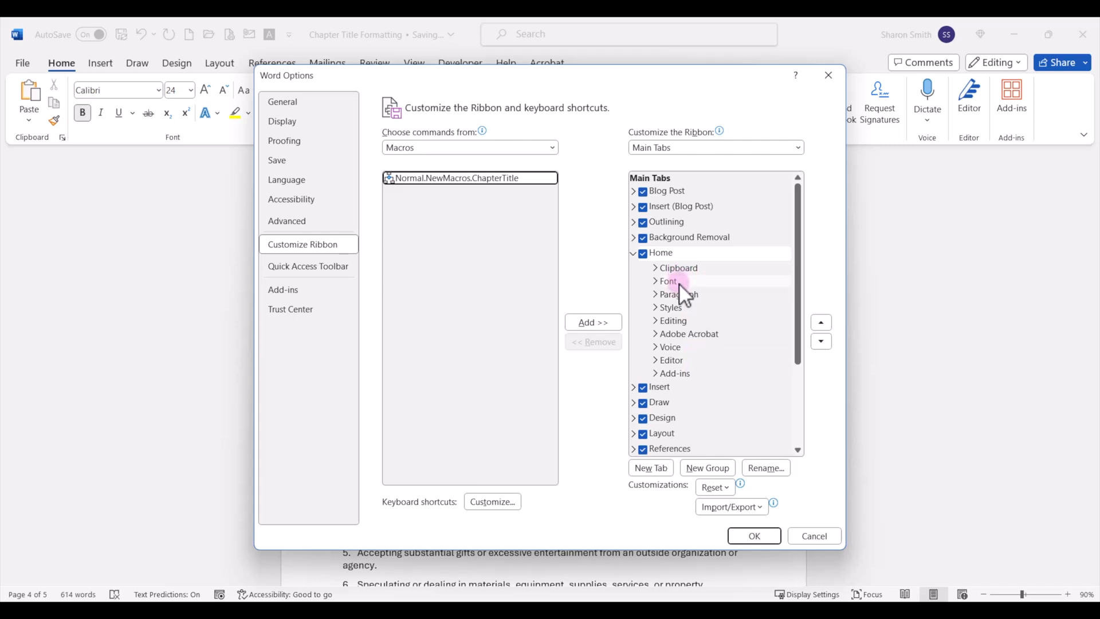
{"action": "mouse_move", "coordinate": [677, 289]}
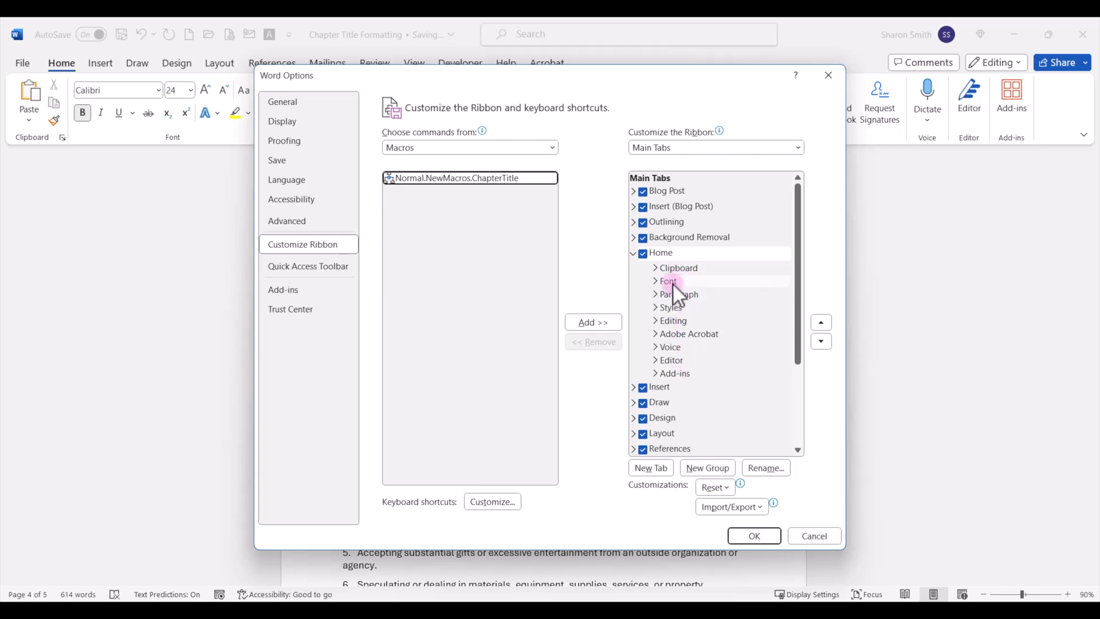
{"action": "left_click", "coordinate": [667, 280]}
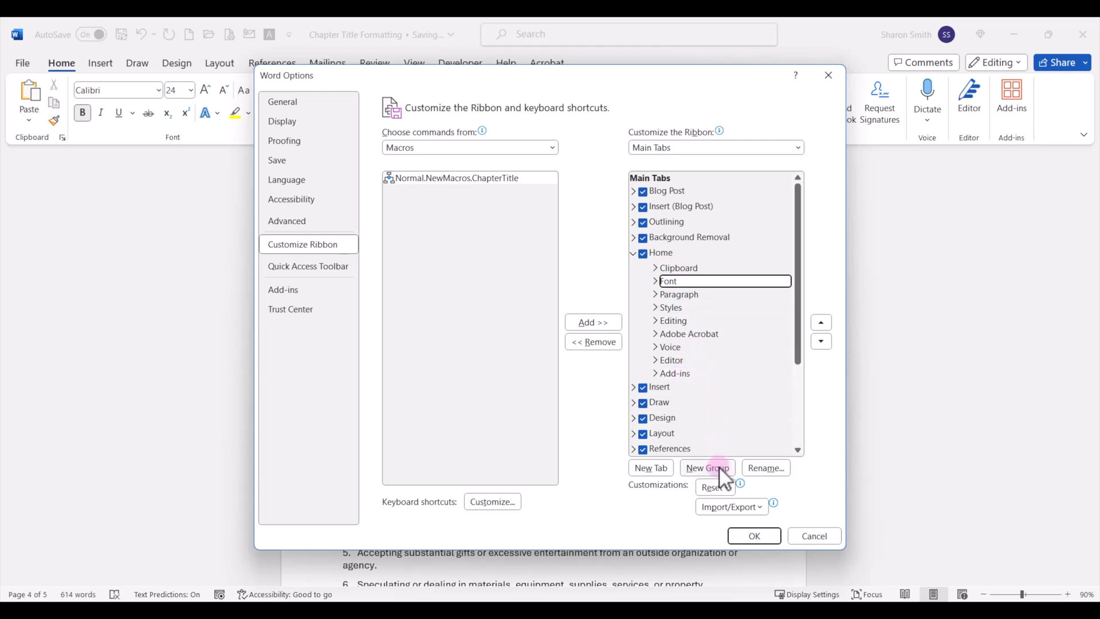
Step: Create a custom Home group, move it below Font, and name it ChapterTitle
{"action": "left_click", "coordinate": [707, 468]}
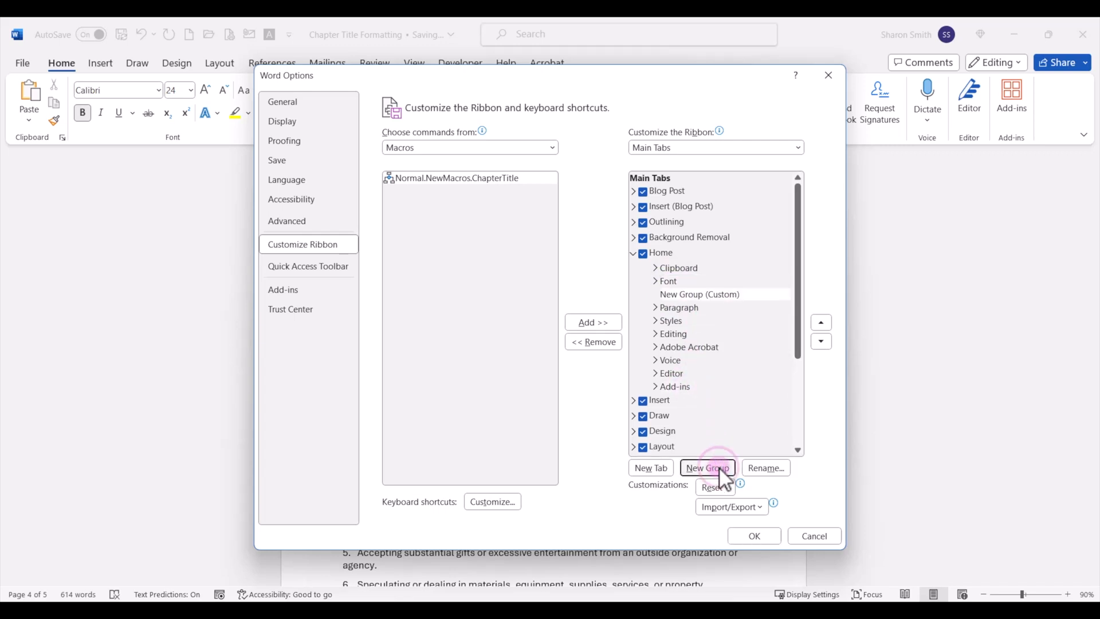
{"action": "left_click", "coordinate": [706, 467]}
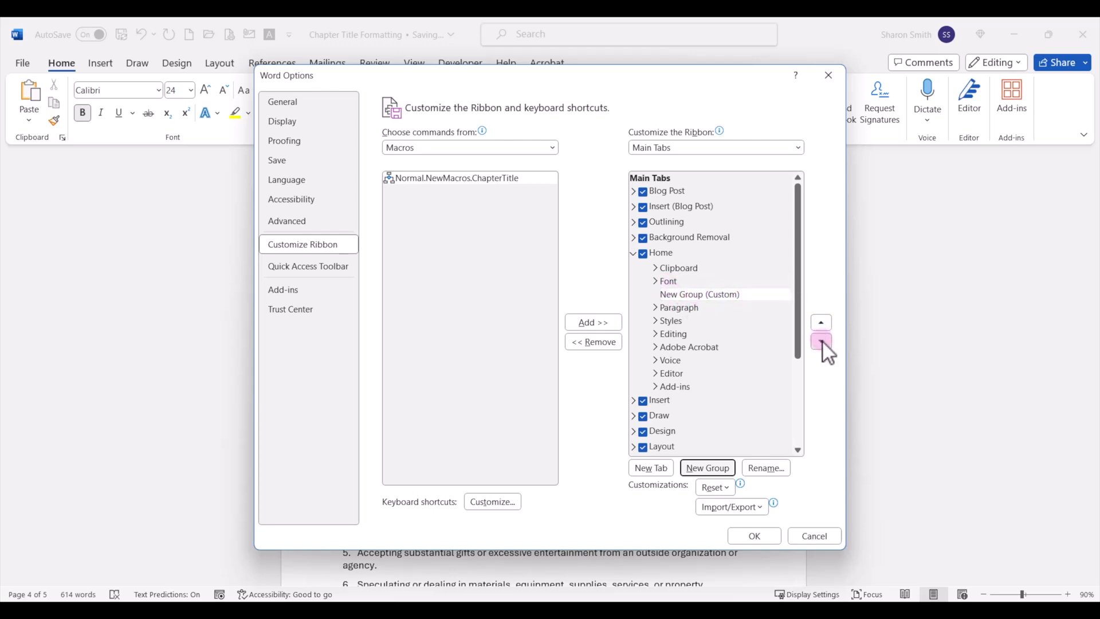
{"action": "left_click", "coordinate": [821, 343]}
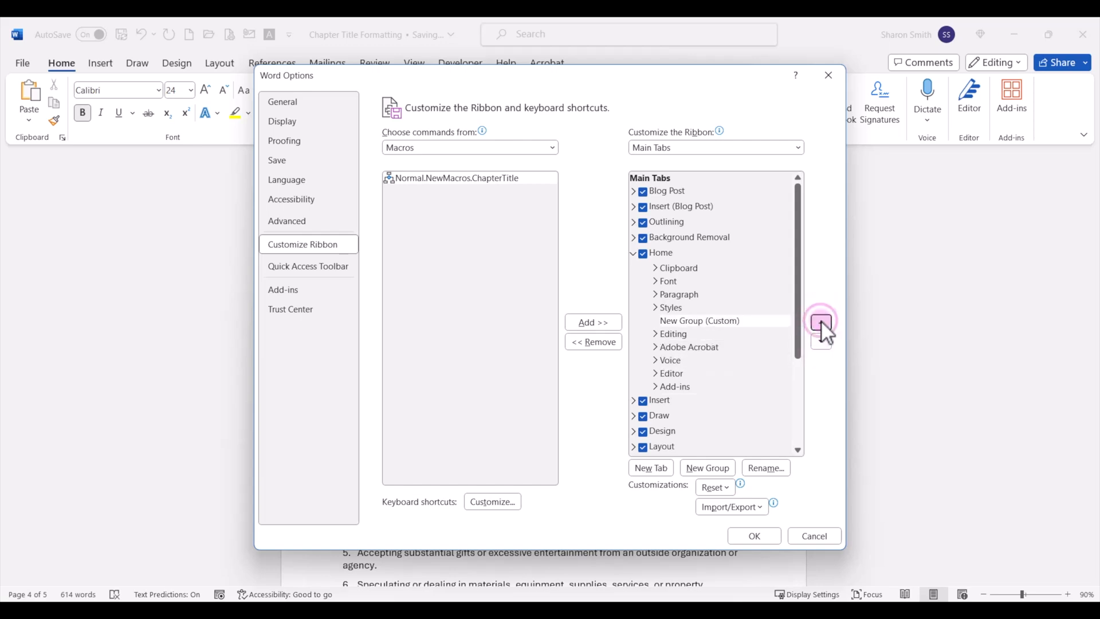
{"action": "left_click", "coordinate": [821, 322]}
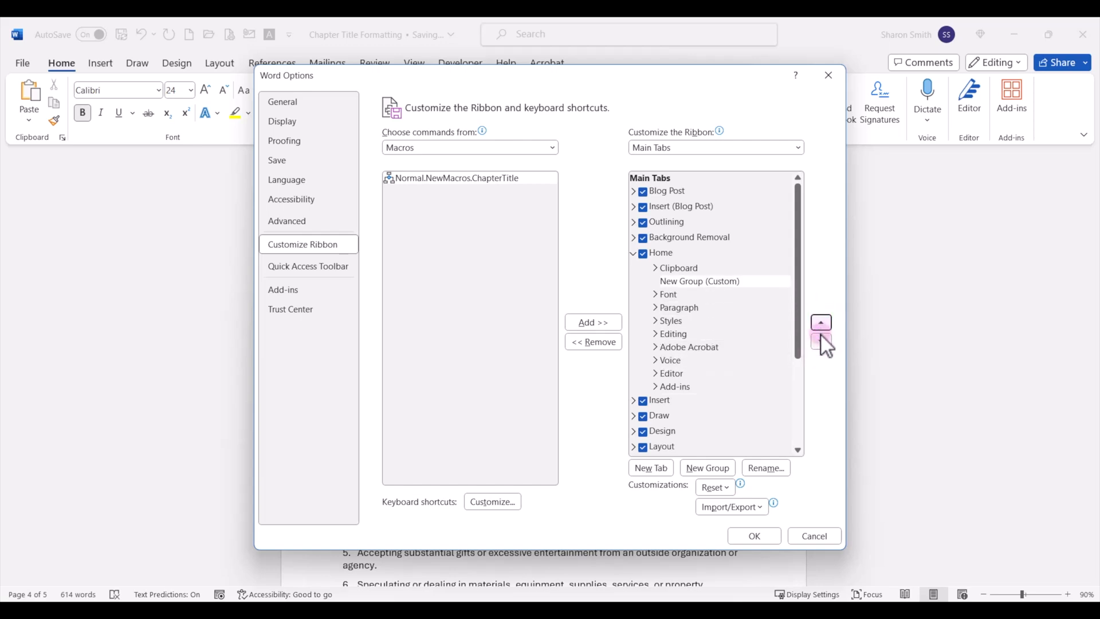
{"action": "left_click", "coordinate": [765, 467]}
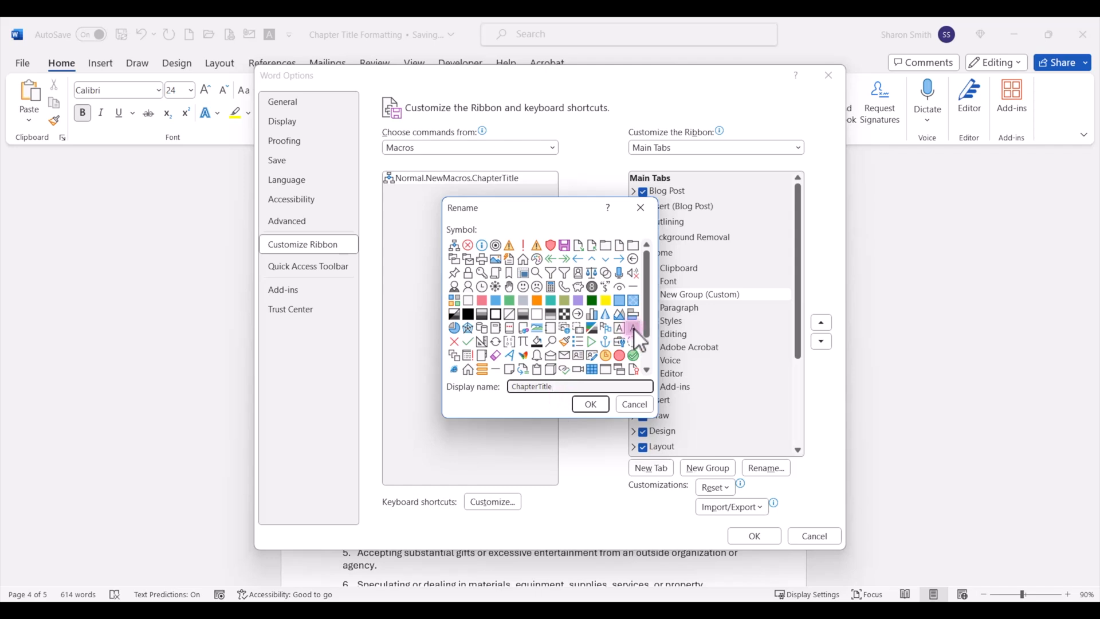
{"action": "left_click", "coordinate": [589, 403]}
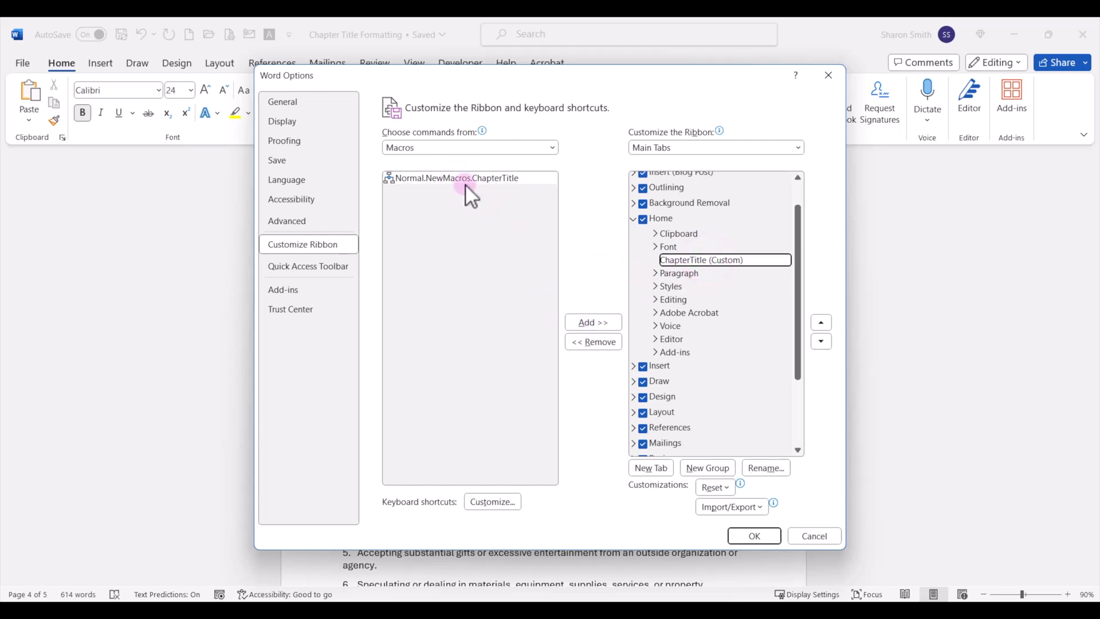
Step: Add the ChapterTitle macro to the group, renamed ChapterTitle with the A icon
{"action": "left_click", "coordinate": [592, 322]}
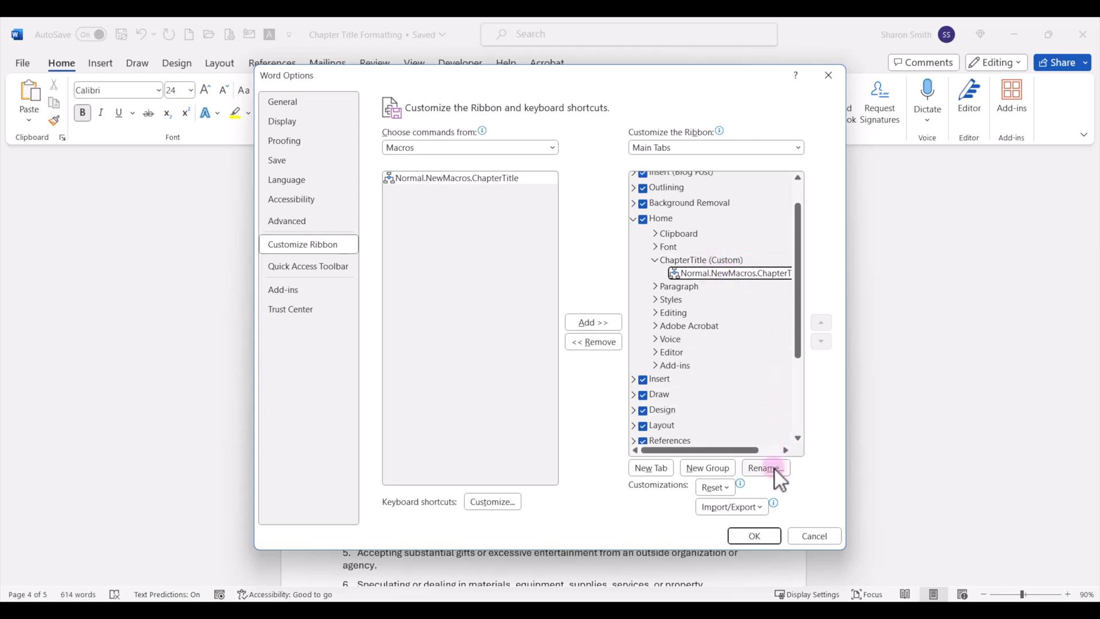
{"action": "left_click", "coordinate": [765, 468]}
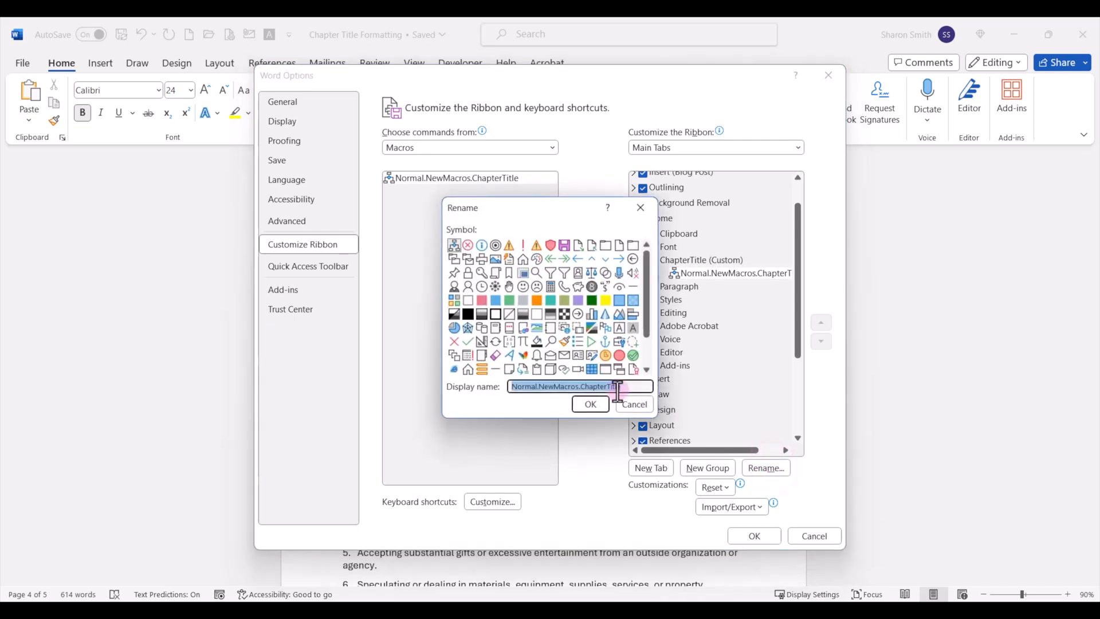
{"action": "type", "text": "ChapterTitle"}
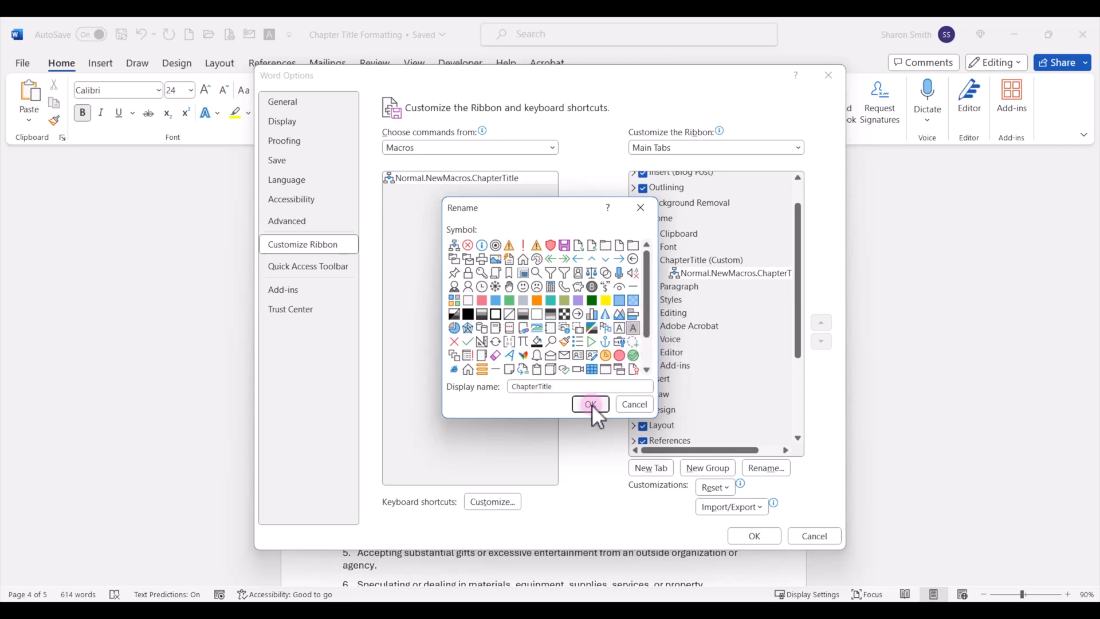
{"action": "left_click", "coordinate": [590, 404]}
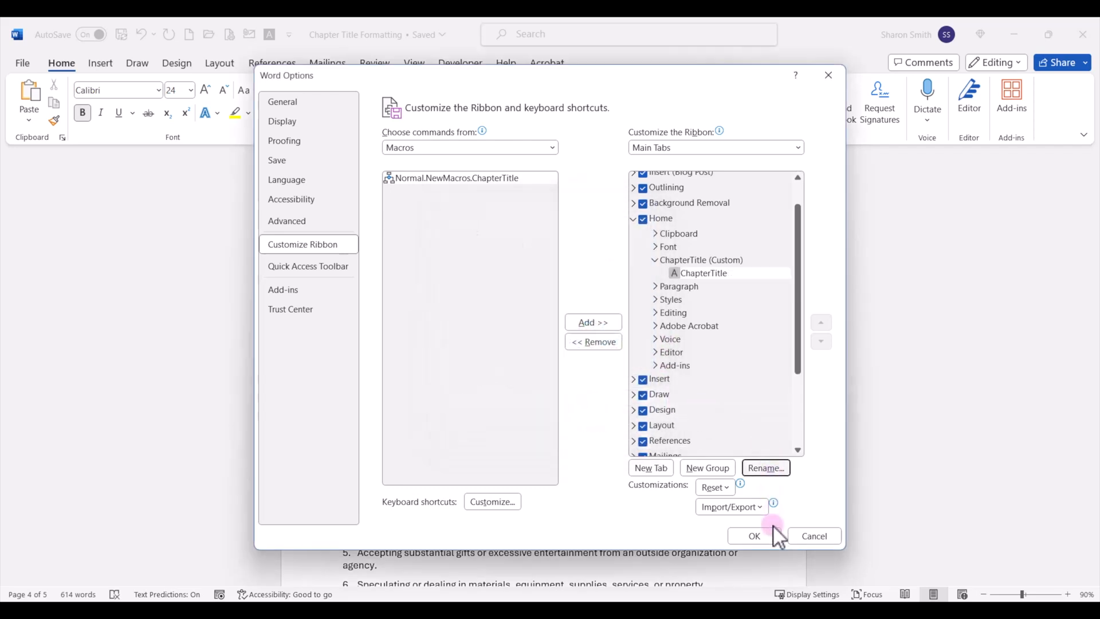
Step: Apply the ribbon changes, then type 'New Section' and make it a heading
{"action": "left_click", "coordinate": [753, 535]}
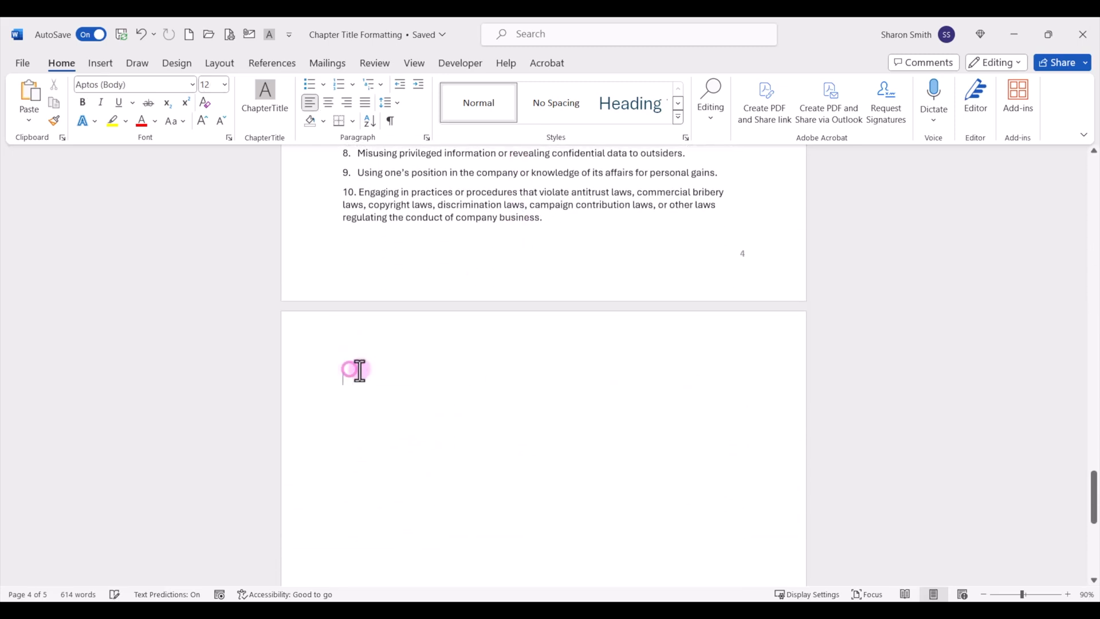
{"action": "type", "text": "New Section"}
{"action": "type", "text": "Text Here"}
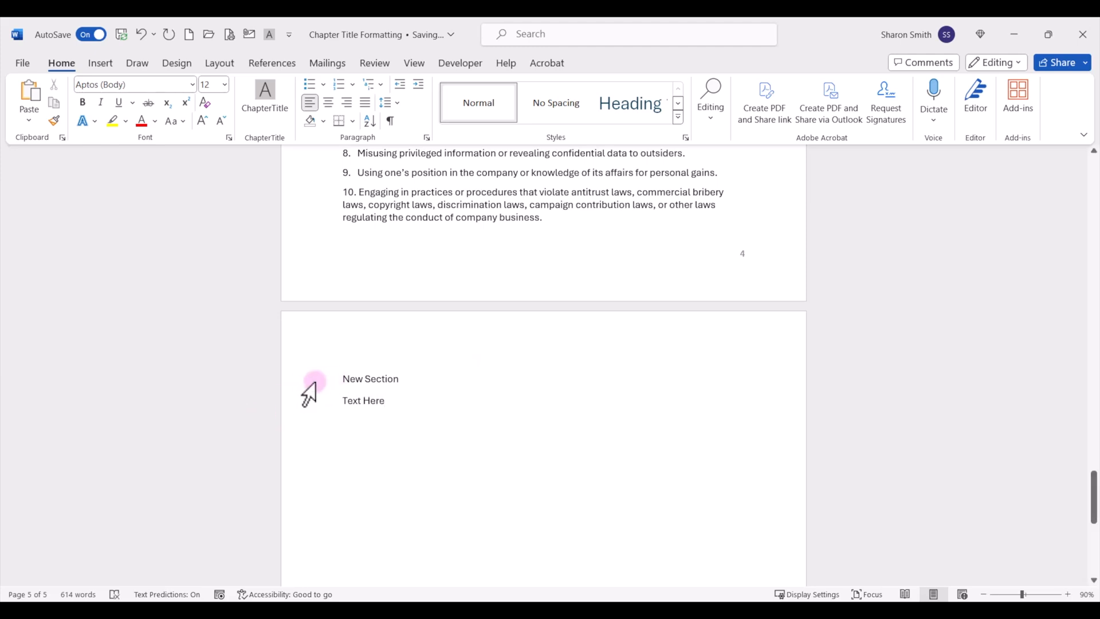
{"action": "left_click", "coordinate": [628, 103]}
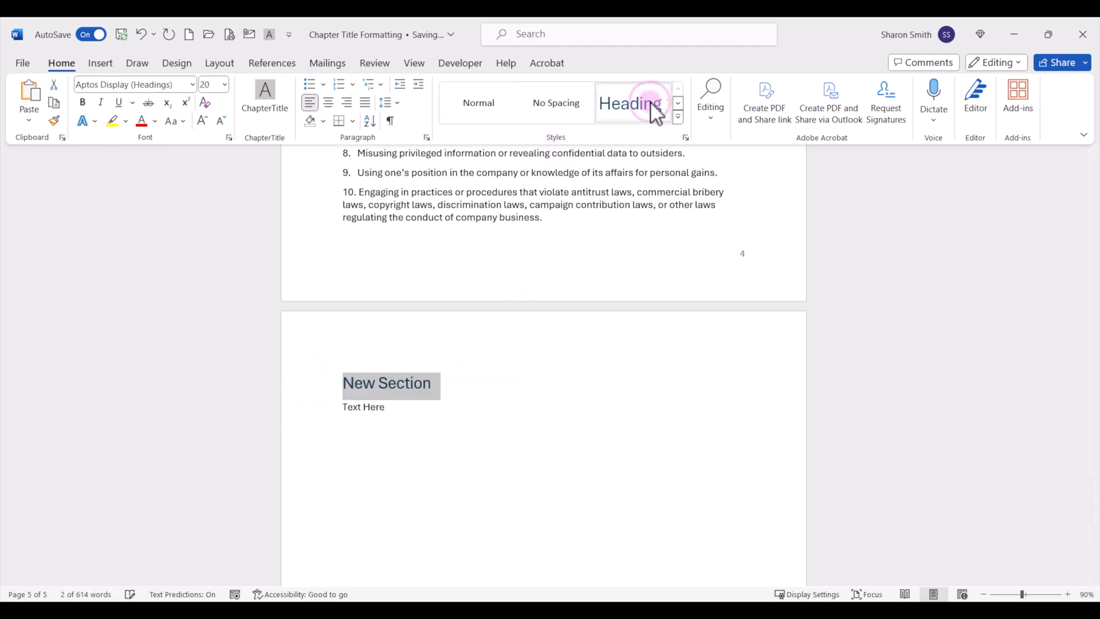
{"action": "left_click", "coordinate": [629, 103]}
{"action": "type", "text": "Chapter Title"}
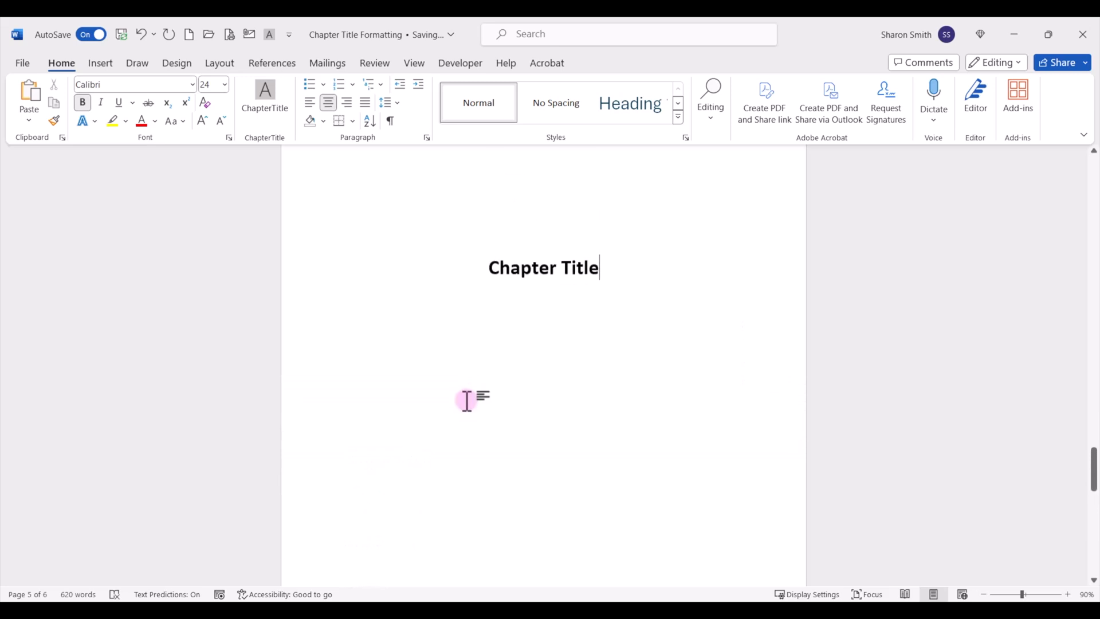
Step: Switch to Multiple Pages view and scroll through the Chapter Title pages
{"action": "scroll", "scroll_direction": "down", "scroll_amount": 3}
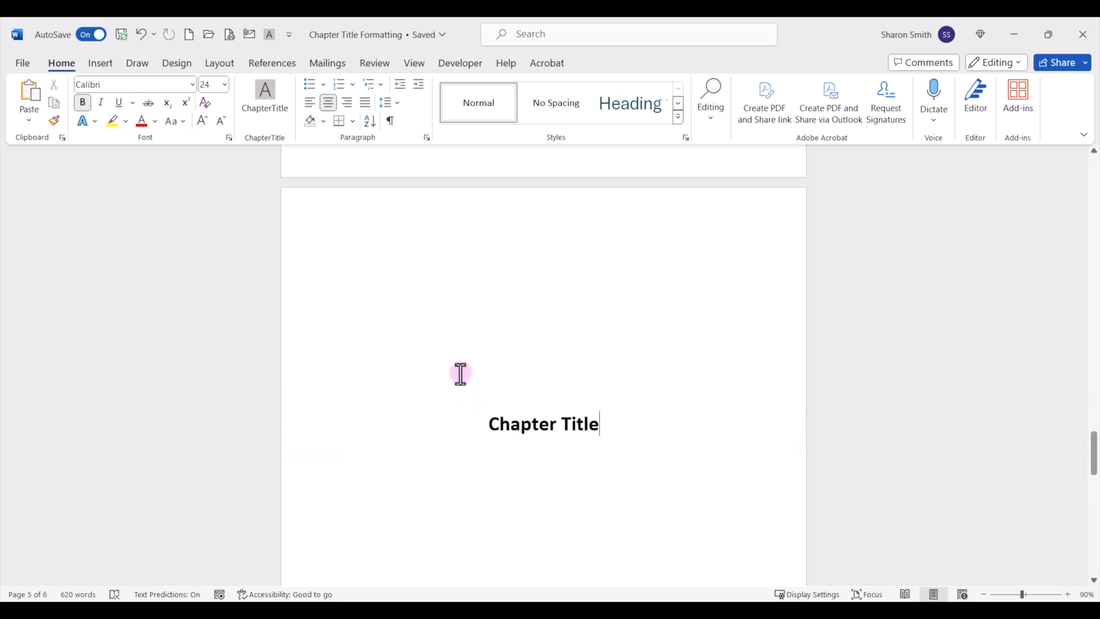
{"action": "left_click", "coordinate": [414, 63]}
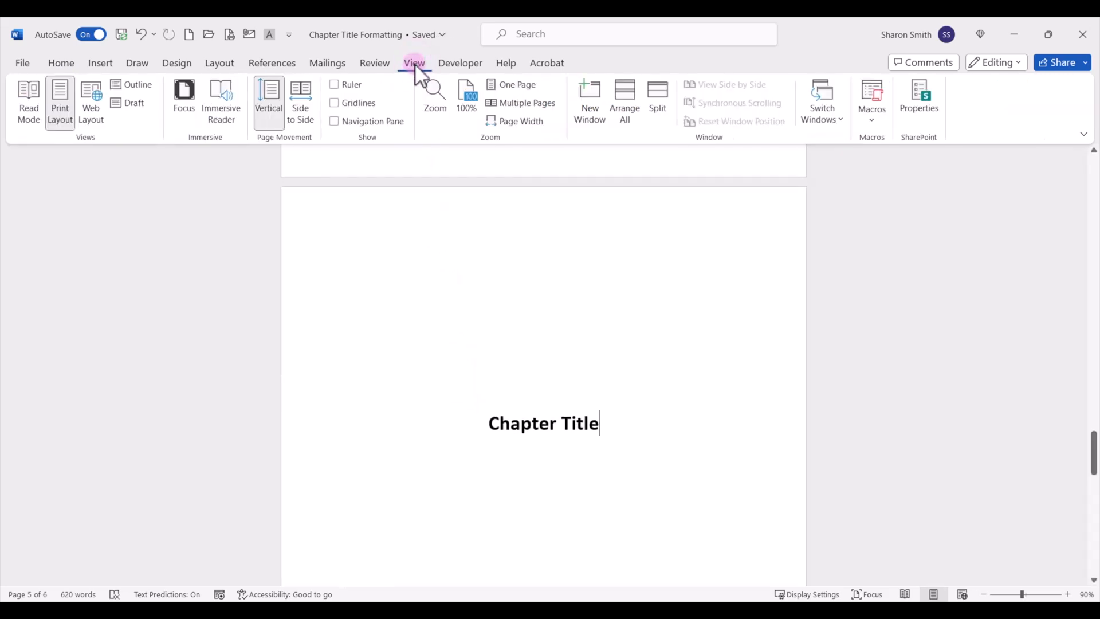
{"action": "left_click", "coordinate": [527, 103]}
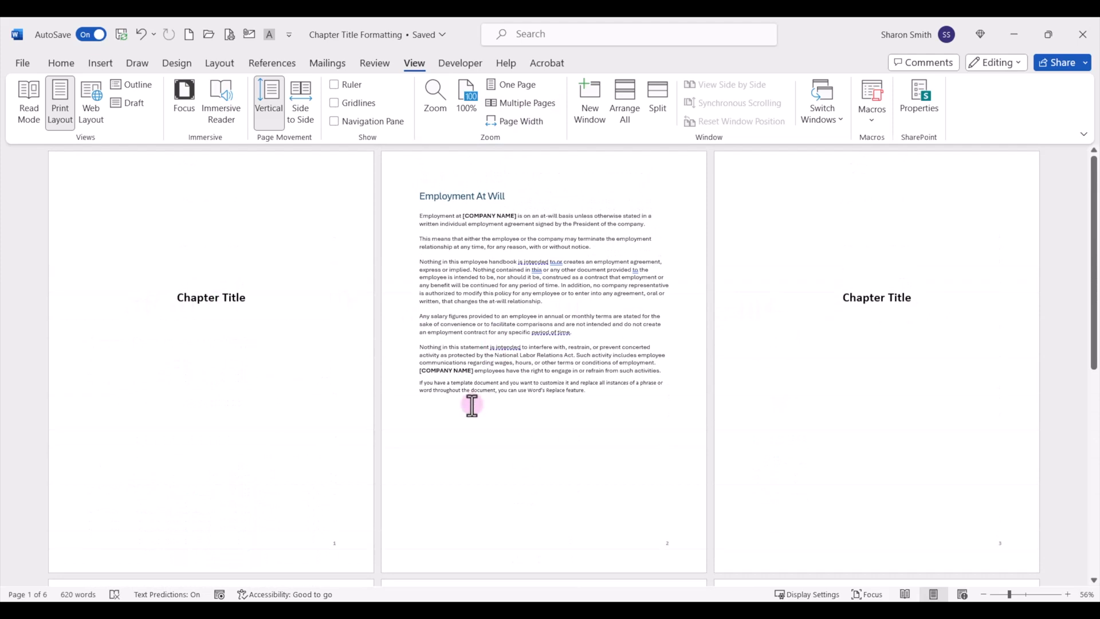
{"action": "scroll", "scroll_direction": "down", "scroll_amount": 3}
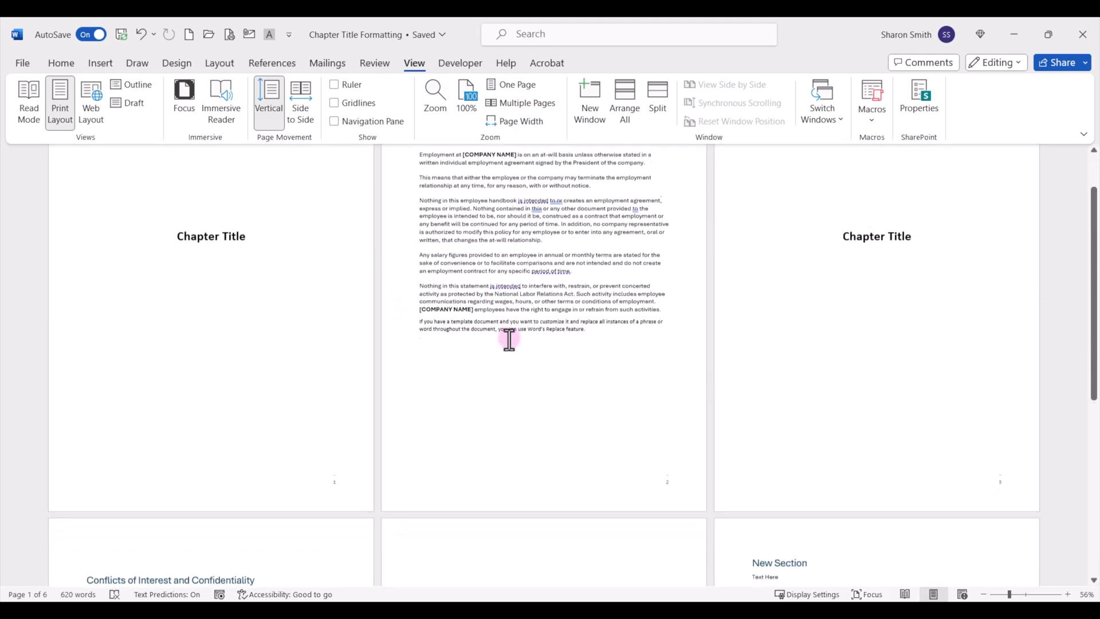
{"action": "scroll", "scroll_direction": "down", "scroll_amount": 3}
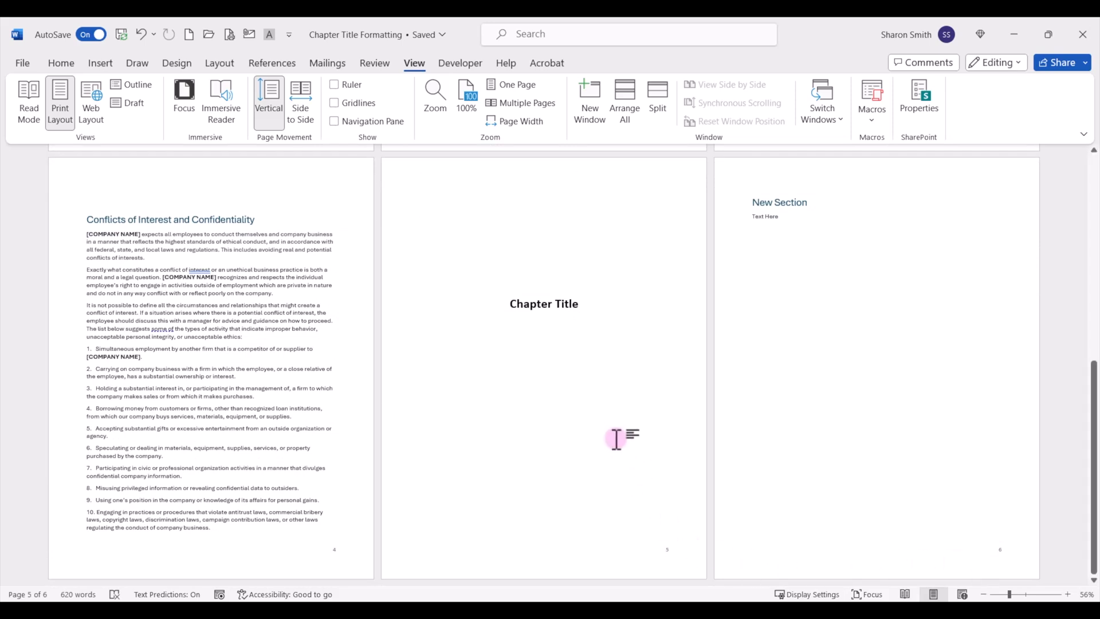
Step: Open the Developer Macros list and select the ChapterTitle macro
{"action": "left_click", "coordinate": [459, 62]}
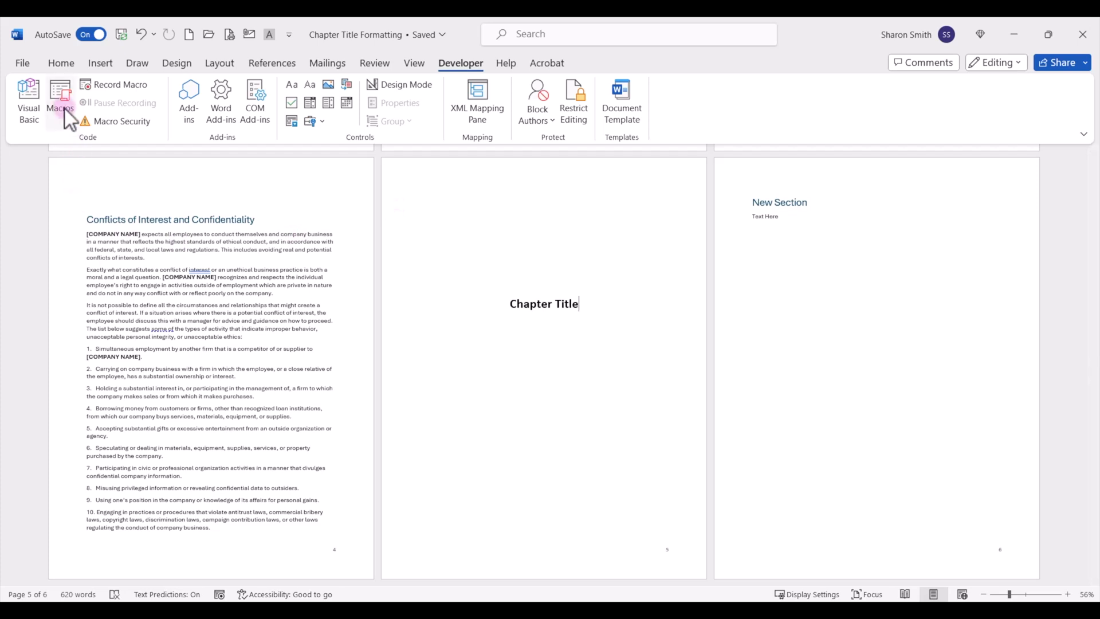
{"action": "left_click", "coordinate": [59, 98]}
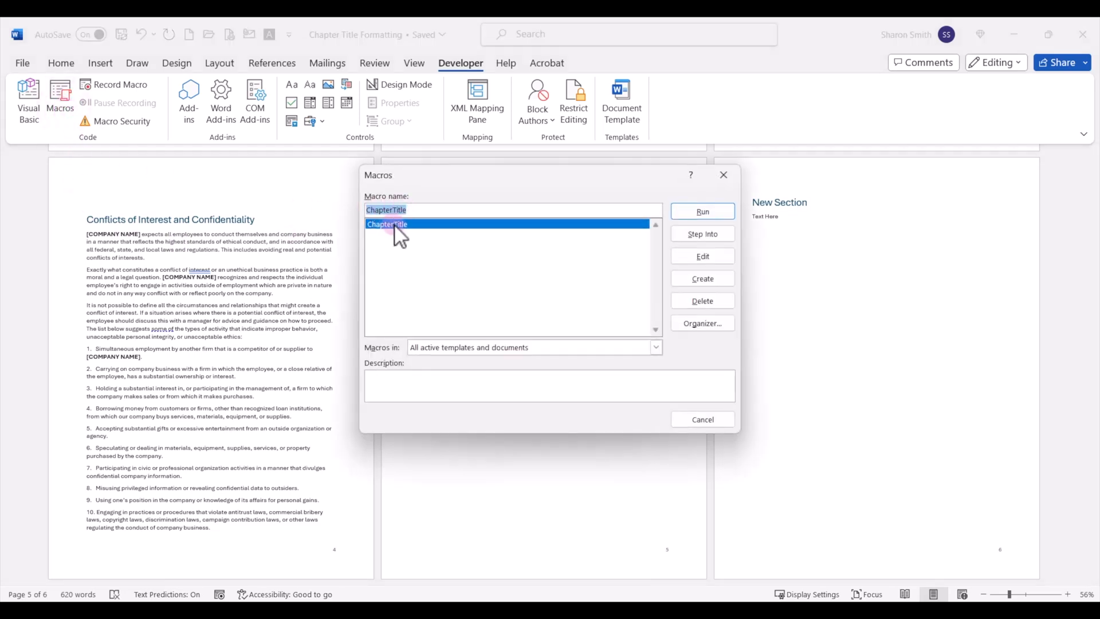
{"action": "left_click", "coordinate": [701, 255]}
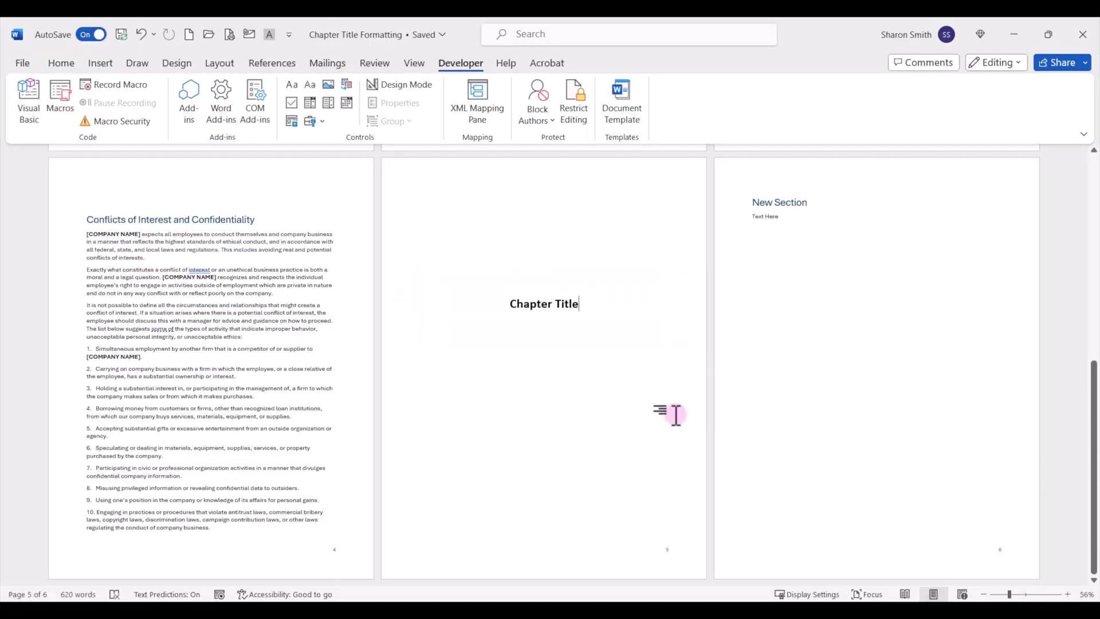
Step: Open the File backstage screen
{"action": "left_click", "coordinate": [22, 62]}
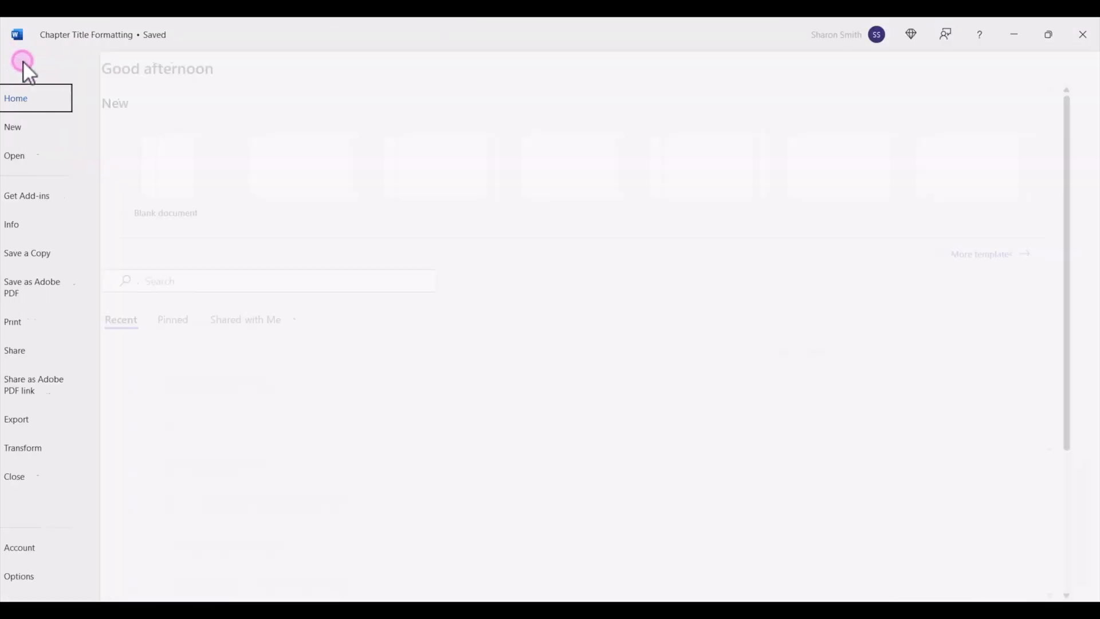
{"action": "left_click", "coordinate": [27, 252]}
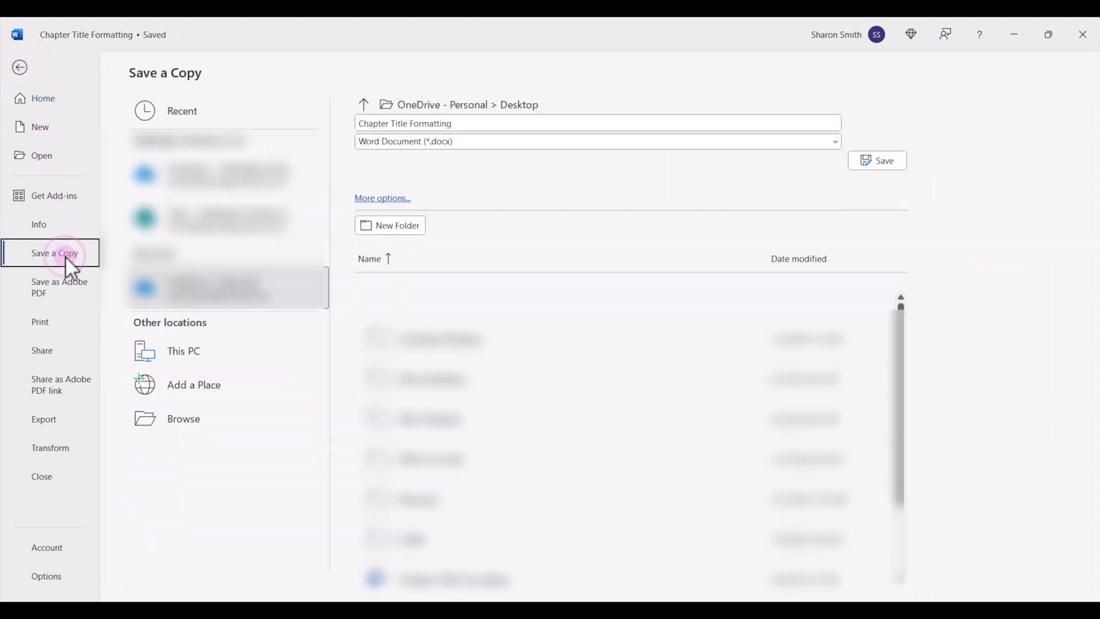
{"action": "left_click", "coordinate": [183, 418]}
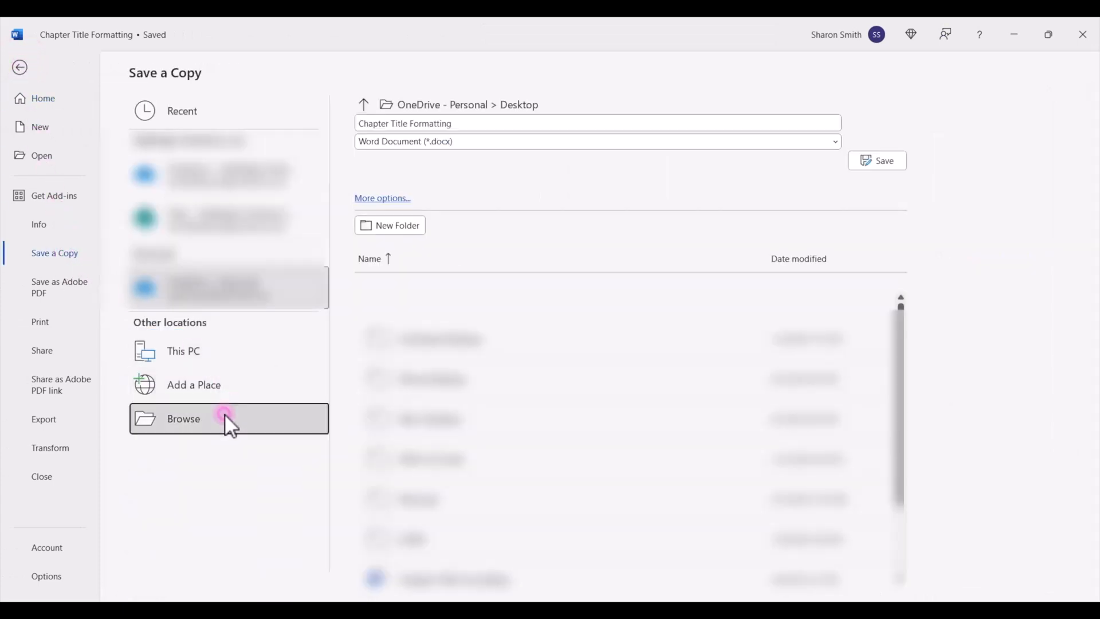
{"action": "left_click", "coordinate": [183, 419]}
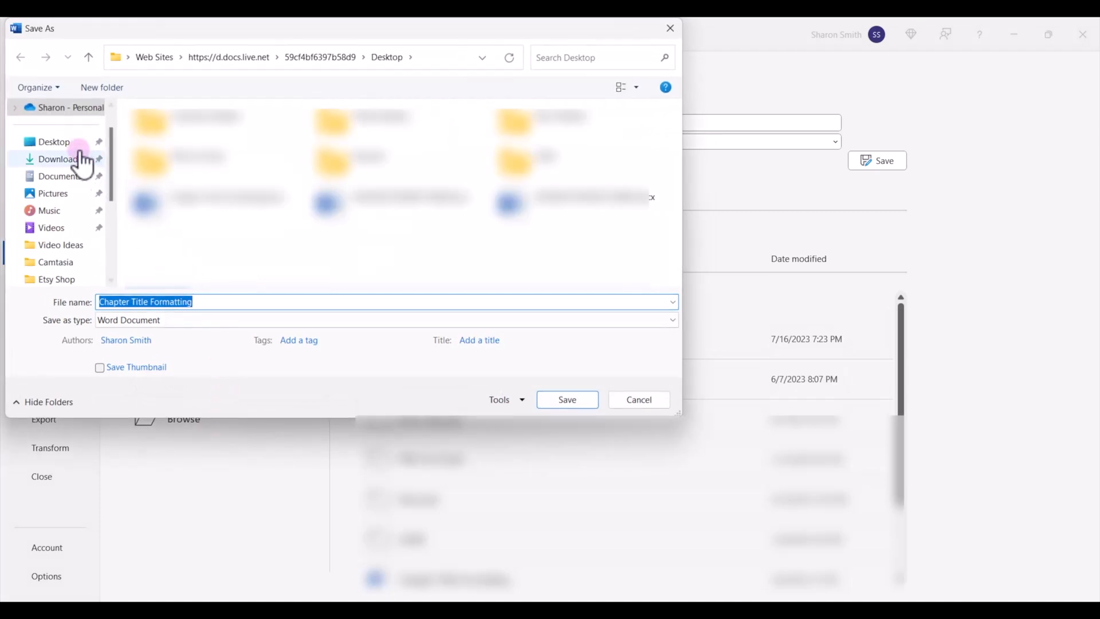
{"action": "left_click", "coordinate": [54, 141]}
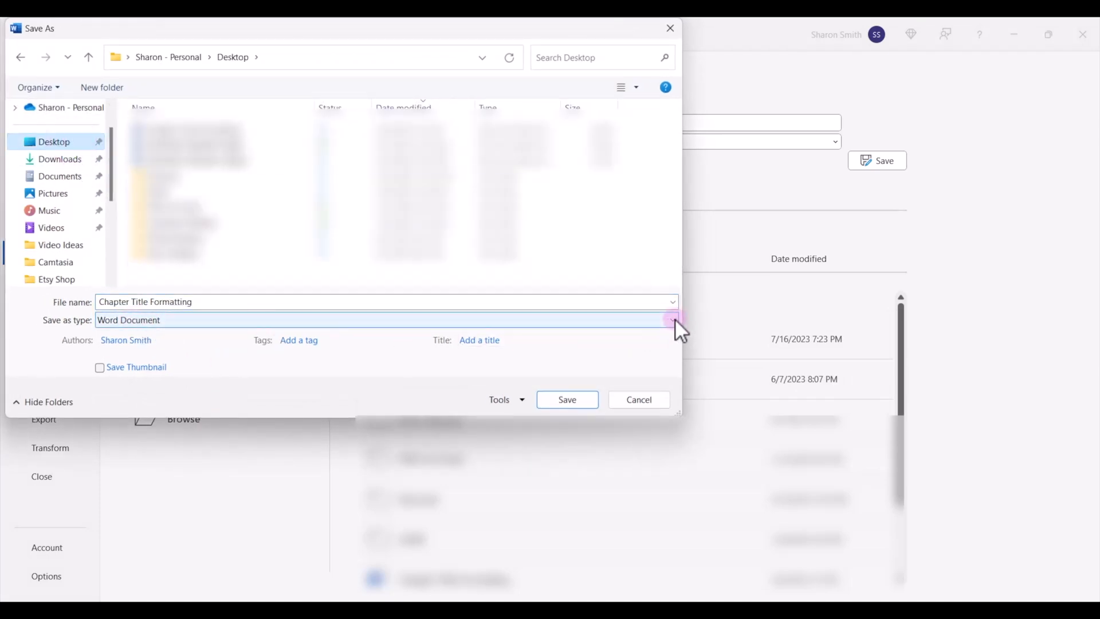
{"action": "mouse_move", "coordinate": [571, 330]}
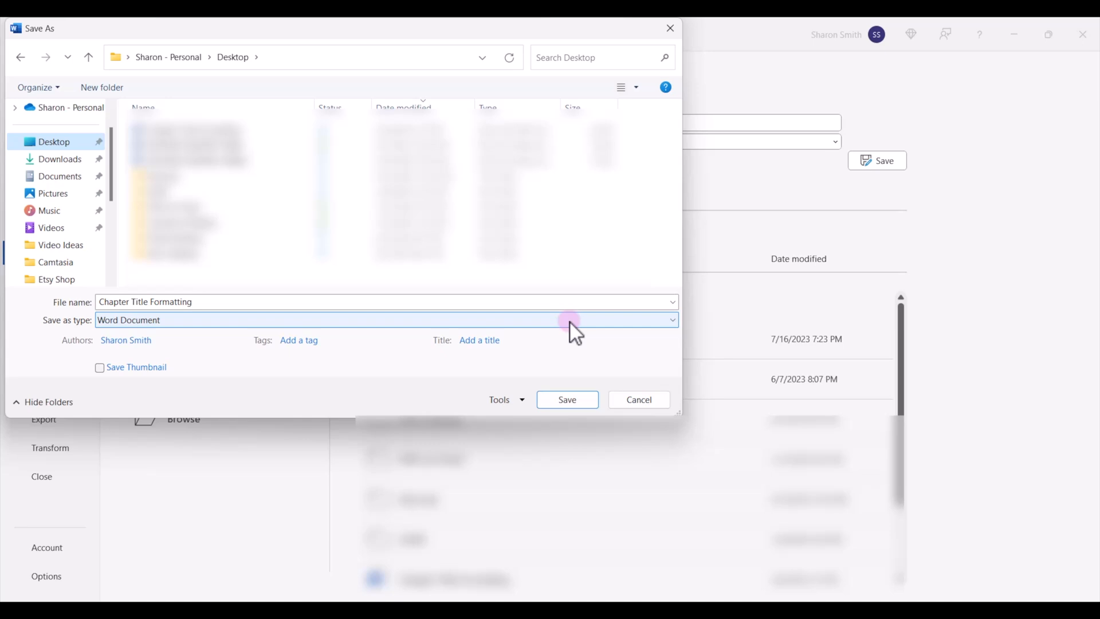
{"action": "left_click", "coordinate": [566, 399]}
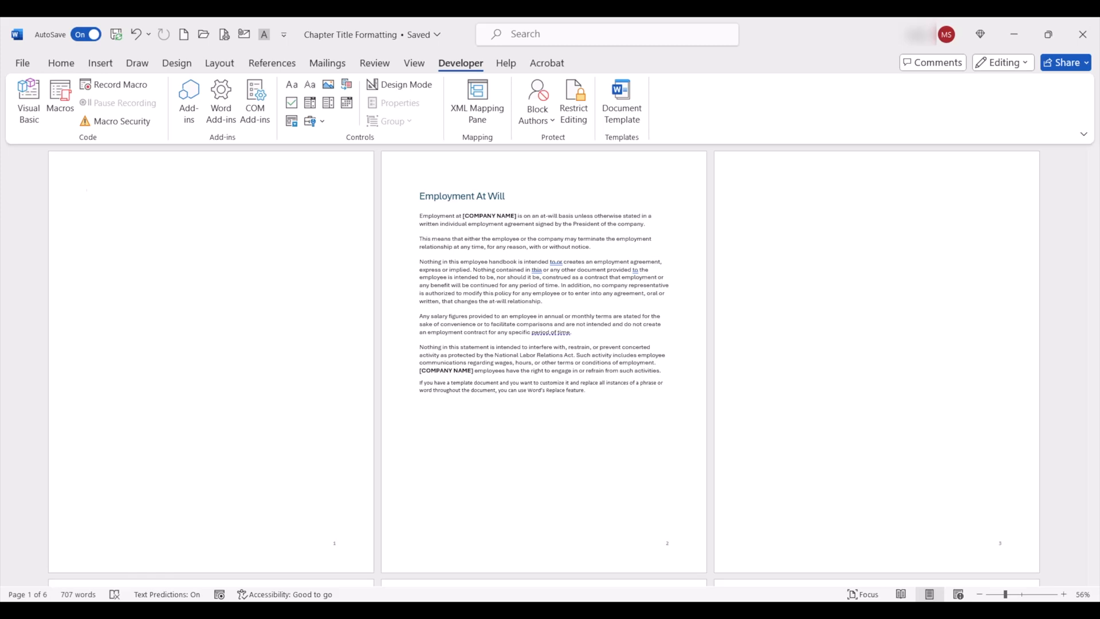
Step: From the top of page 1, record a macro named ChapterTitle2 assigned to a button
{"action": "left_click", "coordinate": [86, 192]}
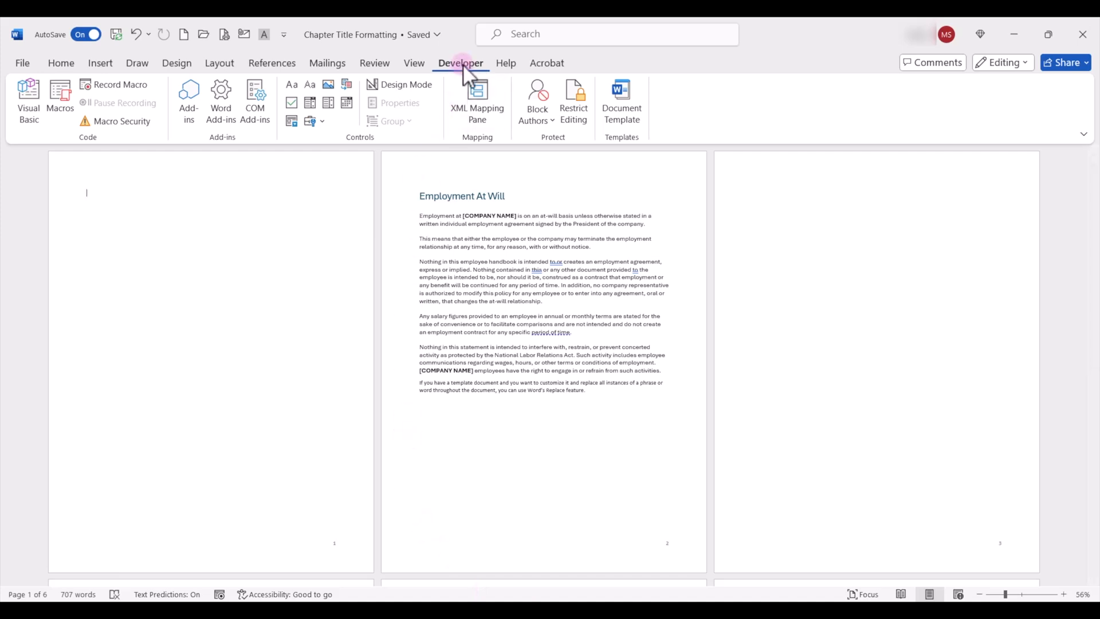
{"action": "left_click", "coordinate": [120, 84]}
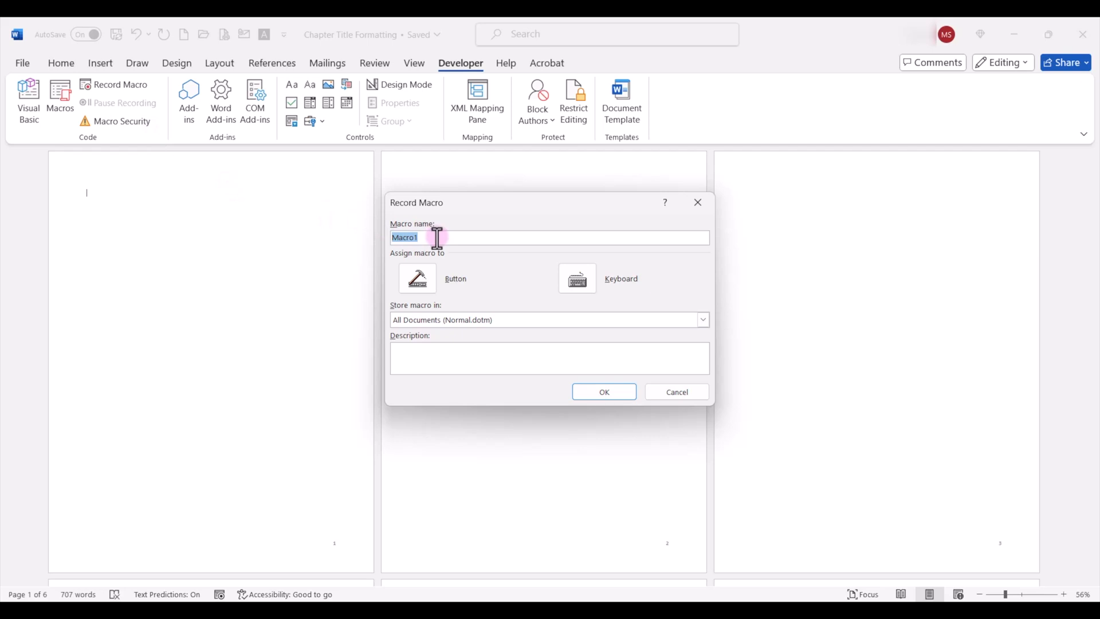
{"action": "mouse_move", "coordinate": [484, 260]}
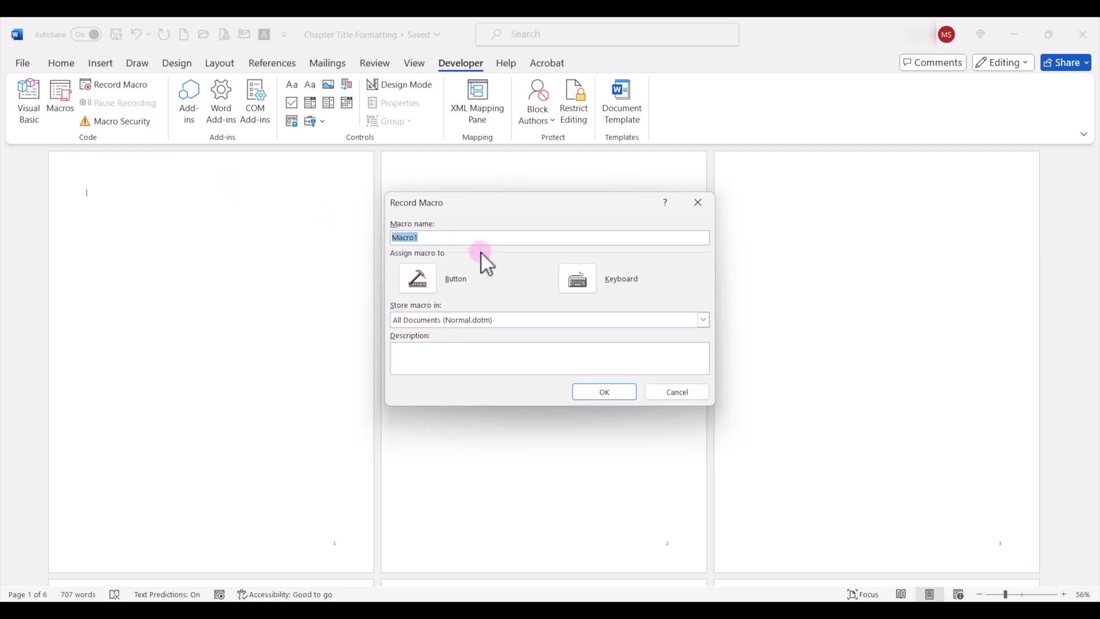
{"action": "type", "text": "ChapterTitle2"}
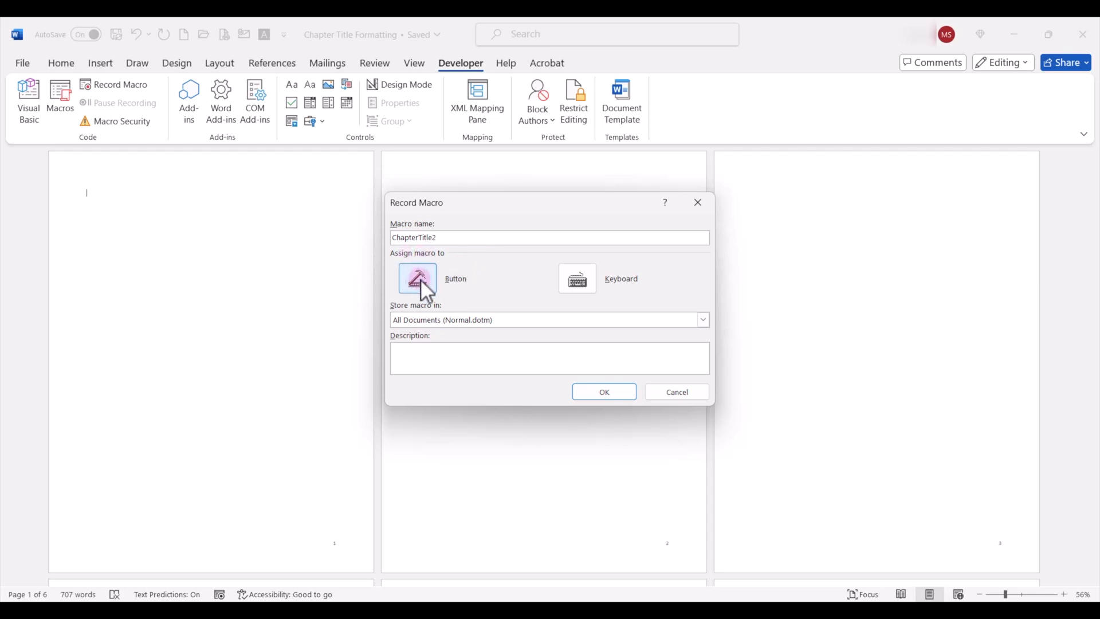
{"action": "left_click", "coordinate": [416, 279]}
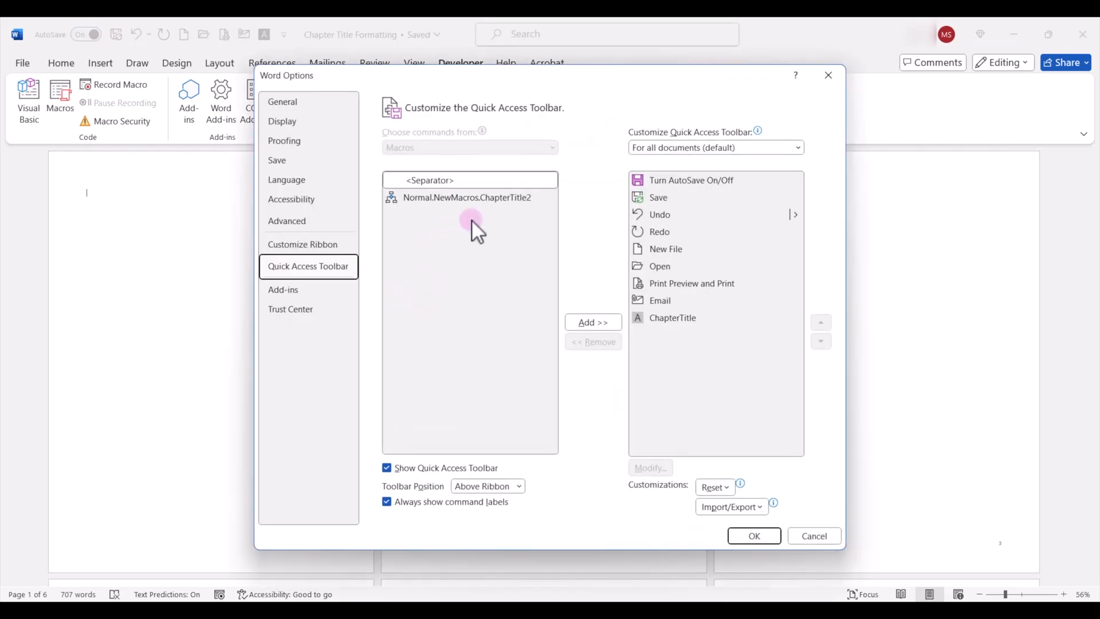
Step: Add ChapterTitle2 to the Quick Access Toolbar with an A icon and display name
{"action": "left_click", "coordinate": [592, 322]}
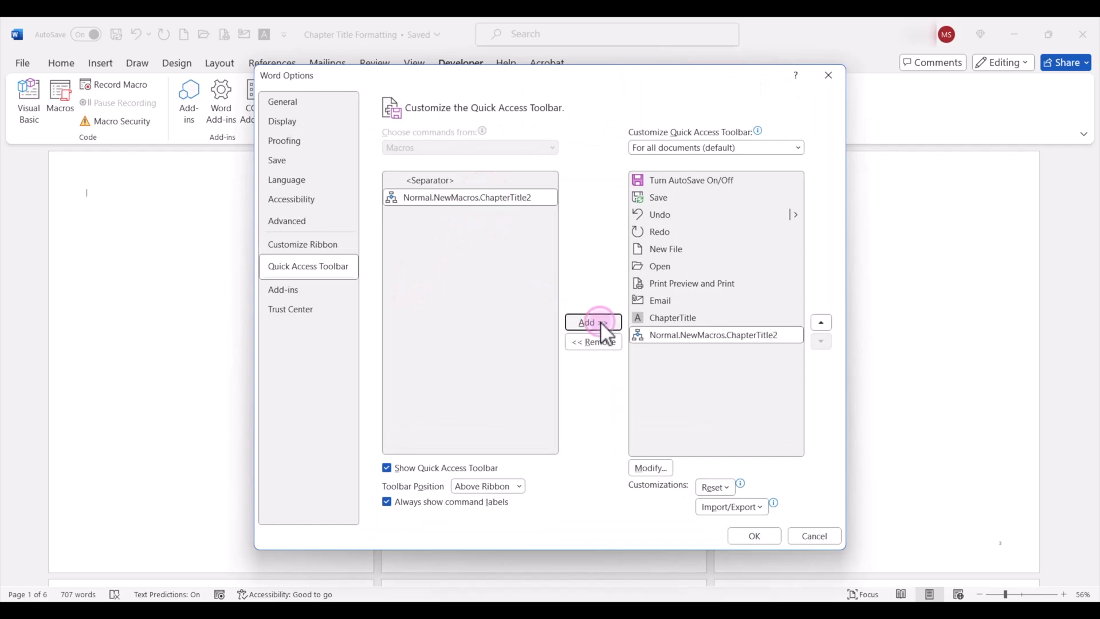
{"action": "left_click", "coordinate": [591, 322]}
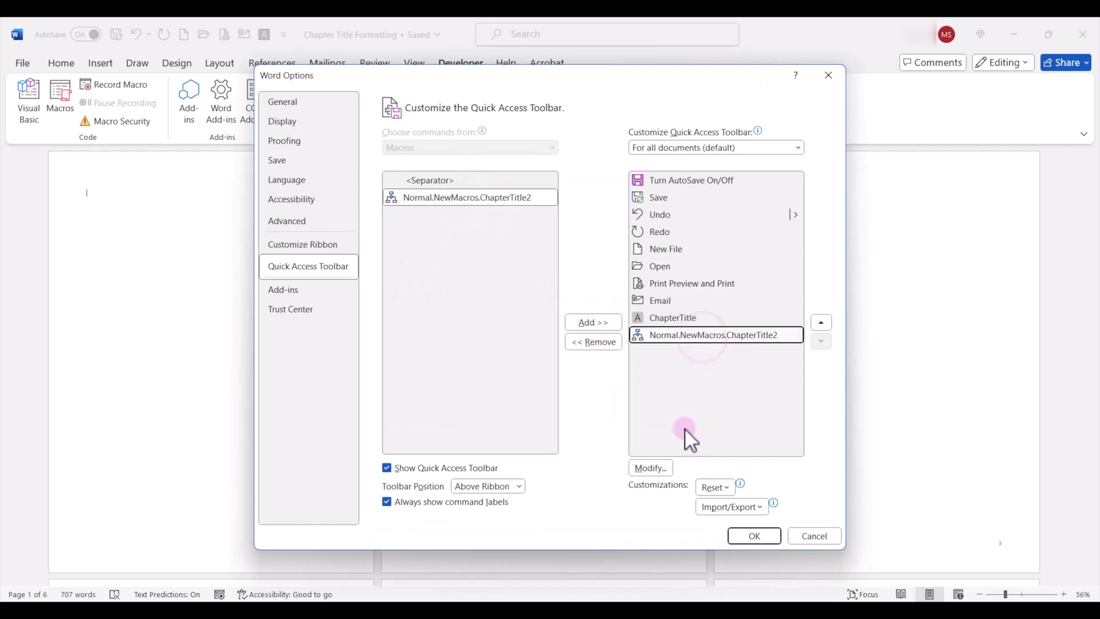
{"action": "left_click", "coordinate": [649, 468]}
{"action": "type", "text": "ChapterTitle2"}
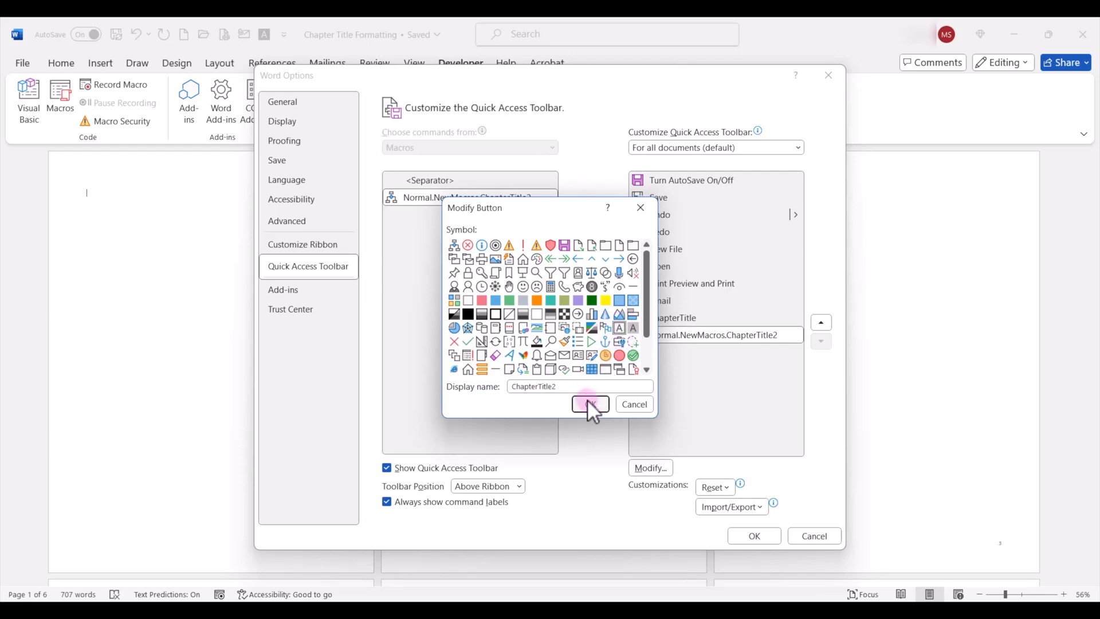
{"action": "left_click", "coordinate": [589, 403]}
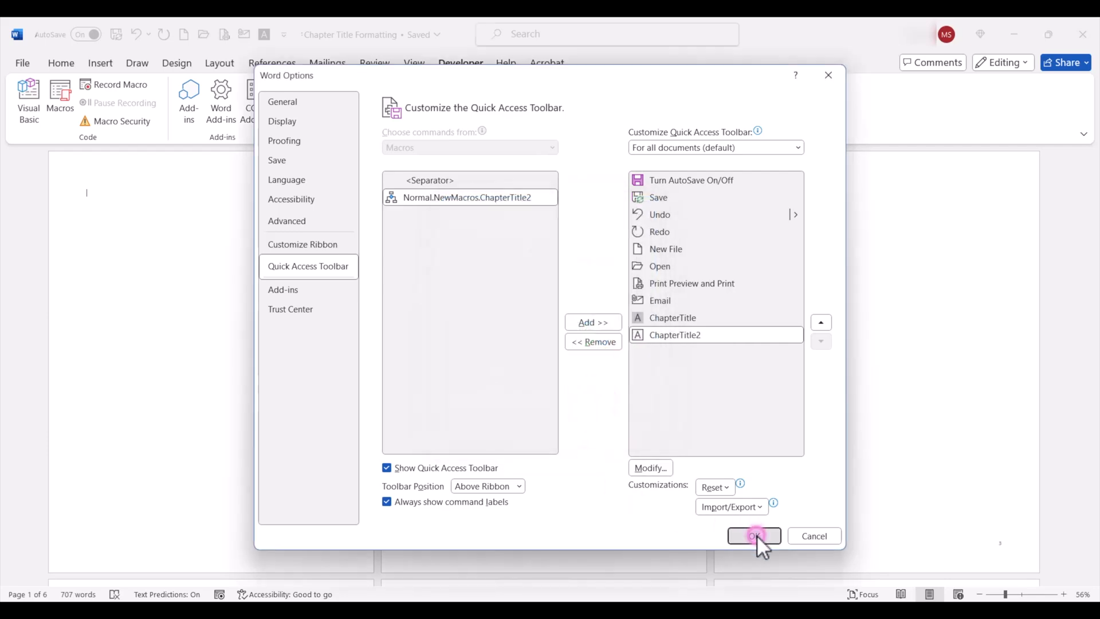
{"action": "left_click", "coordinate": [753, 535]}
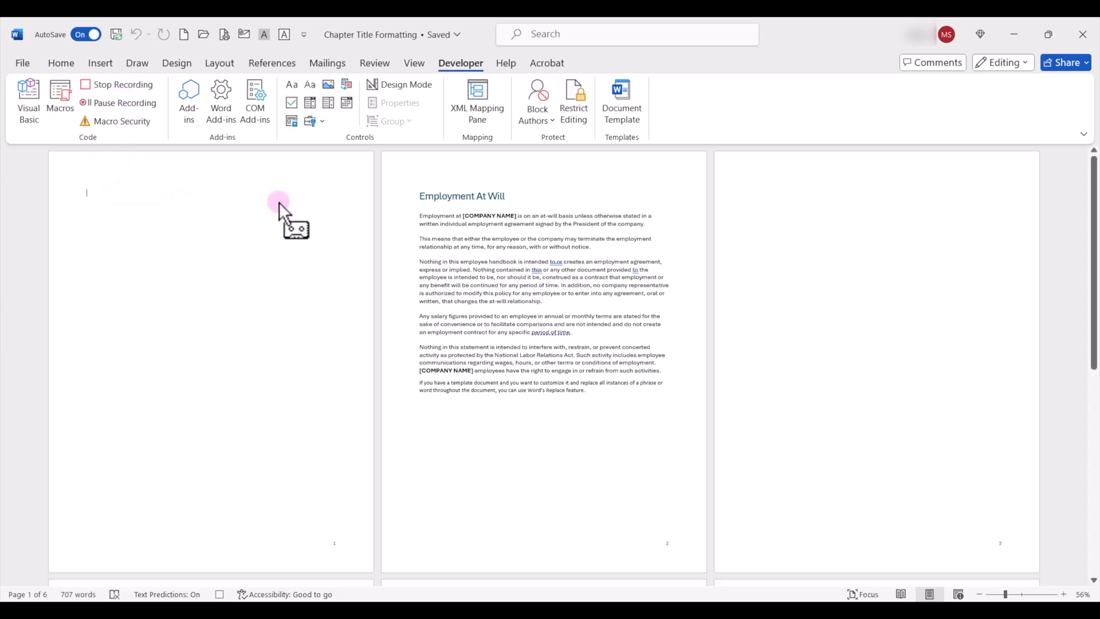
{"action": "mouse_move", "coordinate": [226, 338]}
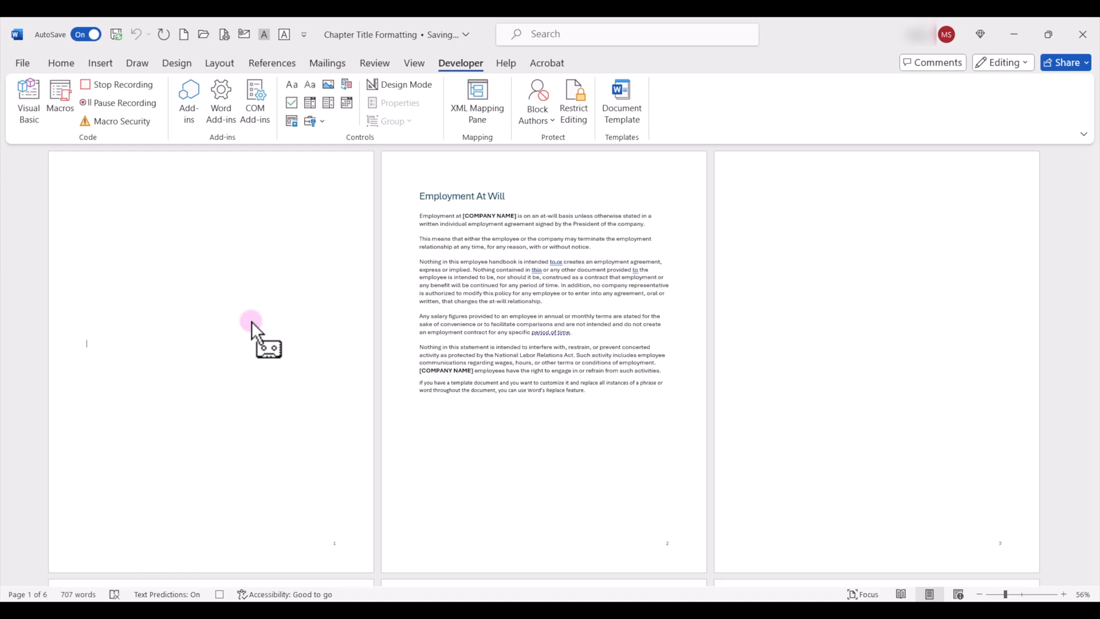
Step: Record typing 'Chapter Title' at 24 pt bold centred, then stop recording
{"action": "type", "text": "Chapter Title"}
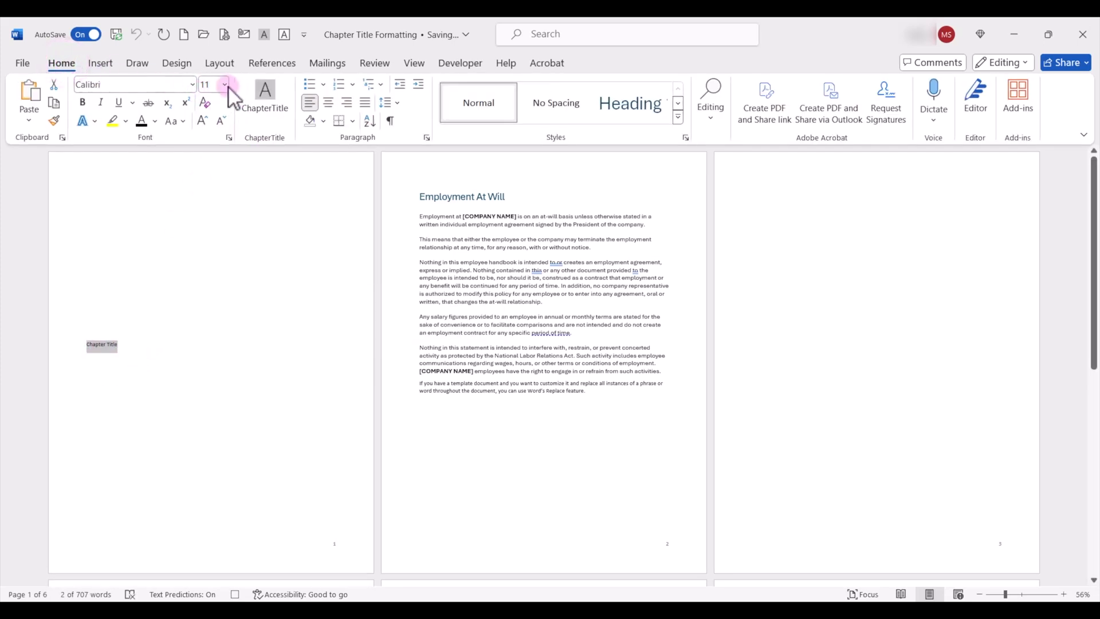
{"action": "left_click", "coordinate": [225, 84]}
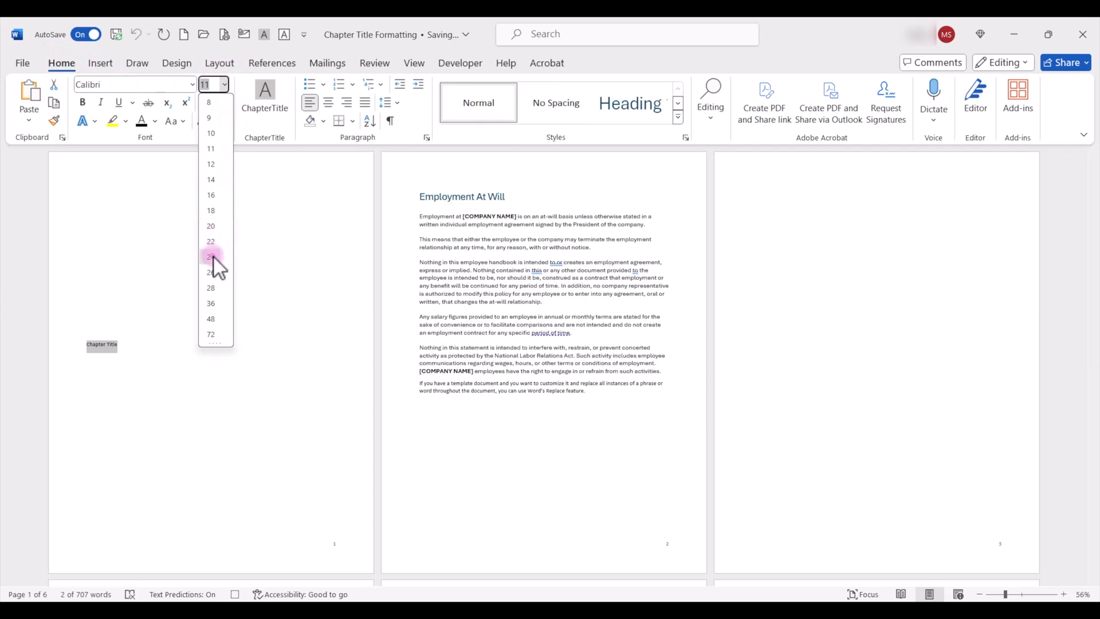
{"action": "left_click", "coordinate": [210, 256]}
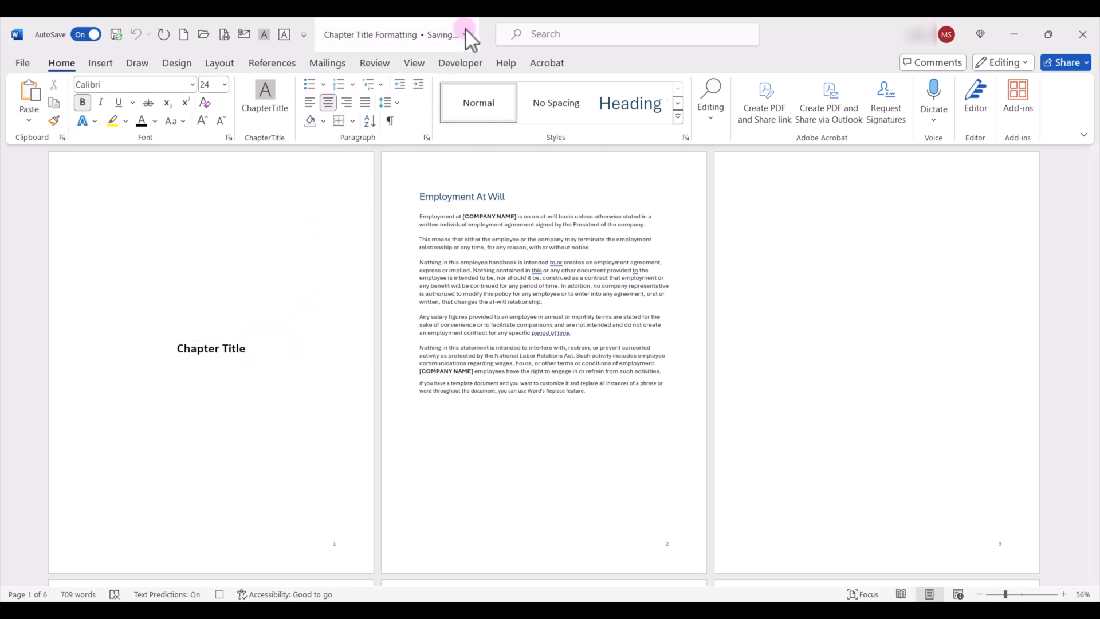
{"action": "left_click", "coordinate": [460, 63]}
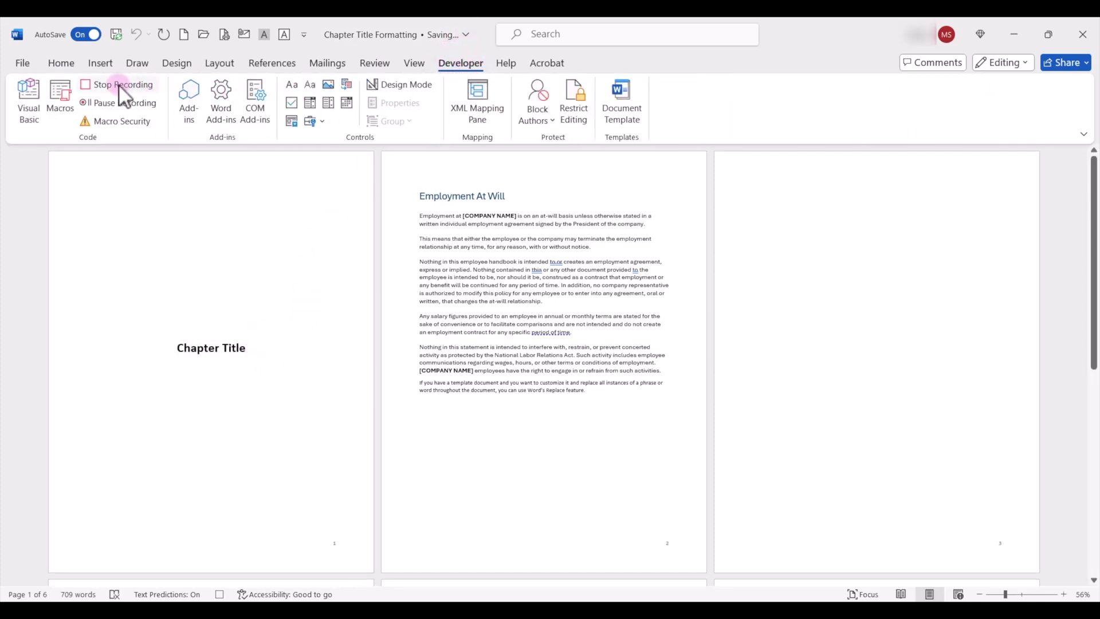
{"action": "left_click", "coordinate": [123, 85]}
{"action": "type", "text": "Chapter Title"}
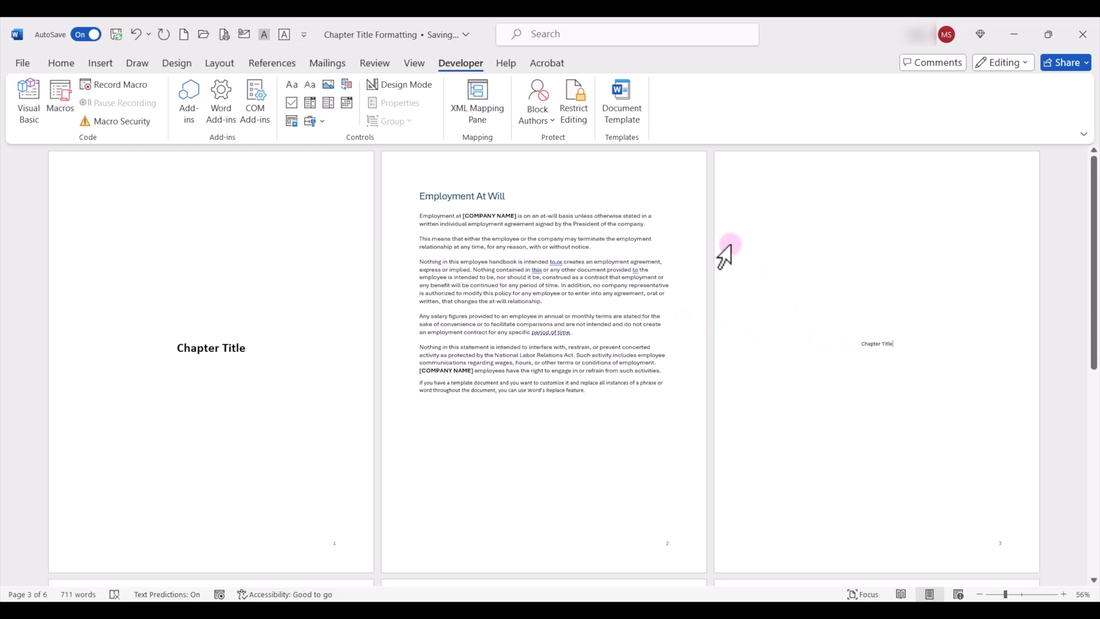
Step: Open ChapterTitle2 from the Macros list in the VBA editor
{"action": "left_click", "coordinate": [60, 98]}
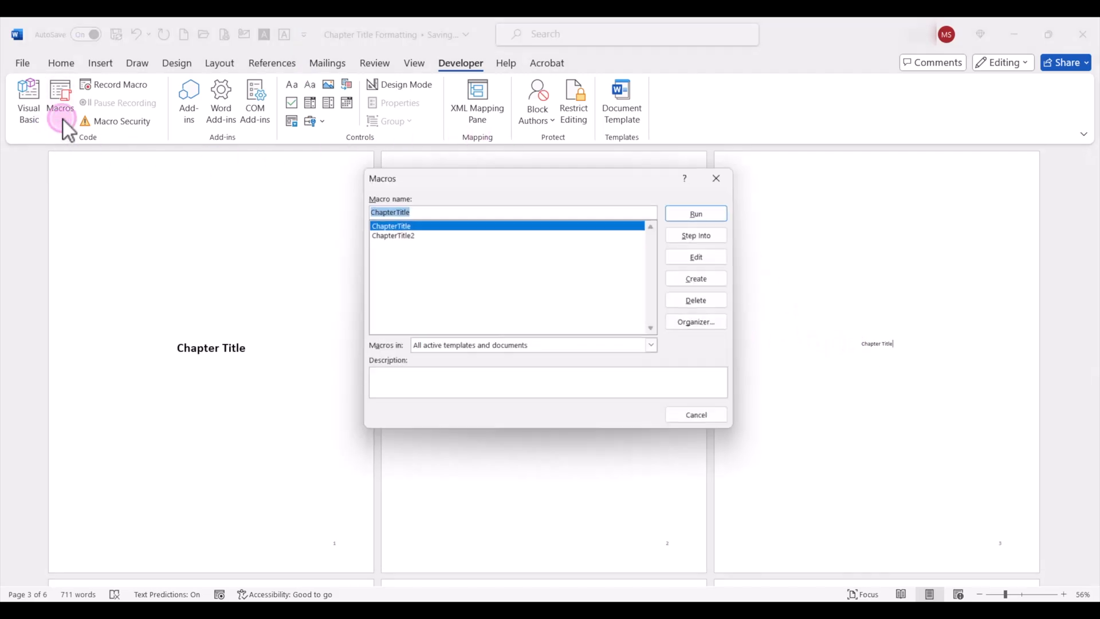
{"action": "left_click", "coordinate": [393, 234]}
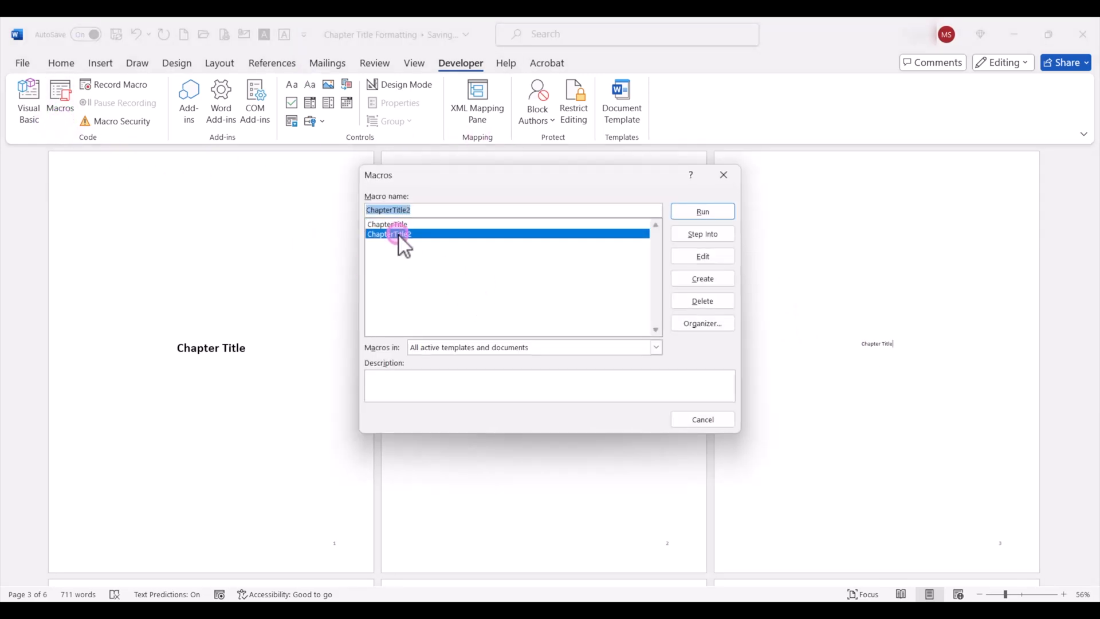
{"action": "left_click", "coordinate": [702, 256]}
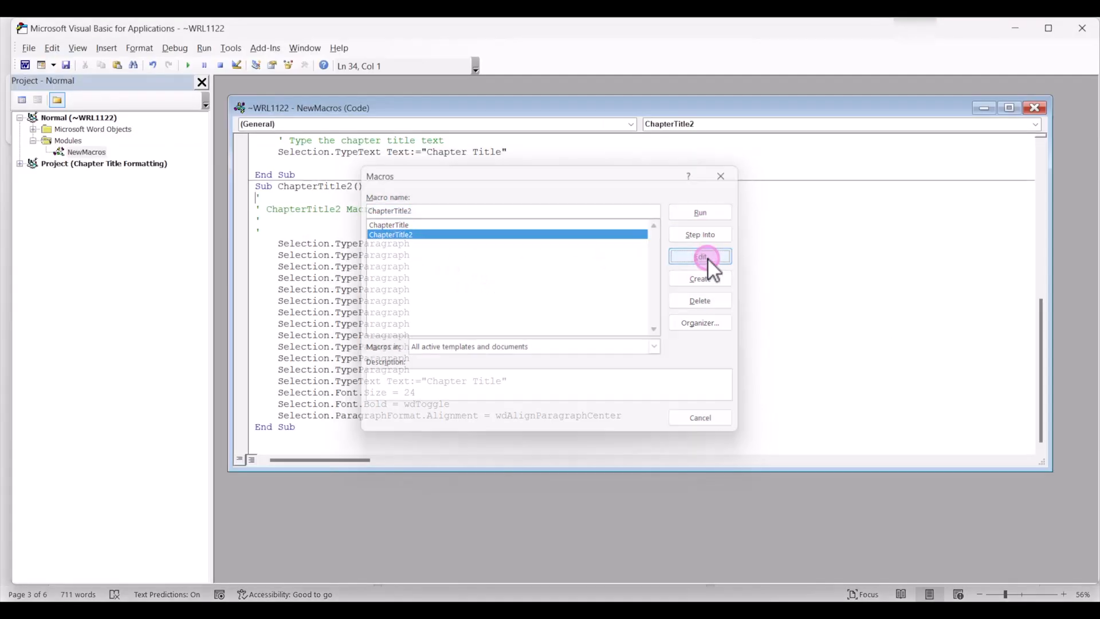
Step: Change the Selection.Font.Bold value from wdToggle to True
{"action": "left_click", "coordinate": [699, 256]}
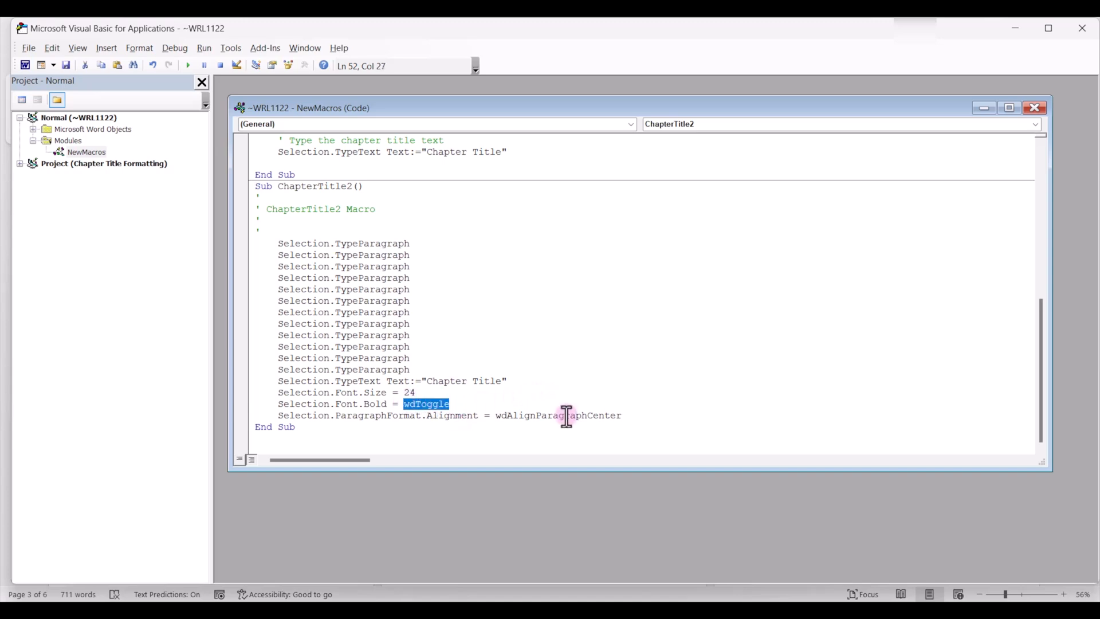
{"action": "type", "text": "True"}
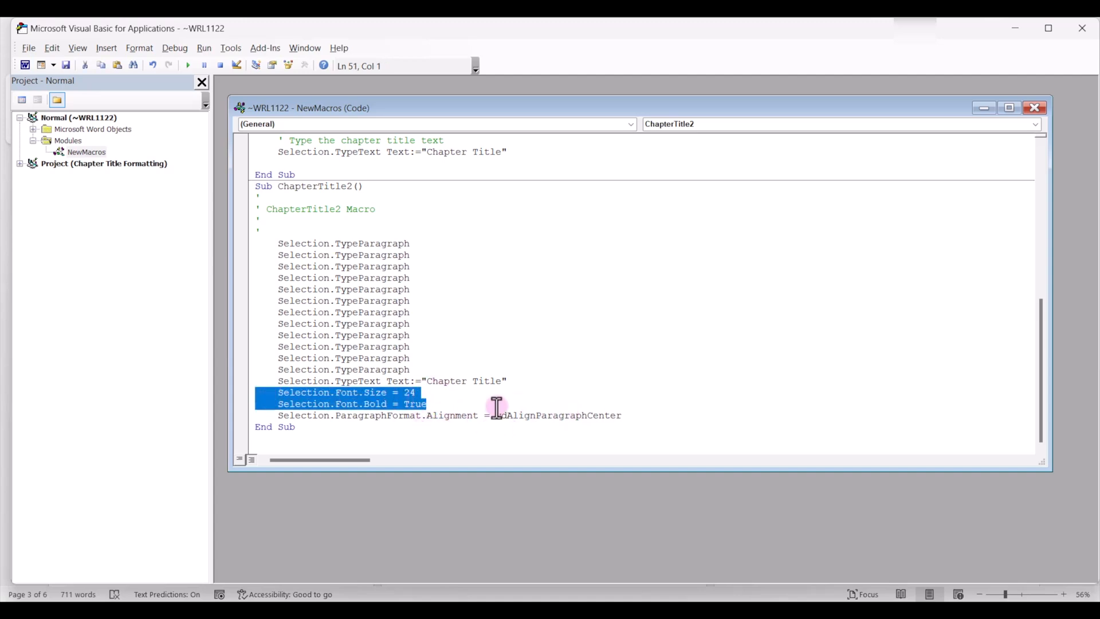
{"action": "mouse_move", "coordinate": [495, 380]}
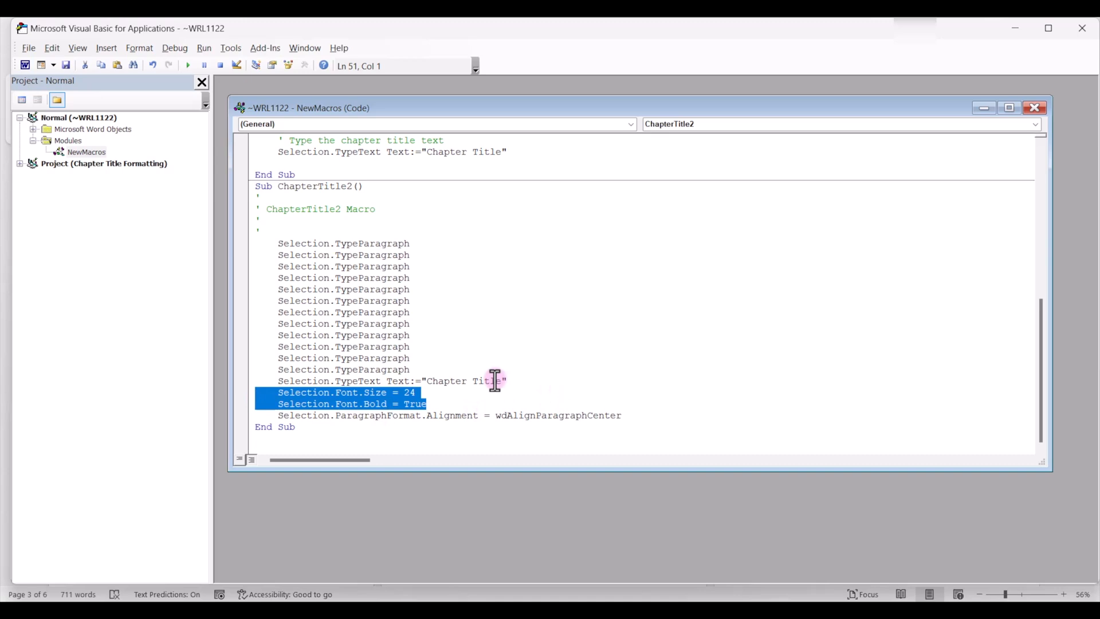
{"action": "key", "text": "Delete"}
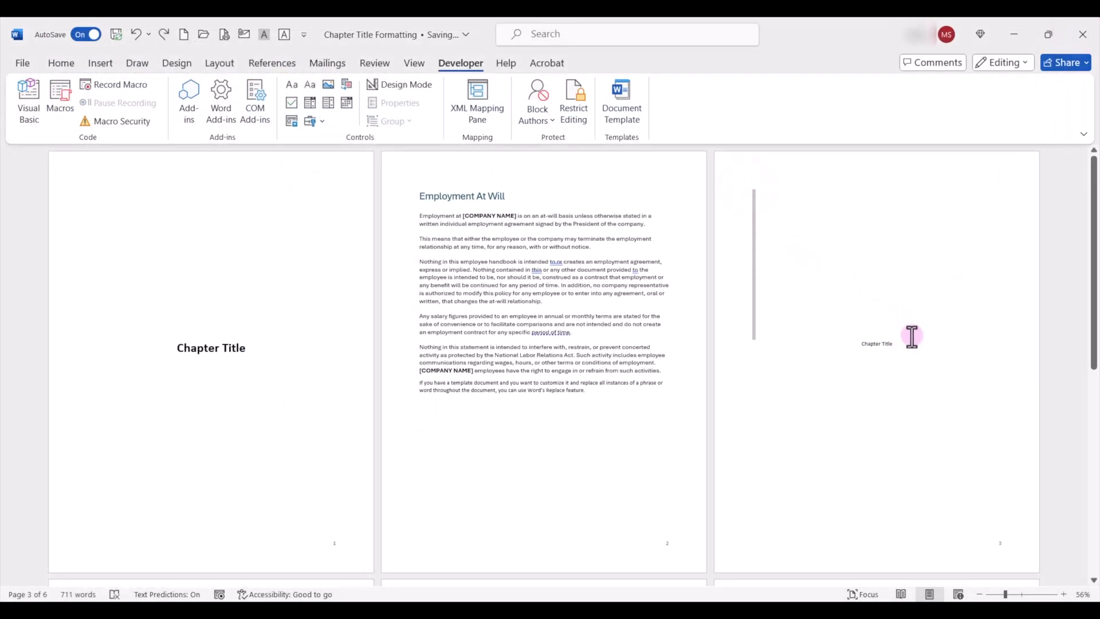
Step: Select the plain 'Chapter Title' text on page three
{"action": "double_click", "coordinate": [876, 343]}
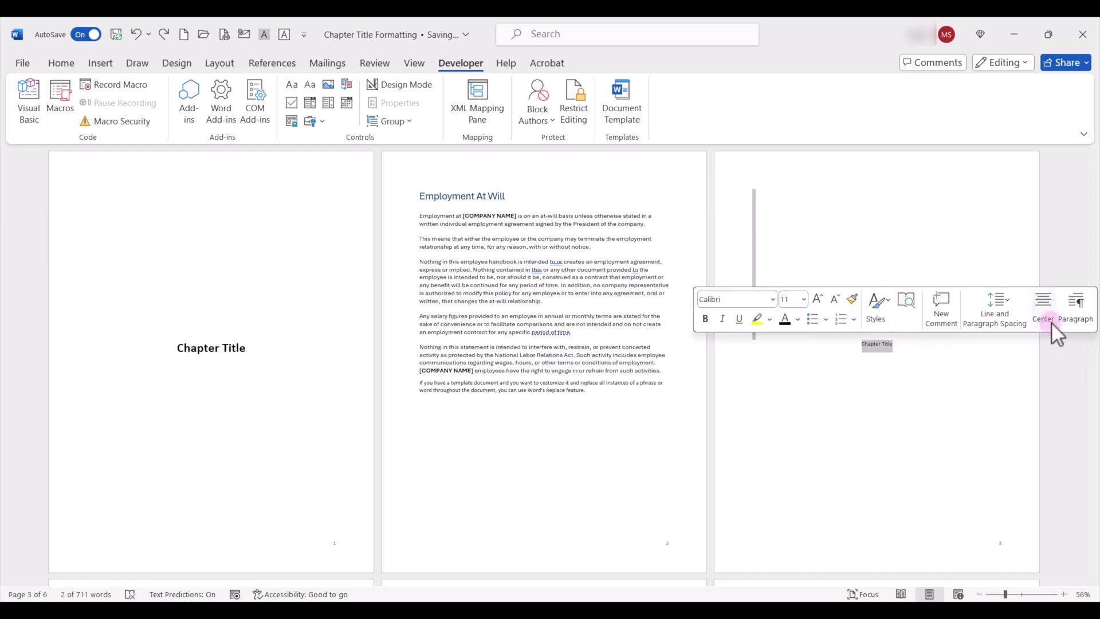